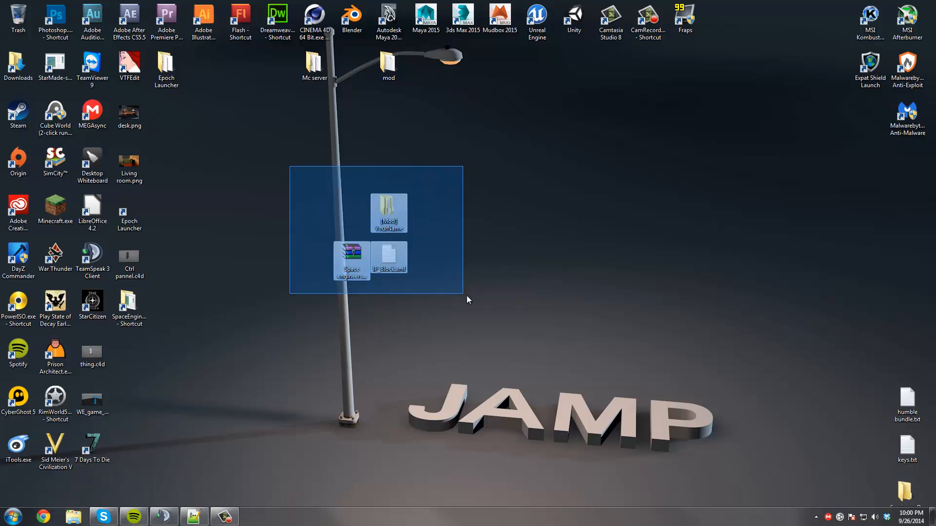
Open an Explorer window and browse C:\Program Files (x86) down to the Steam folder
left_click(474, 306)
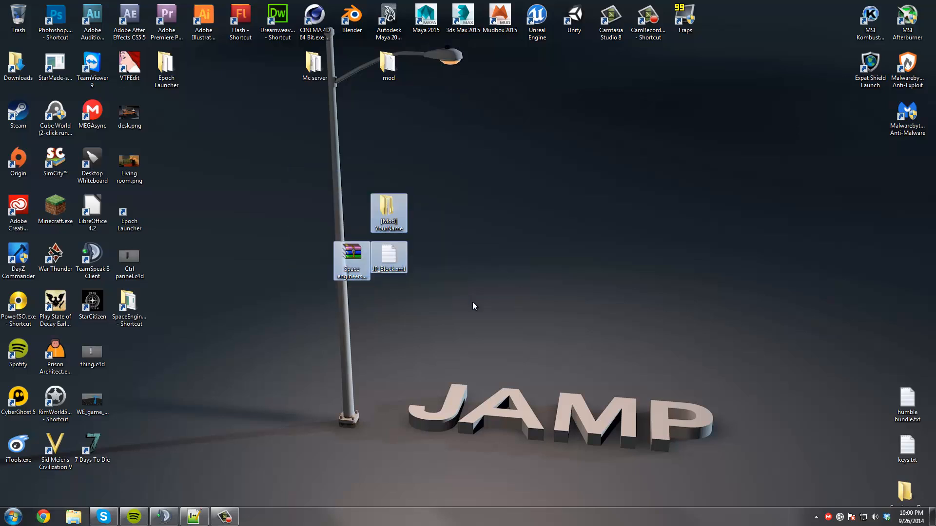
left_click(474, 306)
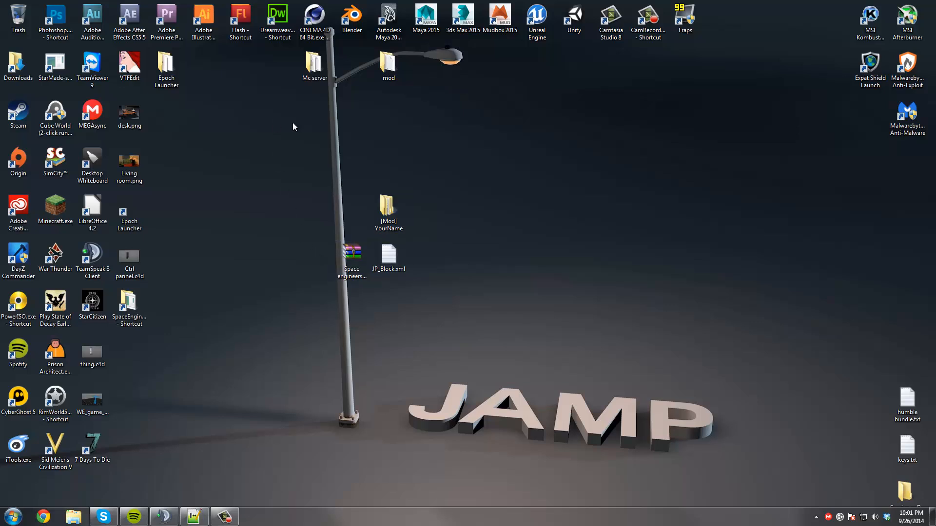
mouse_move(54, 15)
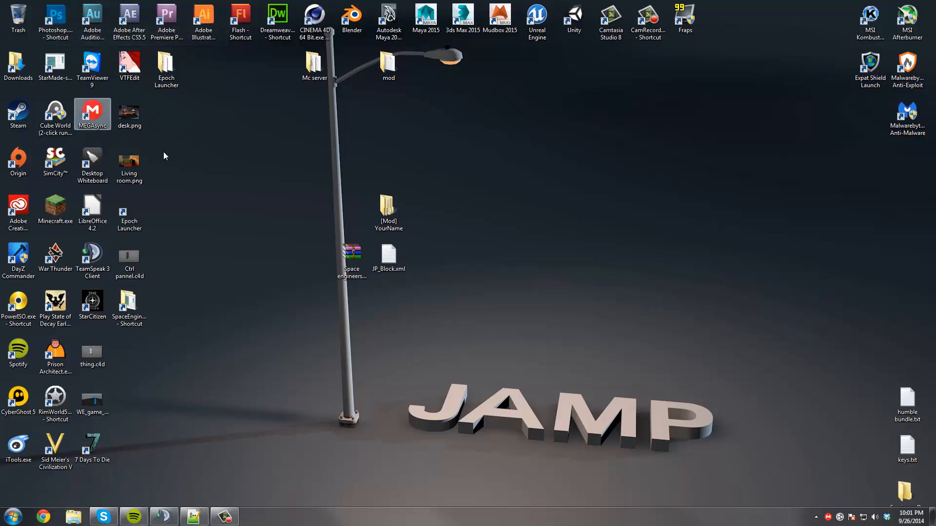
mouse_move(204, 135)
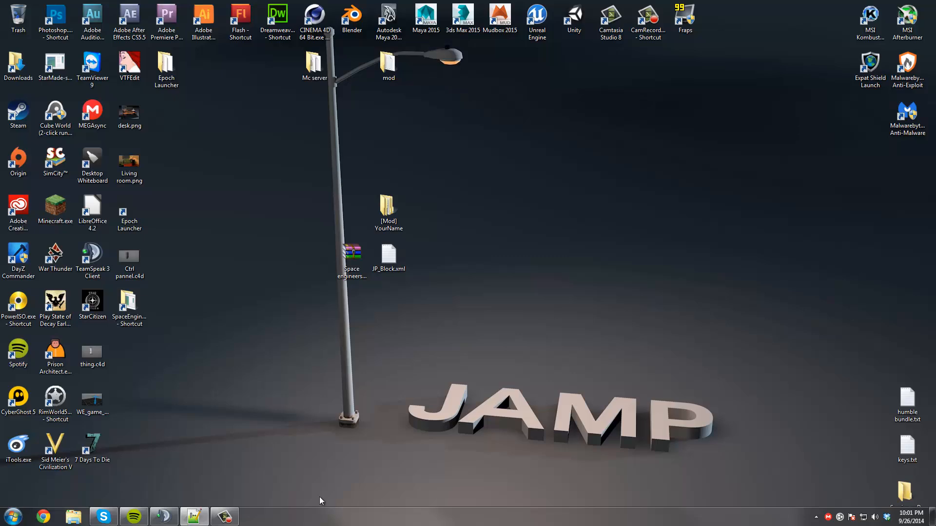
left_click(73, 516)
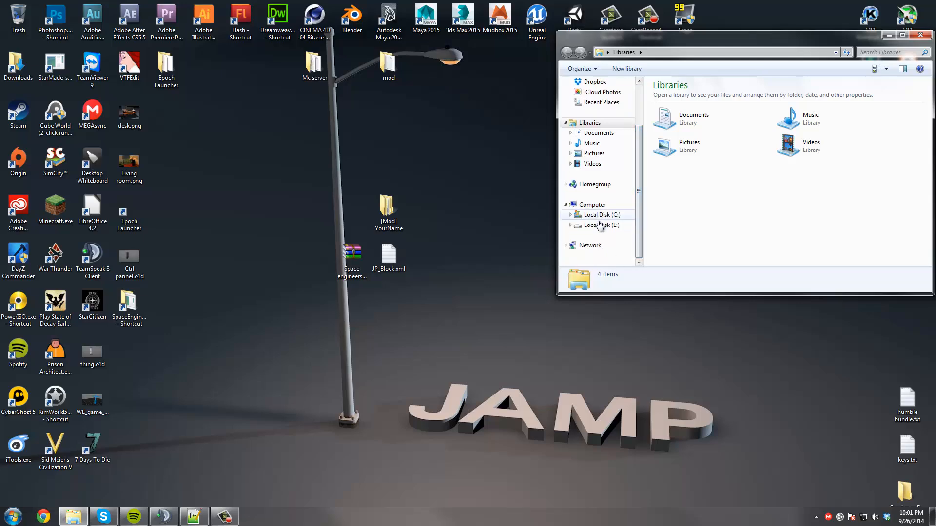
left_click(598, 214)
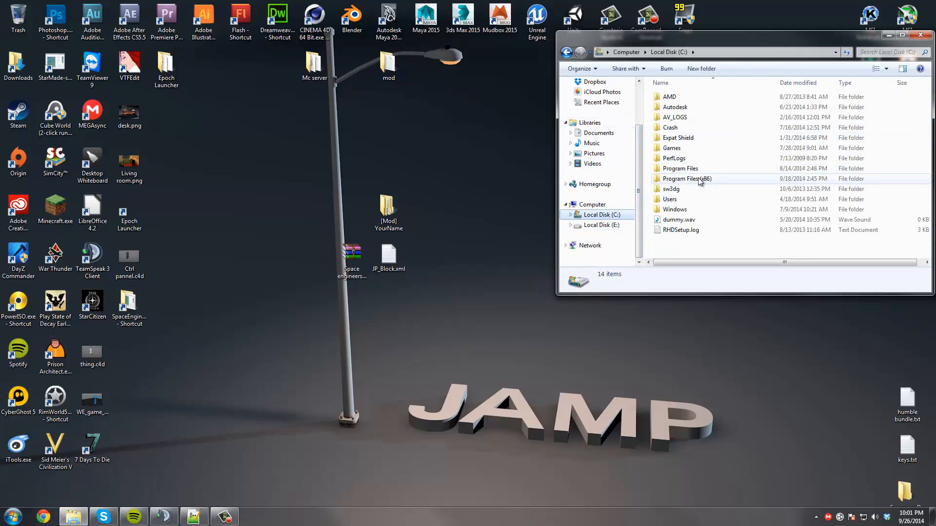
mouse_move(711, 182)
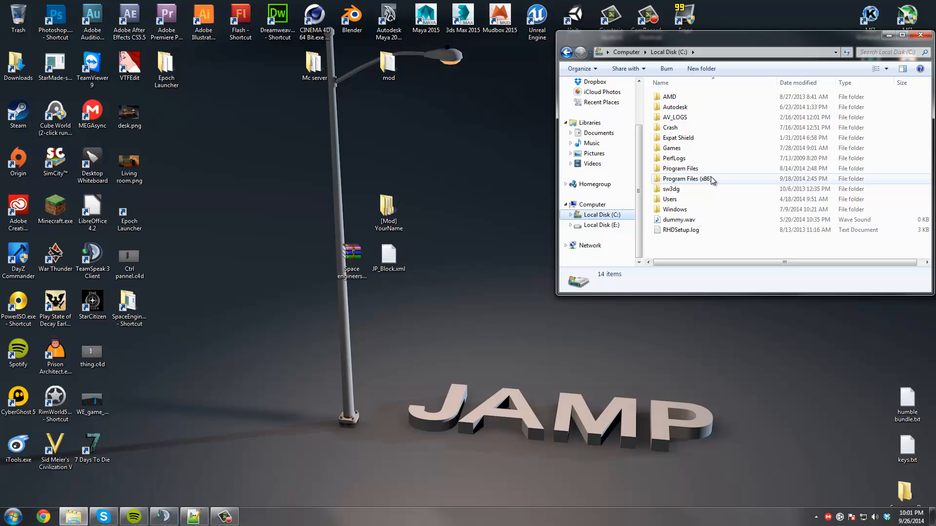
mouse_move(706, 182)
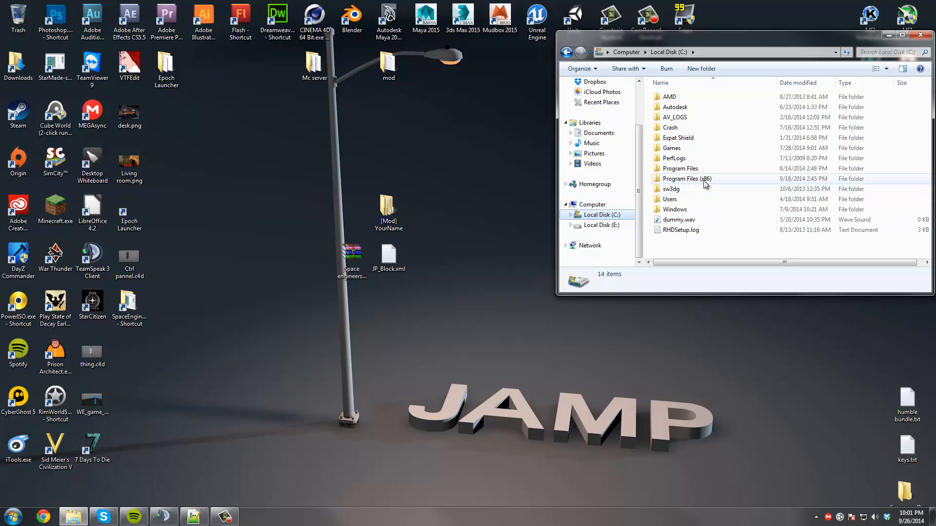
double_click(687, 178)
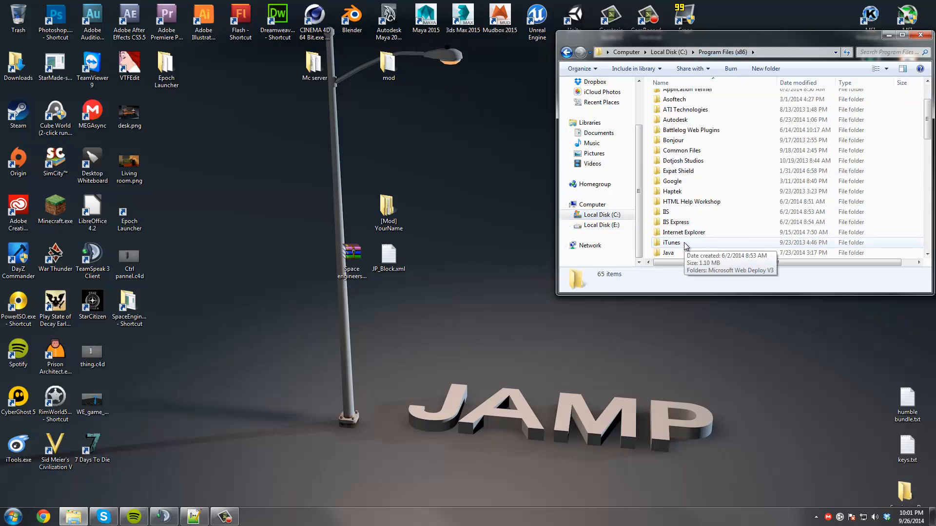
scroll("down", 3)
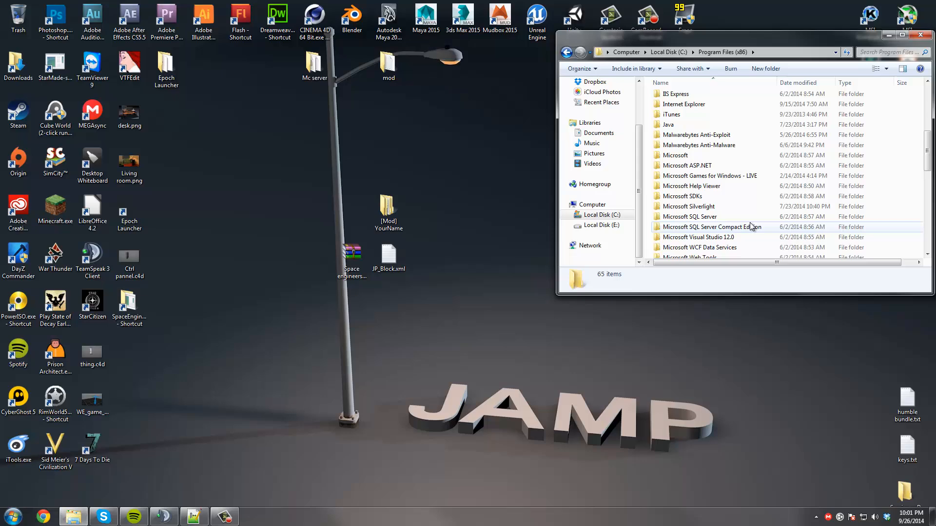
scroll("down", 3)
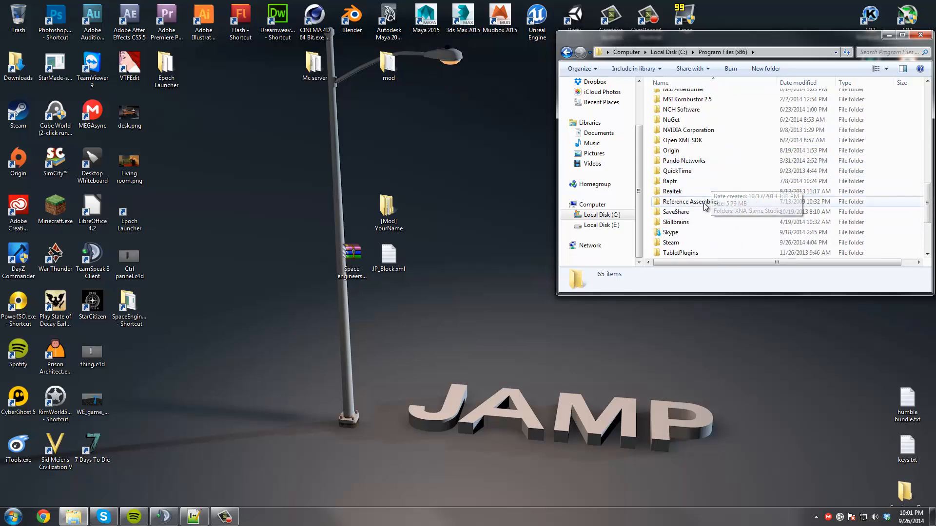
left_click(671, 243)
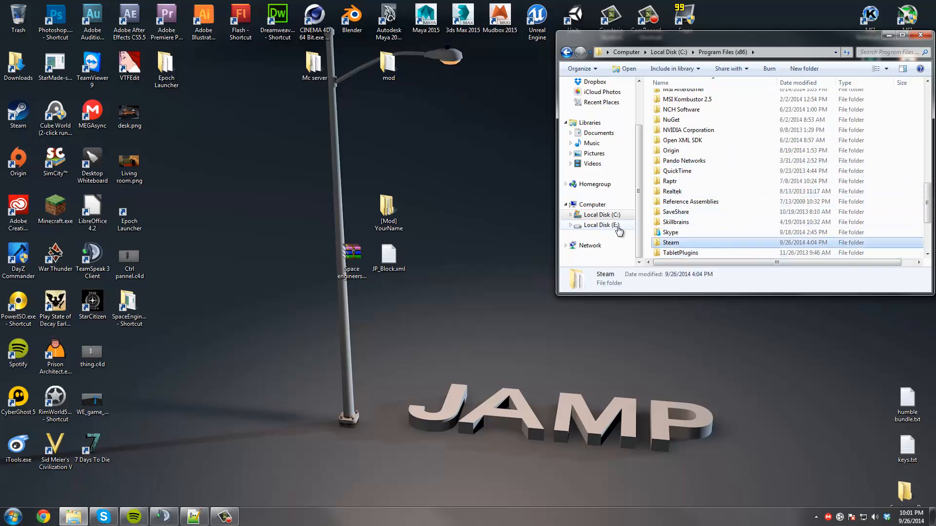
Navigate to E:\Games\SteamLibrary\SteamApps\common\SpaceEngineers
left_click(600, 225)
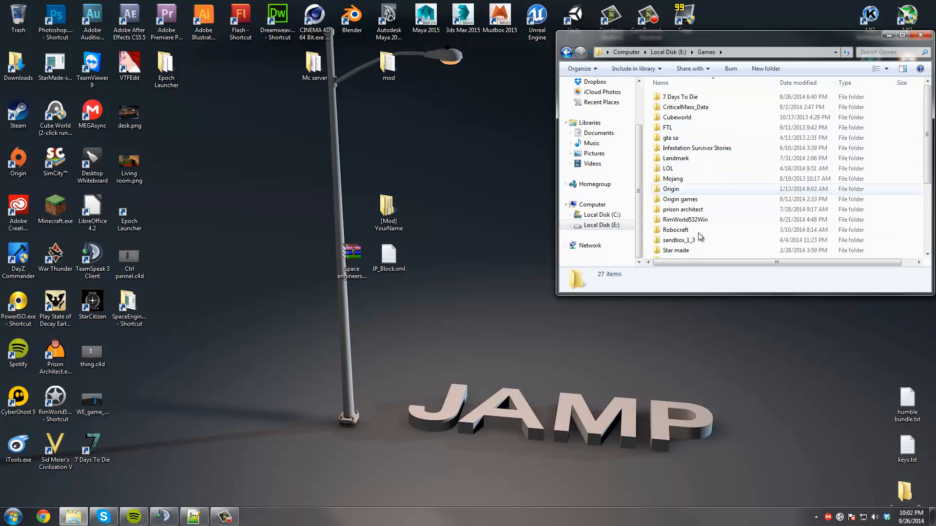
scroll("down", 3)
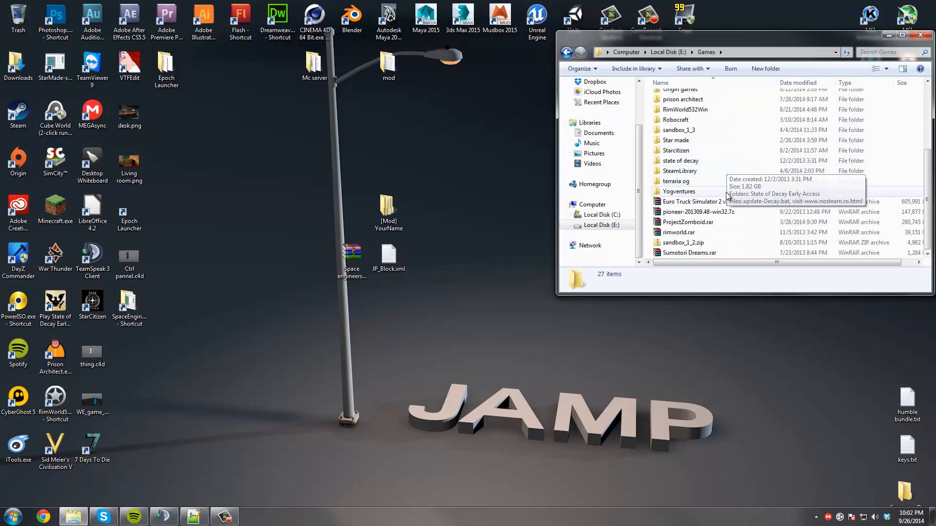
double_click(680, 171)
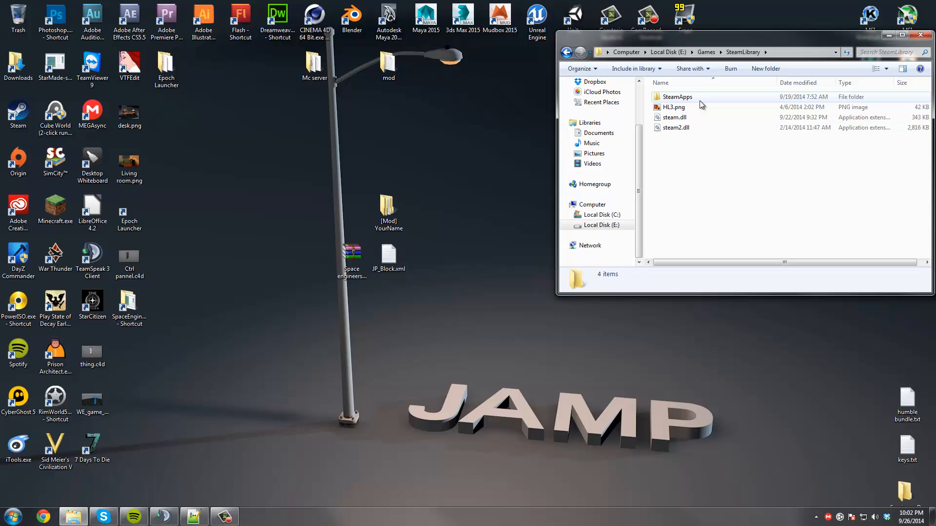
mouse_move(686, 105)
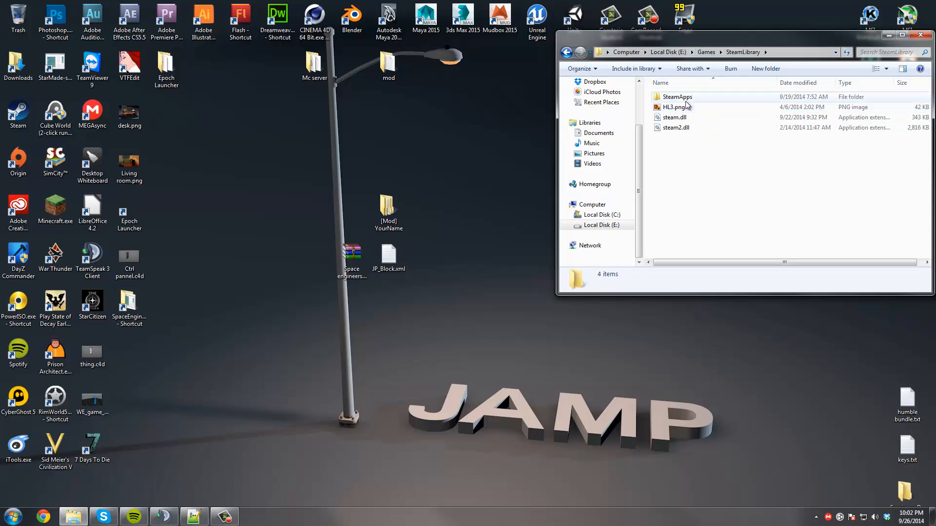
mouse_move(678, 97)
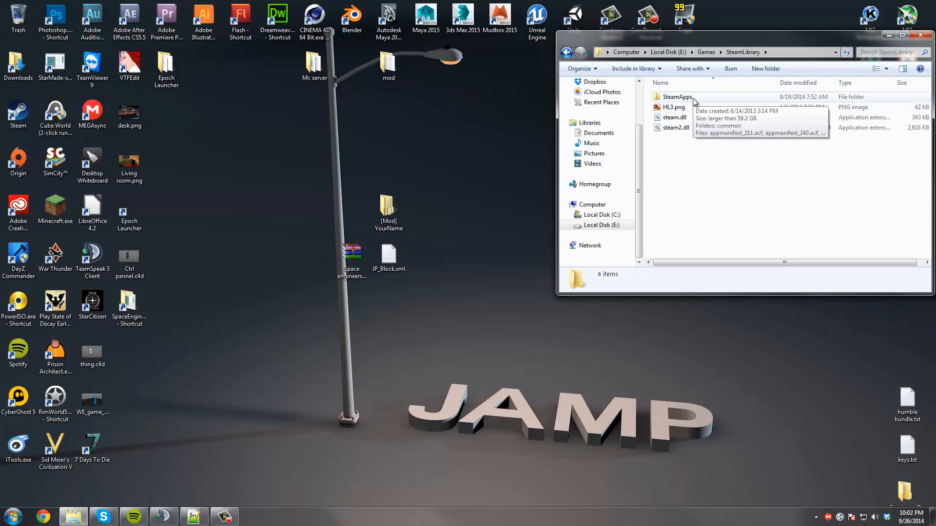
mouse_move(687, 108)
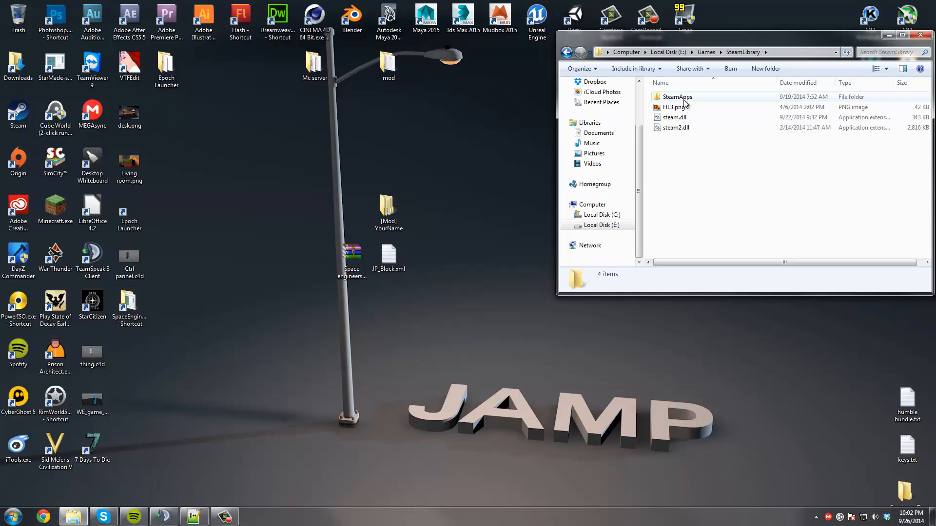
double_click(676, 96)
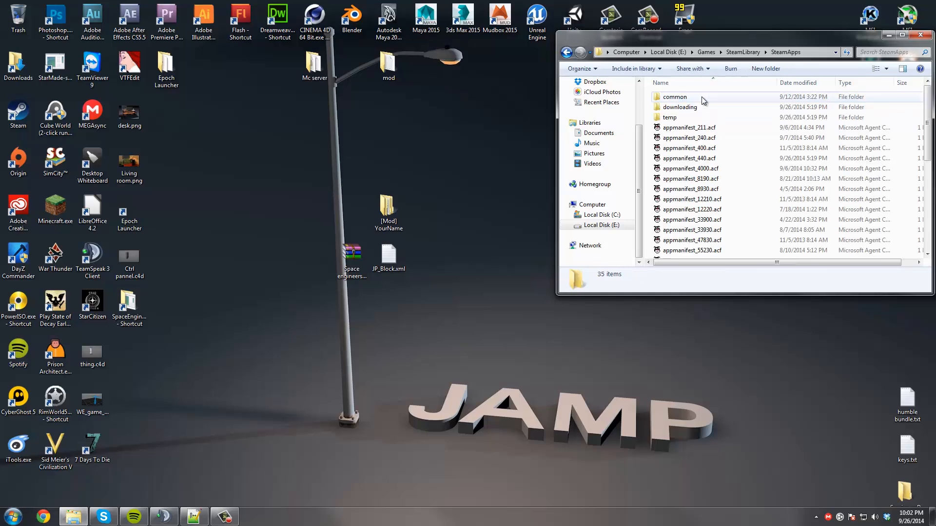
double_click(675, 96)
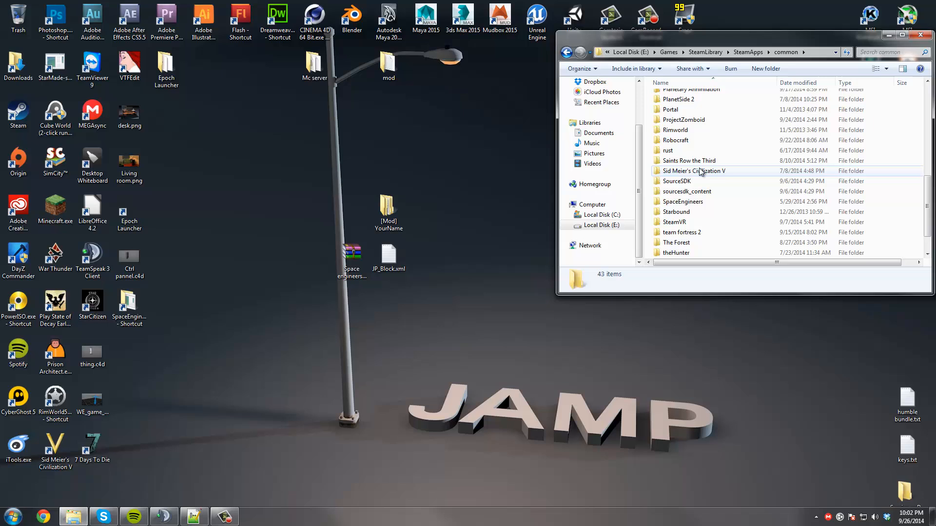
double_click(682, 201)
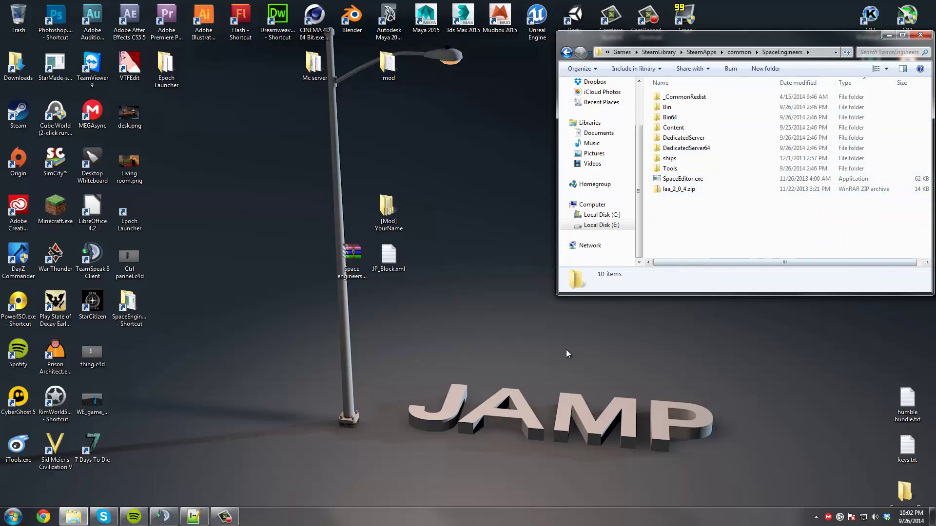
Launch the Run dialog from the Start menu search for 'run'
left_click(11, 515)
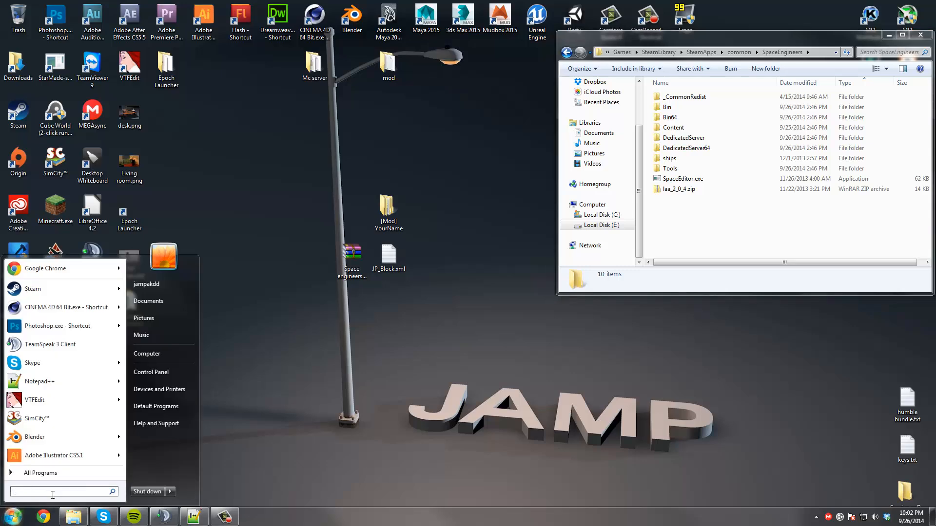
type("run")
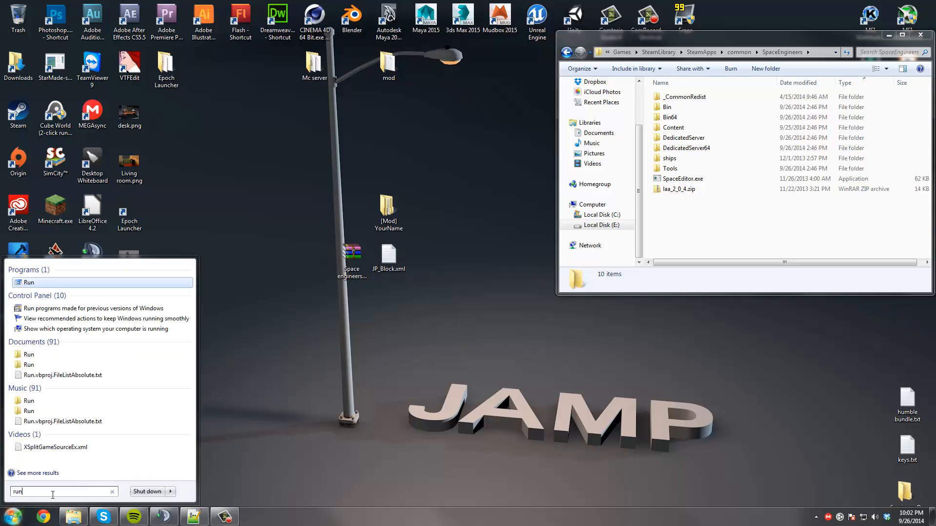
left_click(28, 283)
type("%appdata%")
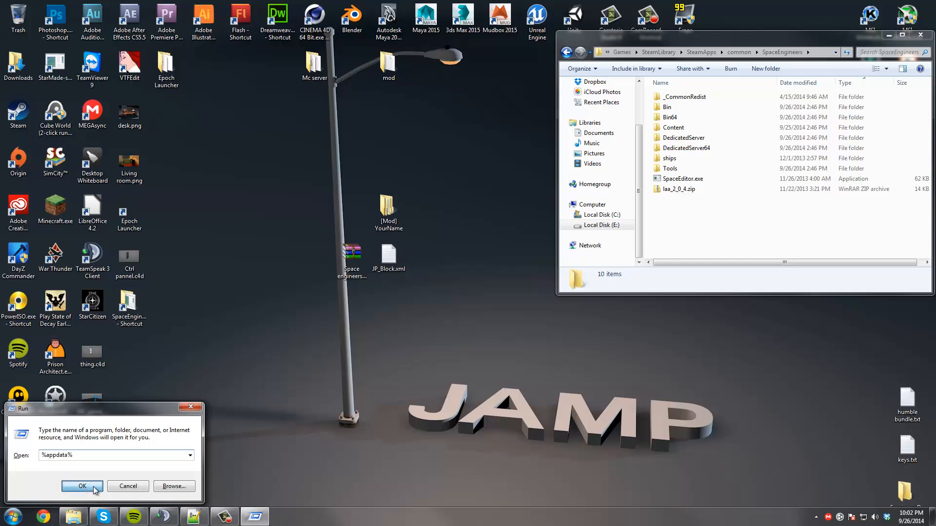
Open %appdata% Roaming and enter its SpaceEngineers folder with Mods, Saves and logs
left_click(82, 485)
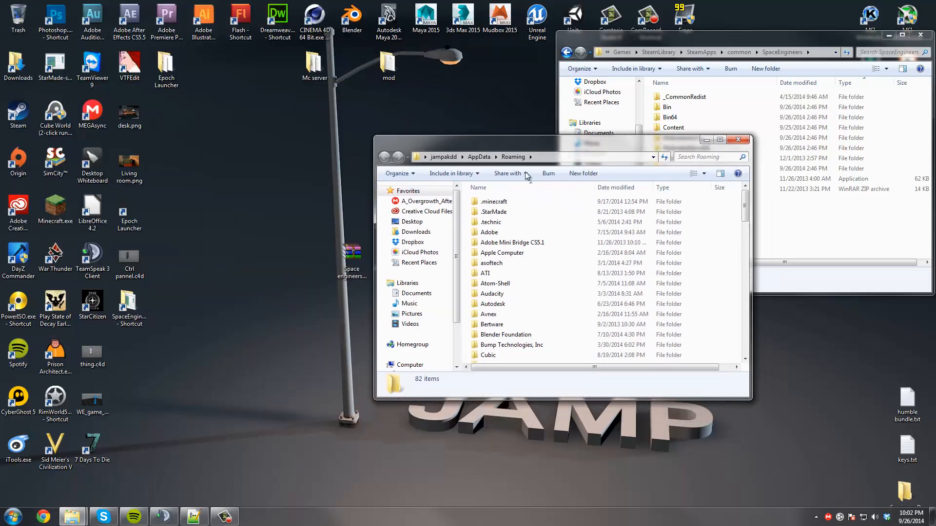
scroll("down", 3)
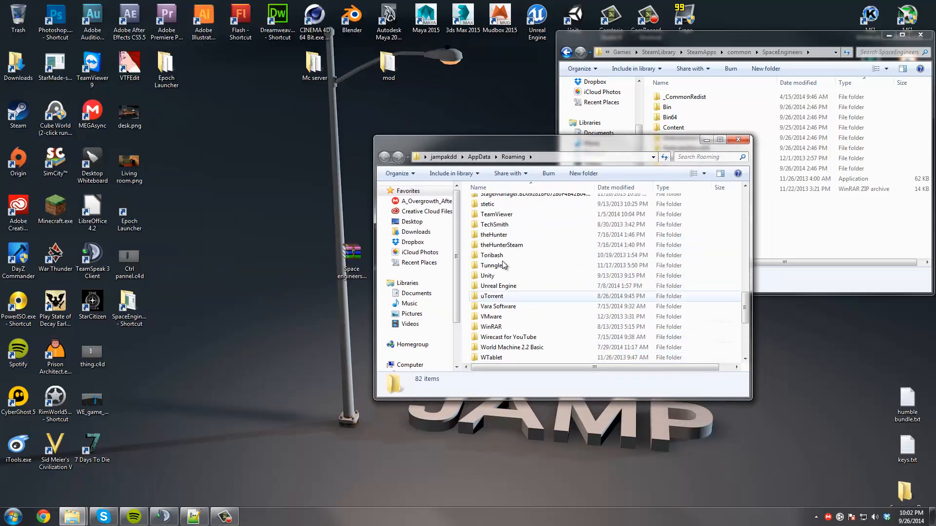
left_click(500, 249)
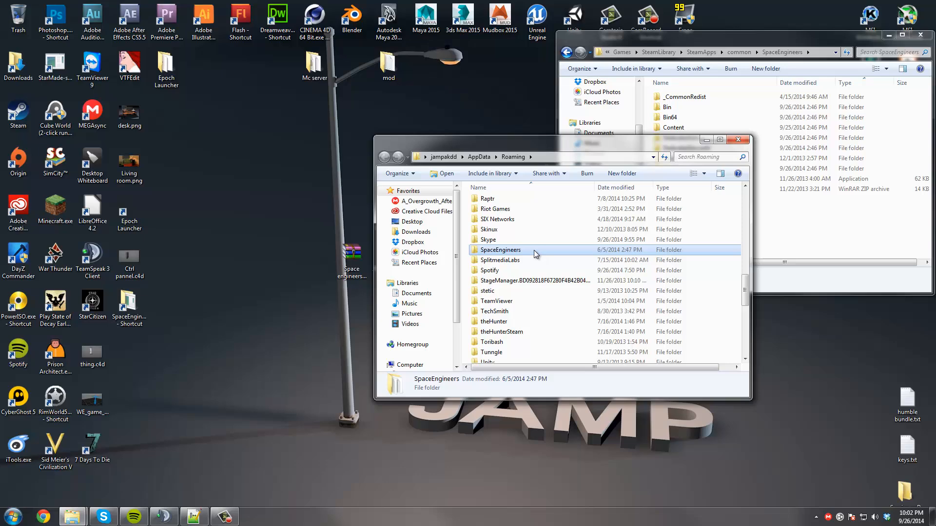
double_click(500, 250)
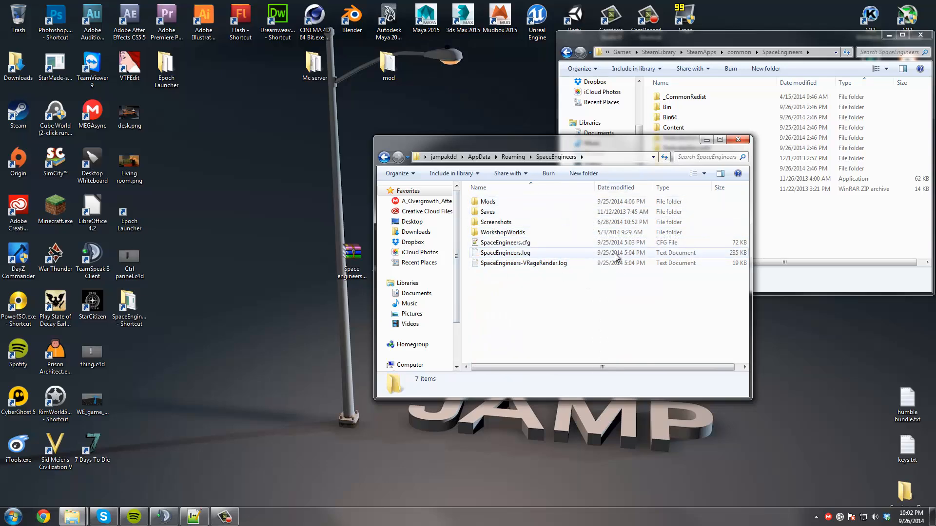
mouse_move(504, 252)
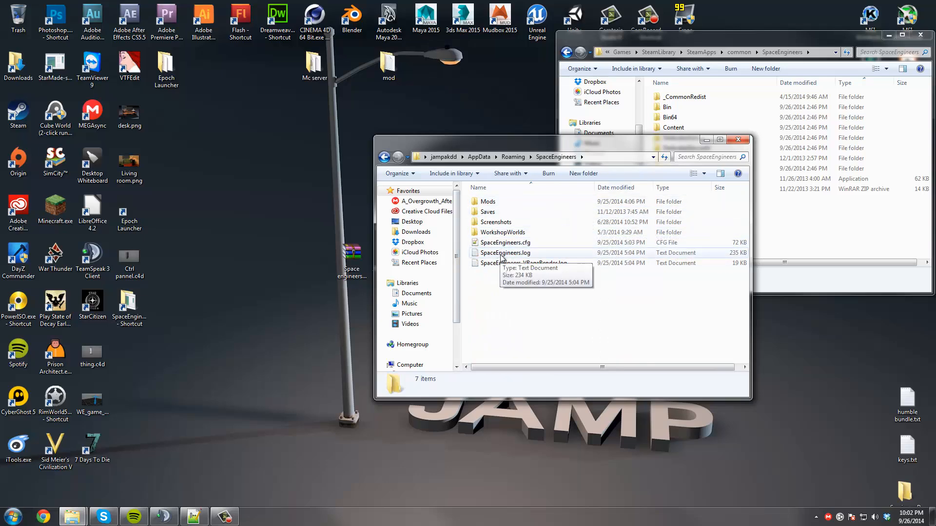
left_click(505, 253)
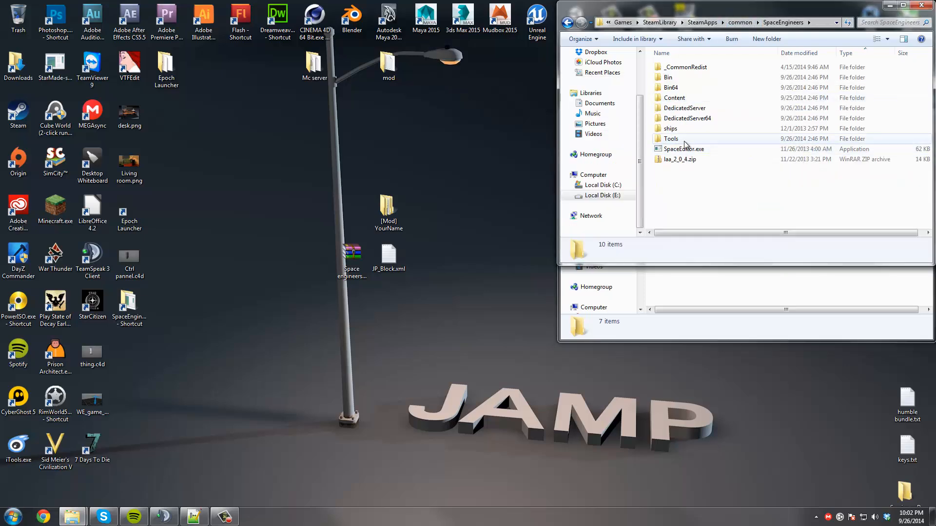
Browse the Tools folder, looking over the Large, Small and First FBX subfolders
double_click(671, 139)
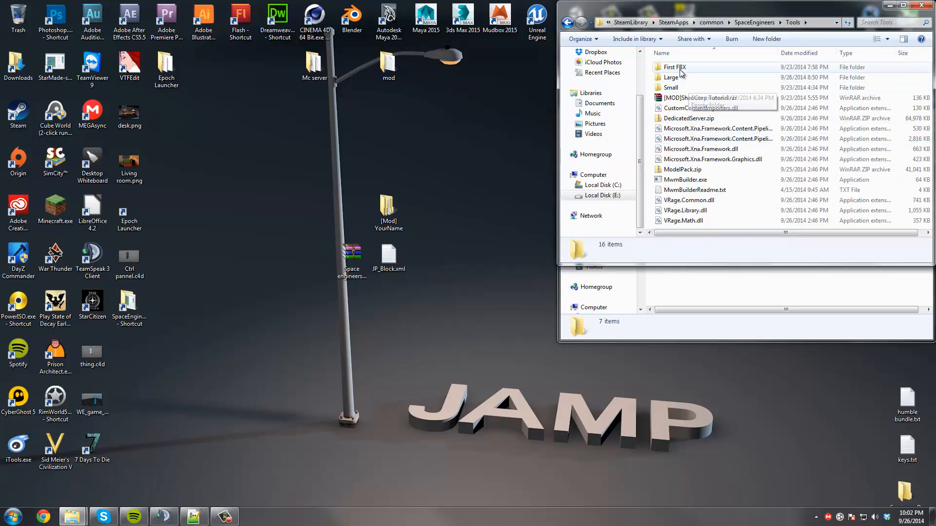
mouse_move(674, 77)
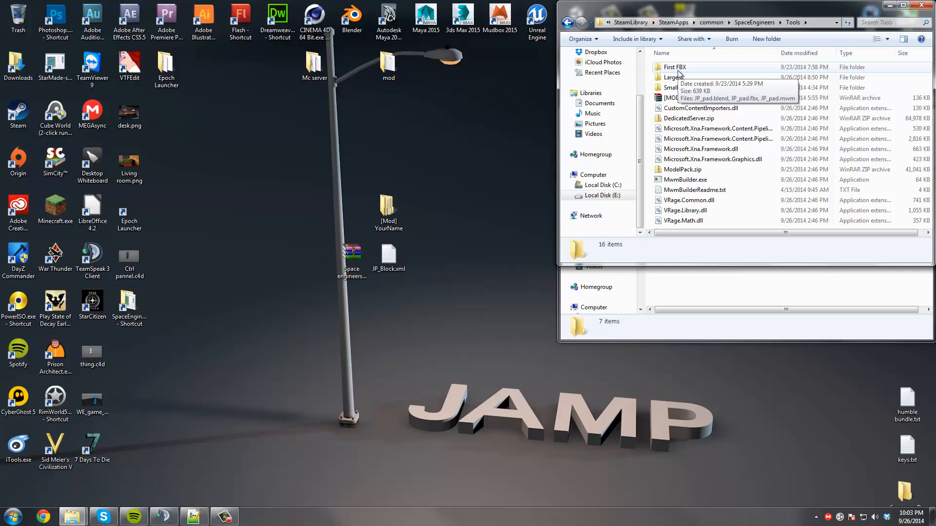
mouse_move(692, 71)
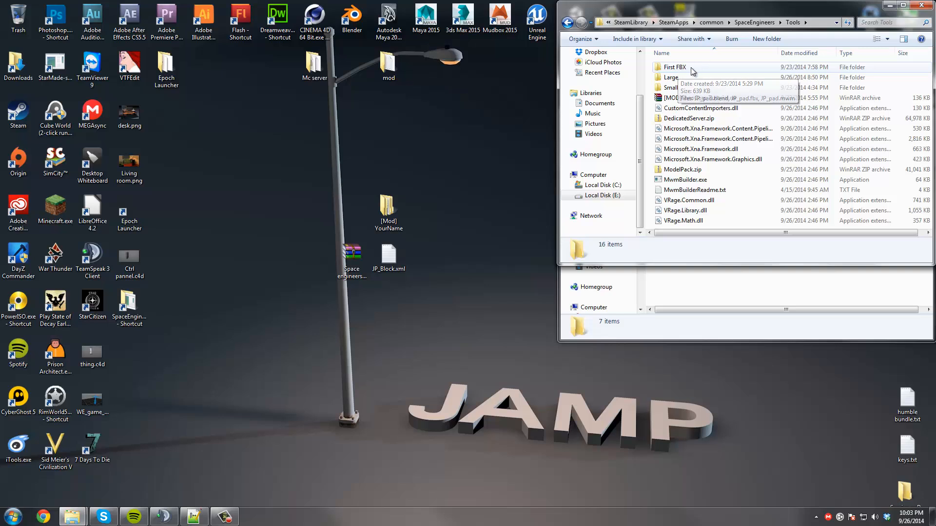
left_click(671, 78)
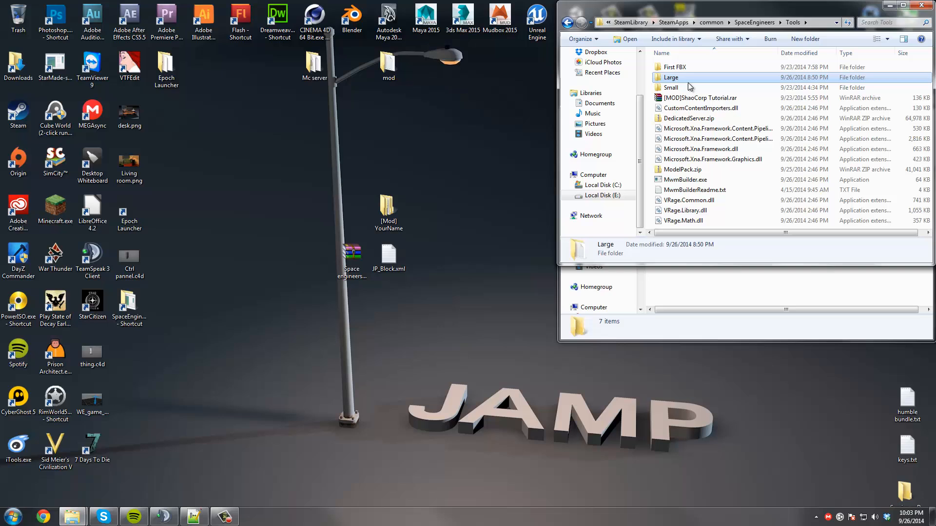
mouse_move(685, 89)
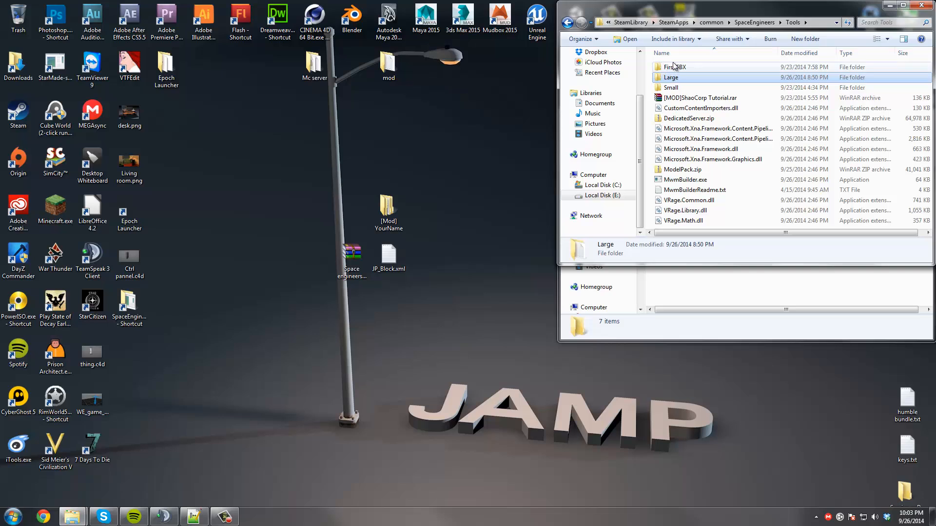
left_click(674, 67)
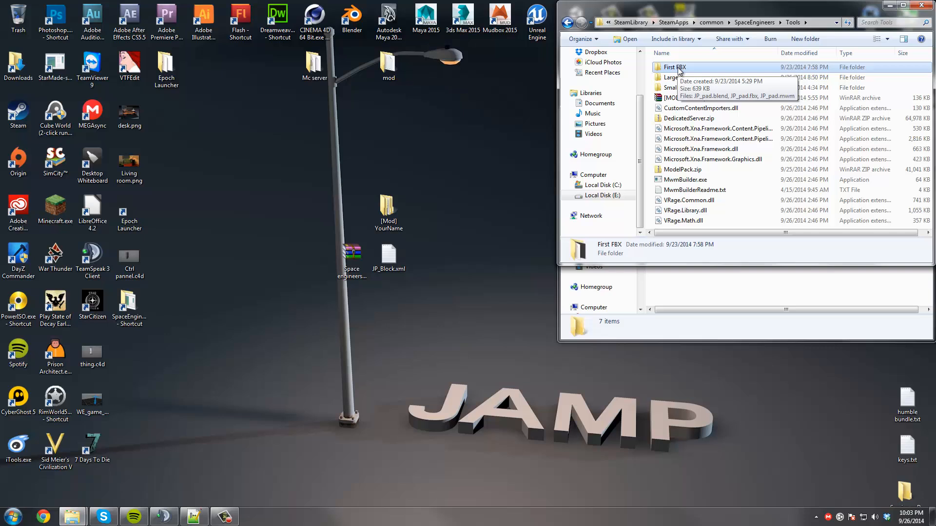
mouse_move(453, 285)
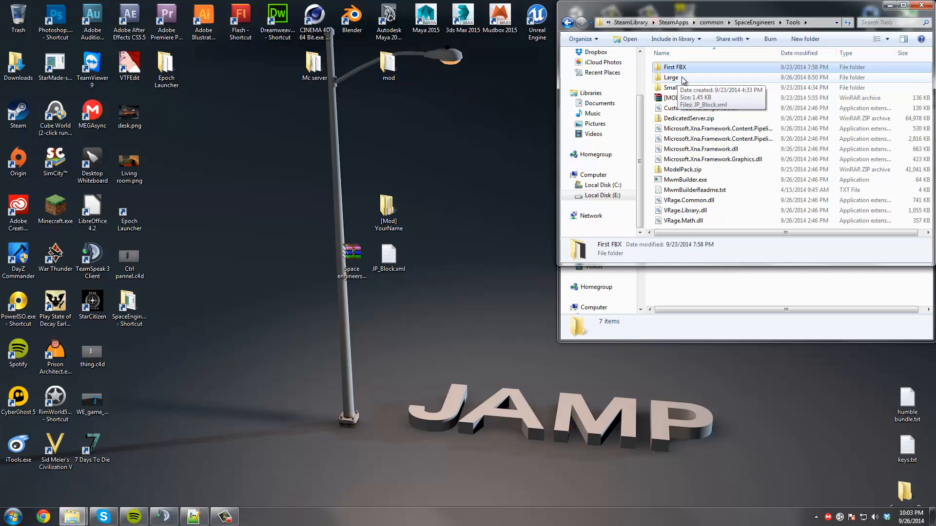
double_click(671, 78)
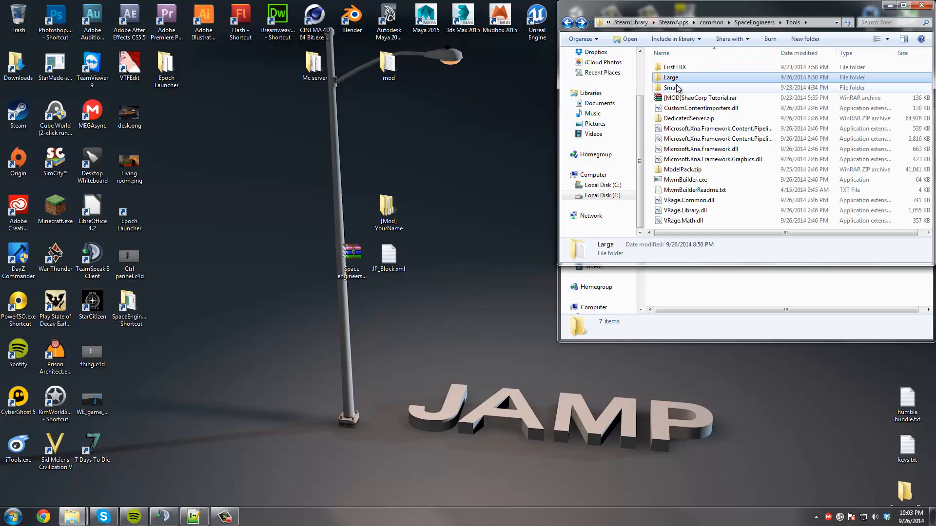
left_click(671, 87)
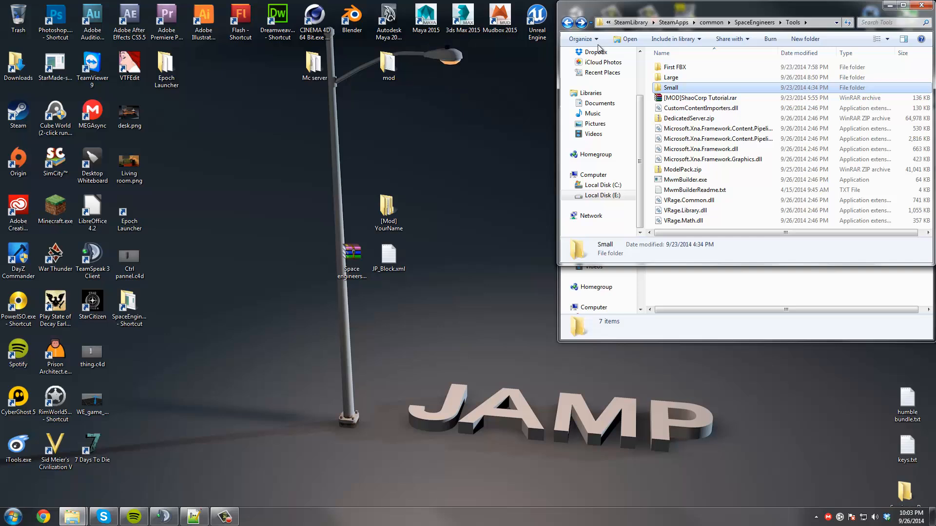
Look inside the First FBX folder with the JP_pad files, then go back to Tools
left_click(674, 67)
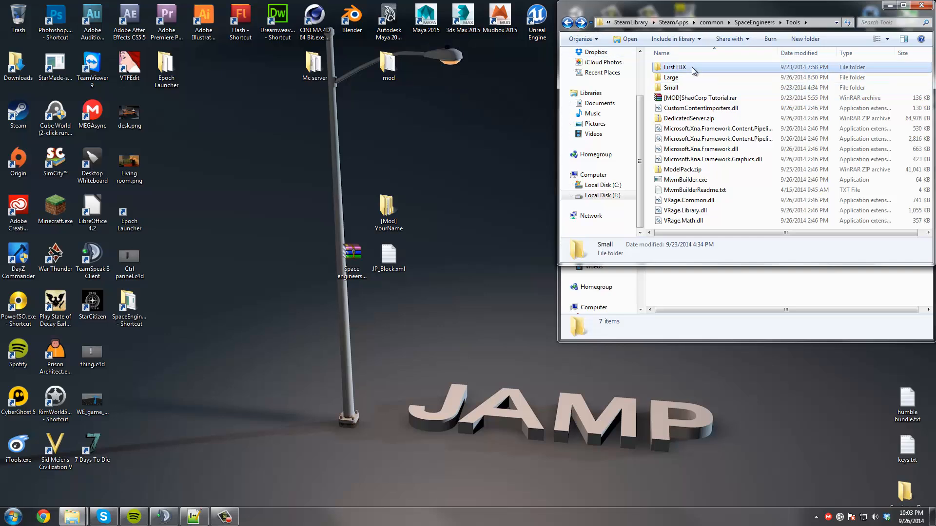
double_click(675, 67)
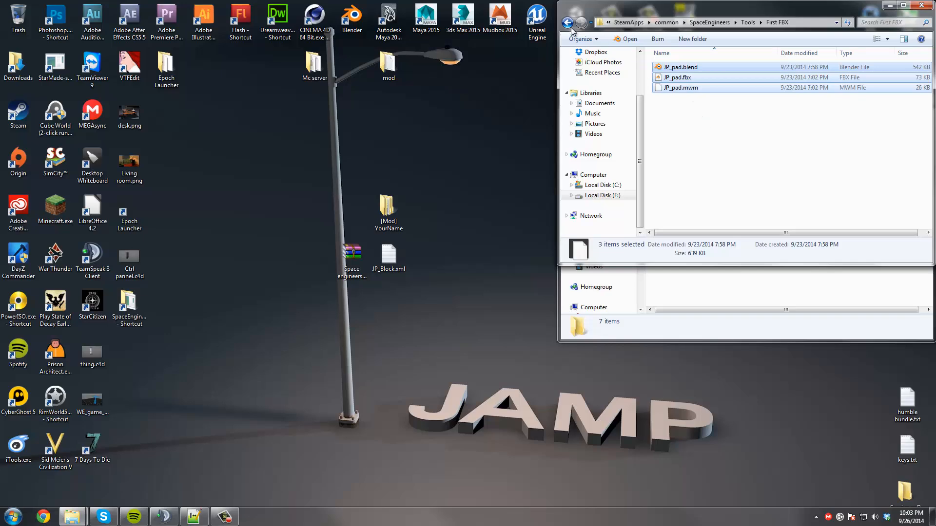
left_click(568, 23)
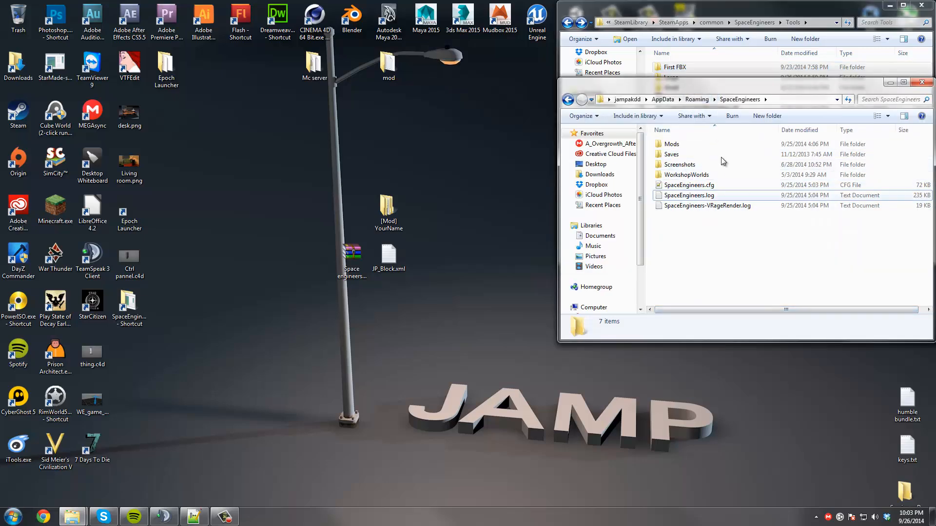
Open the AppData Mods folder and the desktop [Mod] YourName folder
double_click(672, 144)
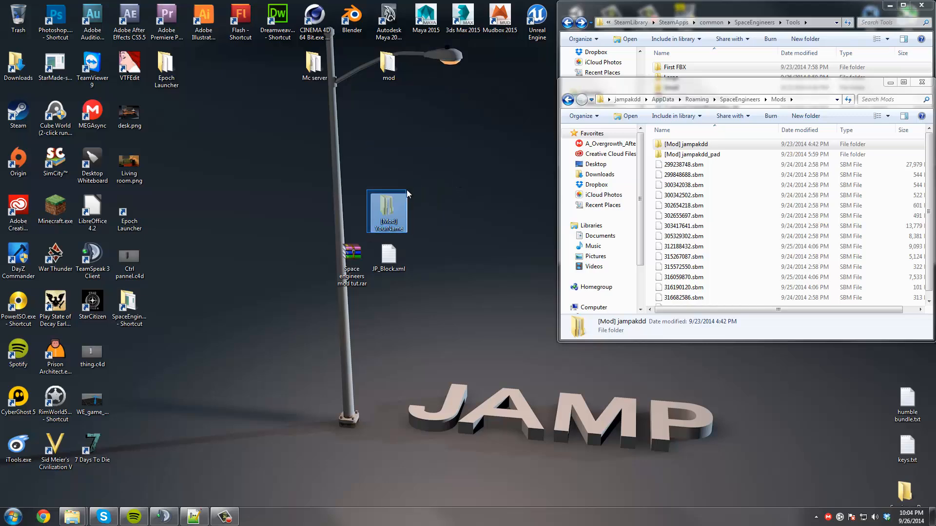
double_click(388, 212)
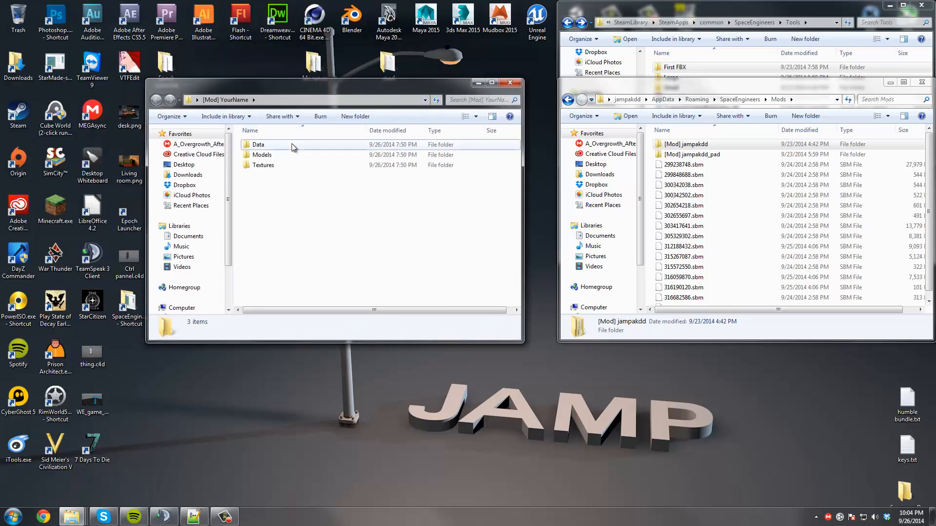
left_click(262, 155)
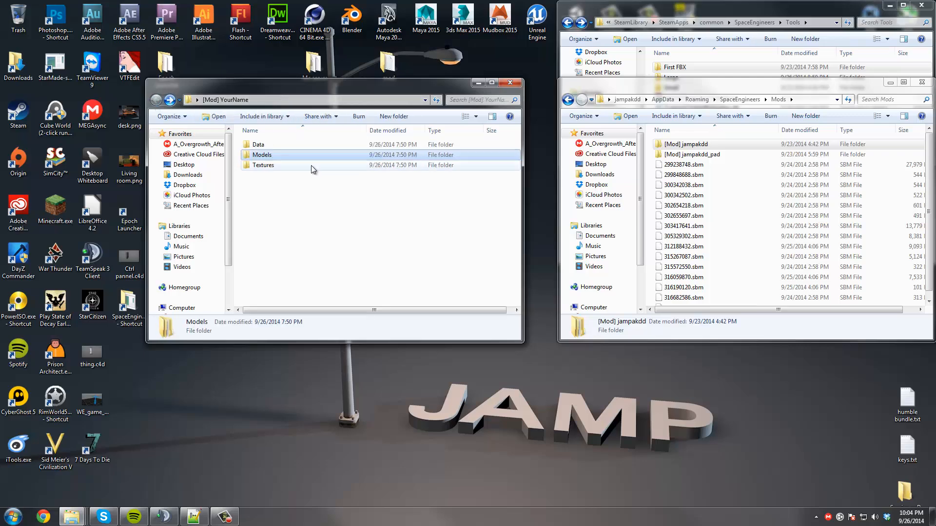
double_click(262, 155)
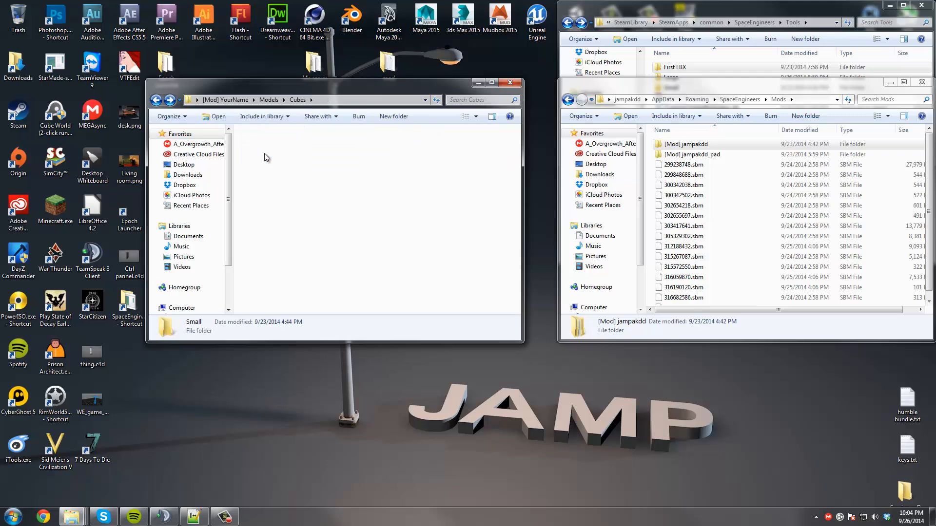
left_click(155, 99)
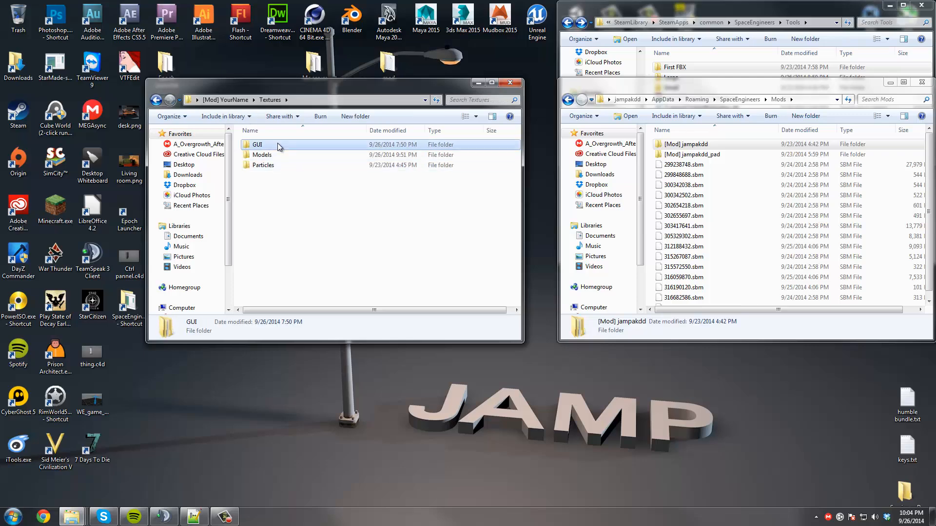
double_click(257, 144)
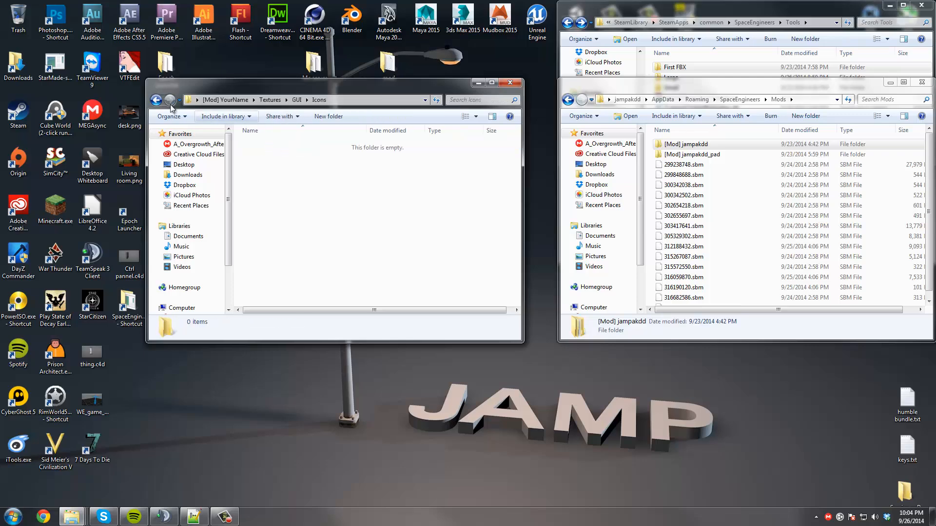
left_click(156, 100)
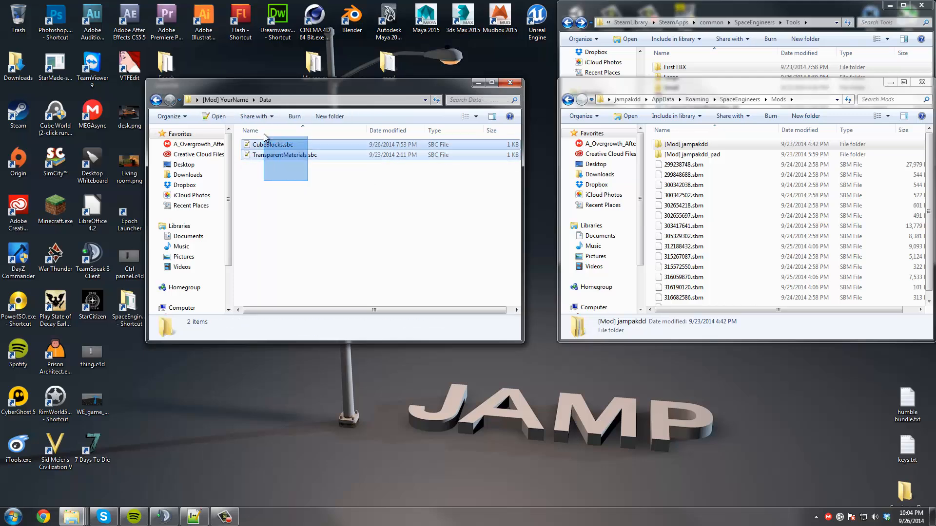
left_click(156, 99)
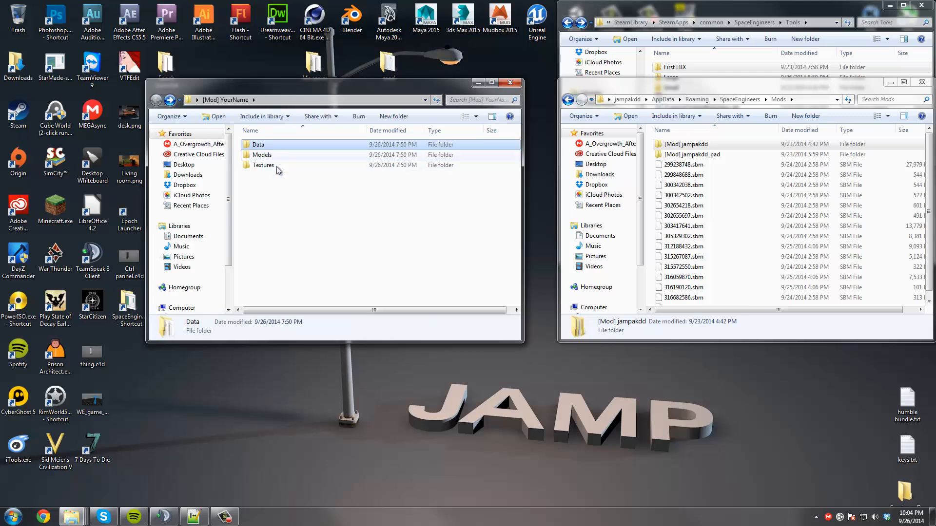
double_click(263, 165)
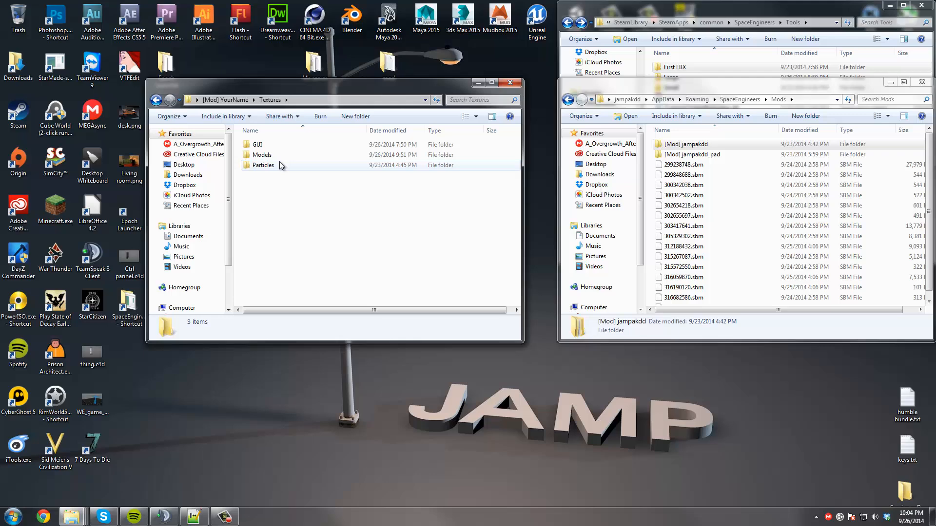
double_click(263, 155)
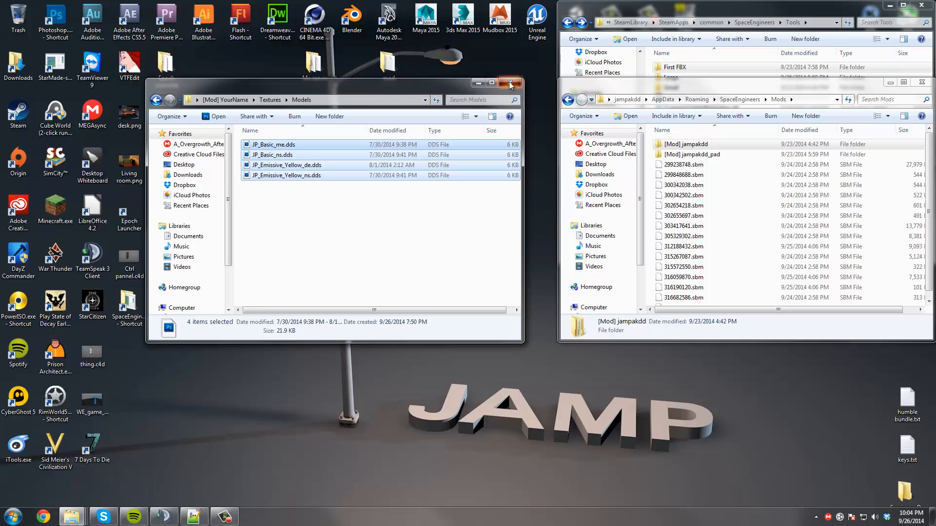
left_click(510, 83)
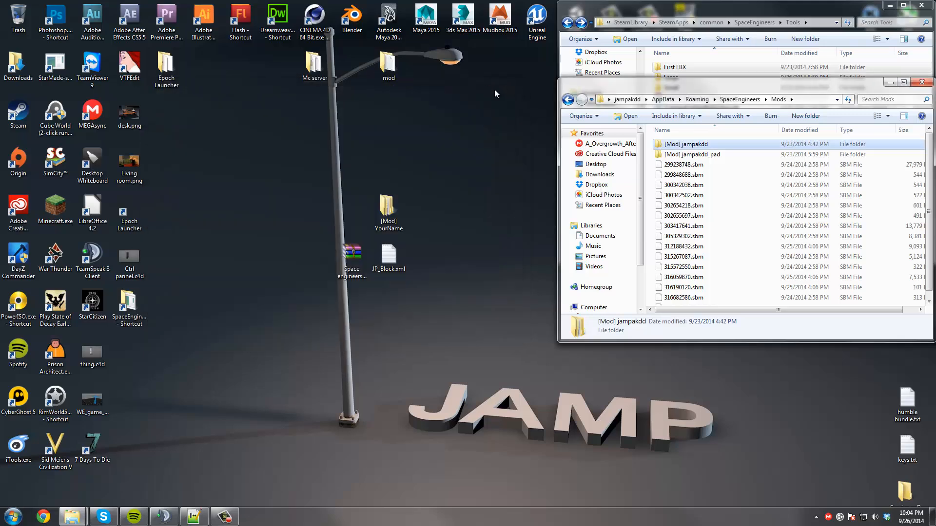
mouse_move(515, 153)
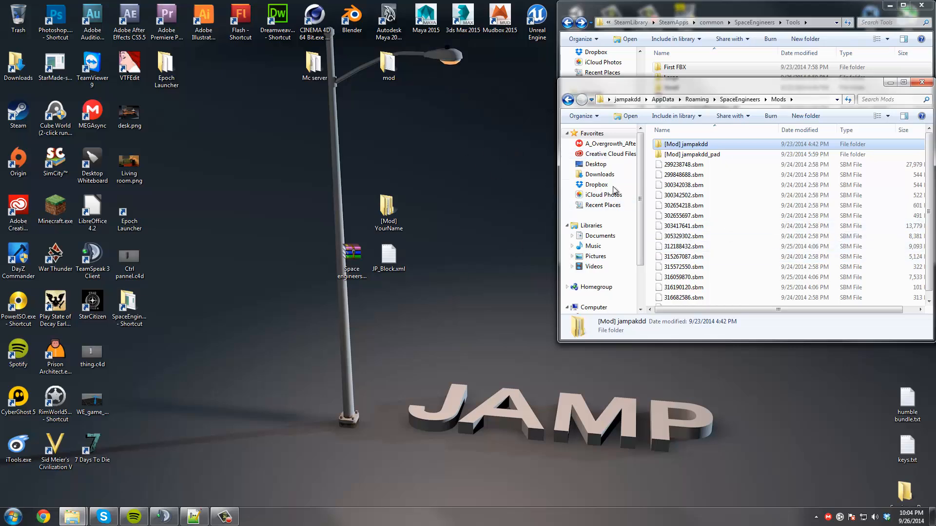
double_click(388, 208)
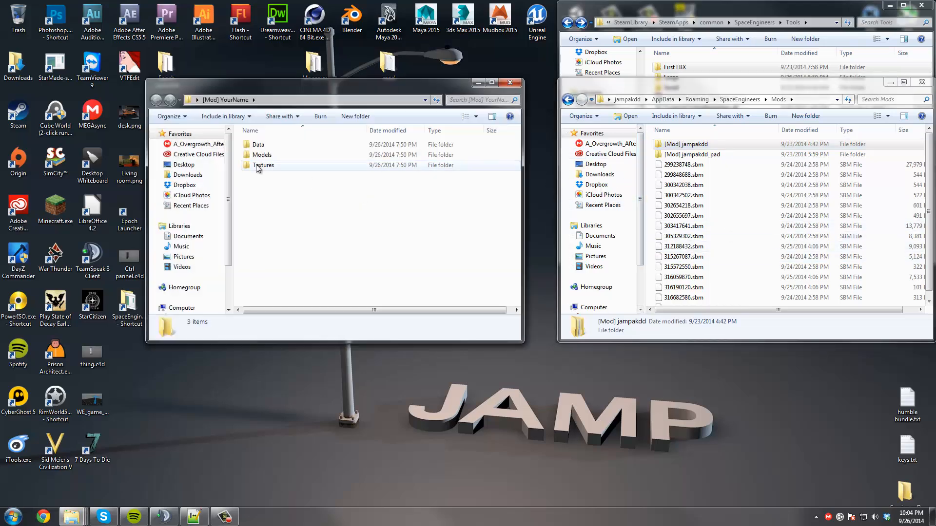
Review the four DDS files in Textures\Models, including JP_Basic_me.dds, then return to Textures
double_click(264, 164)
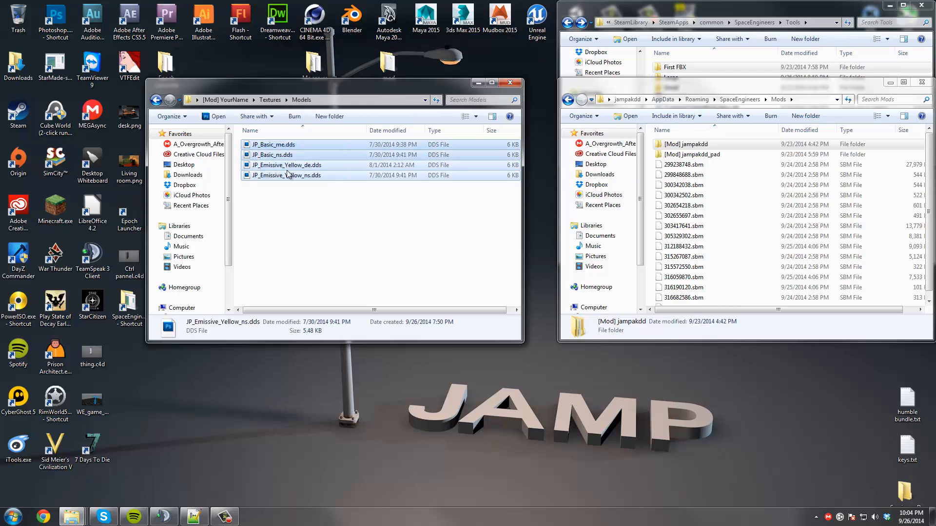
key("ctrl+a")
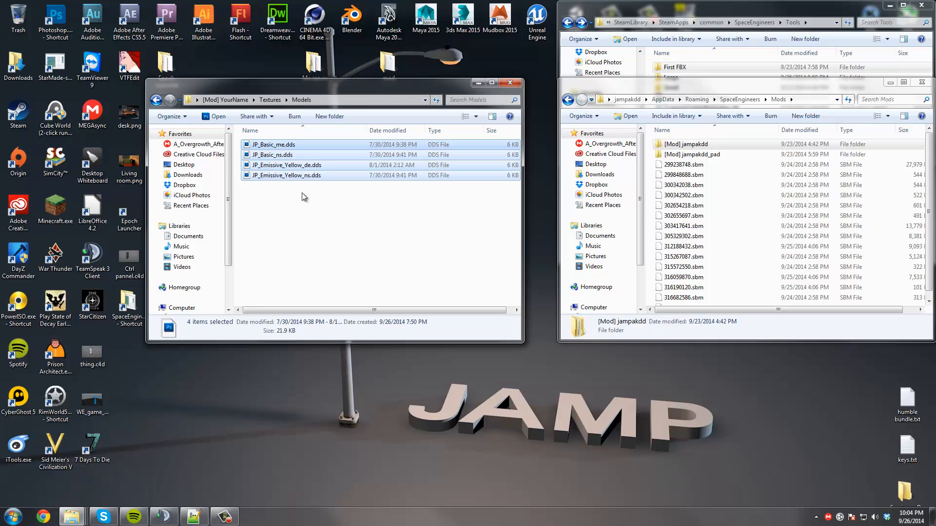
mouse_move(336, 199)
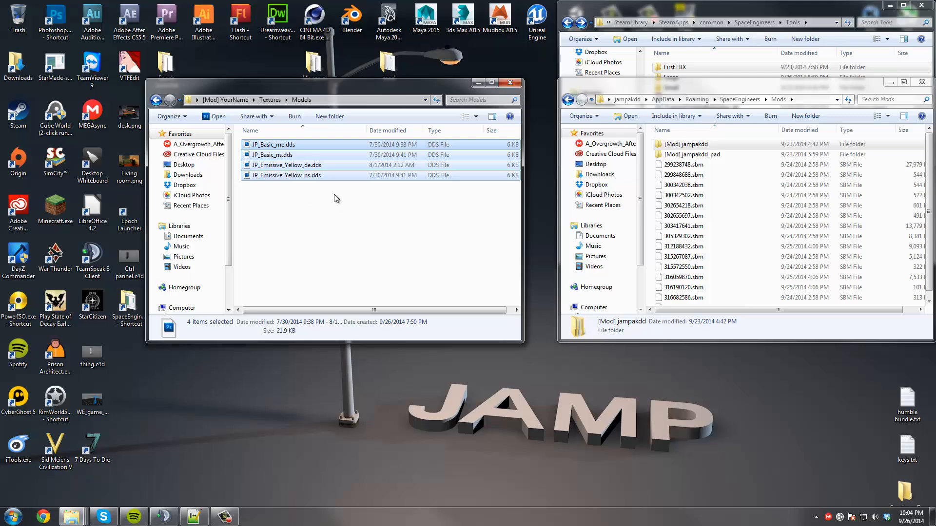
left_click(287, 175)
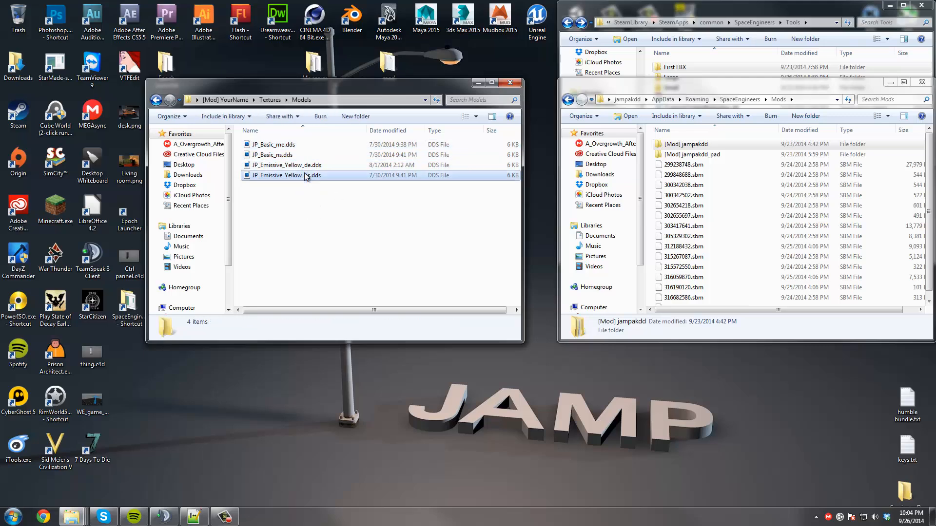
left_click(286, 165)
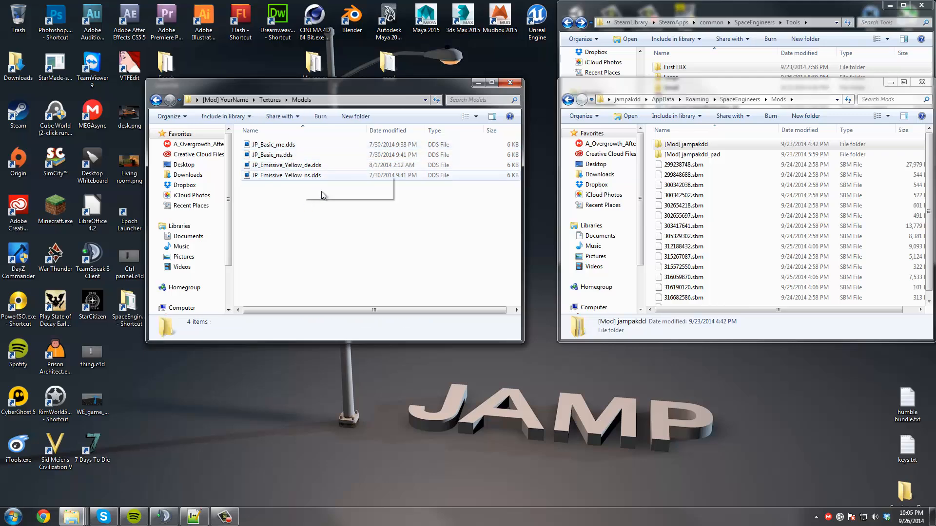
mouse_move(287, 147)
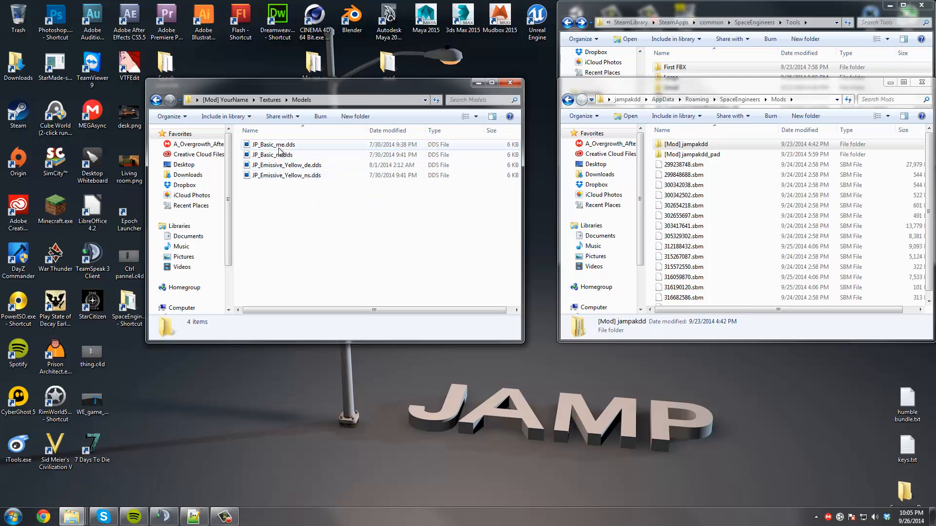
mouse_move(302, 164)
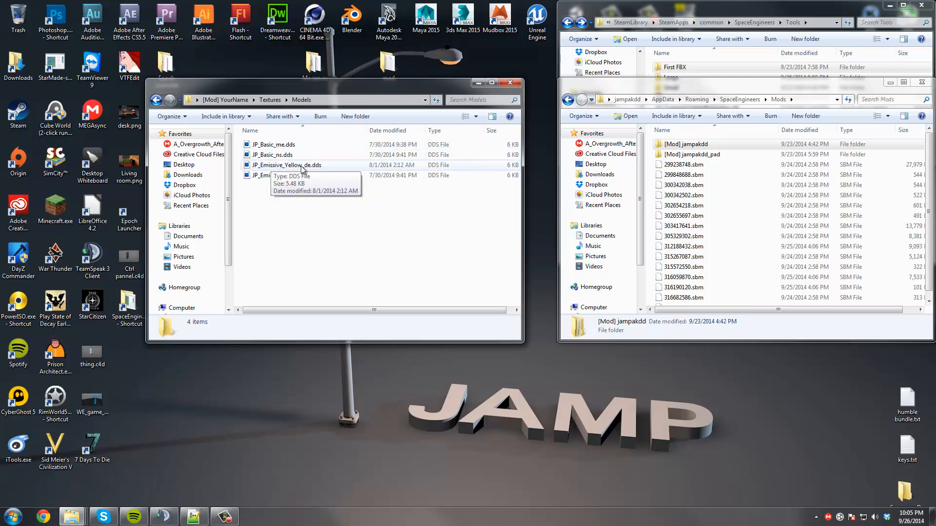
mouse_move(305, 169)
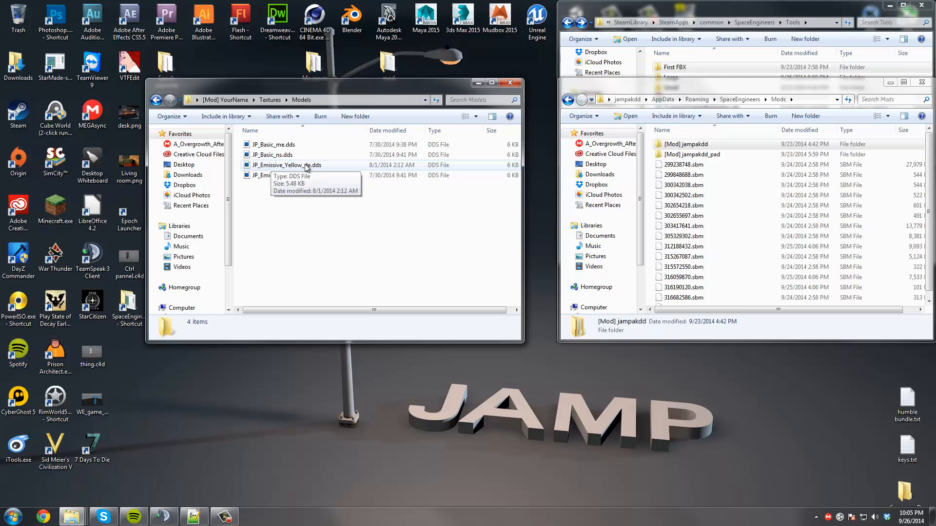
mouse_move(276, 155)
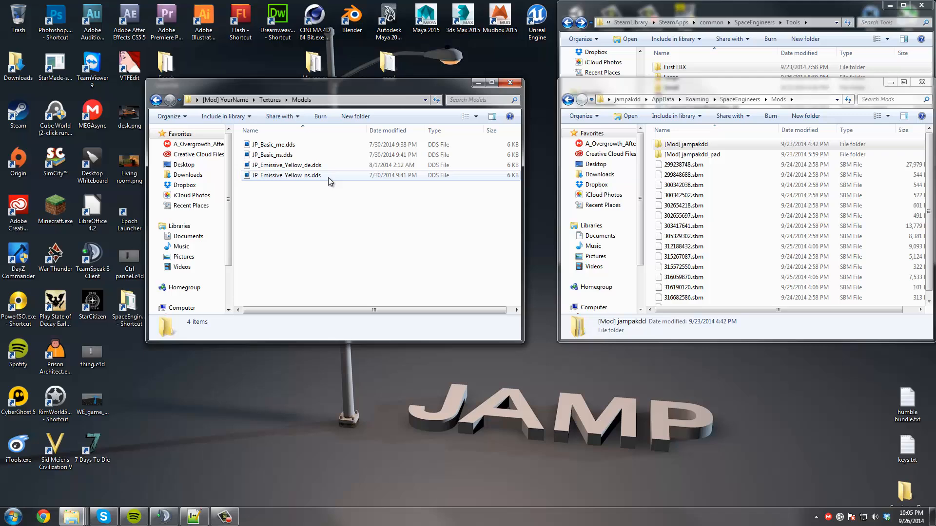
mouse_move(309, 178)
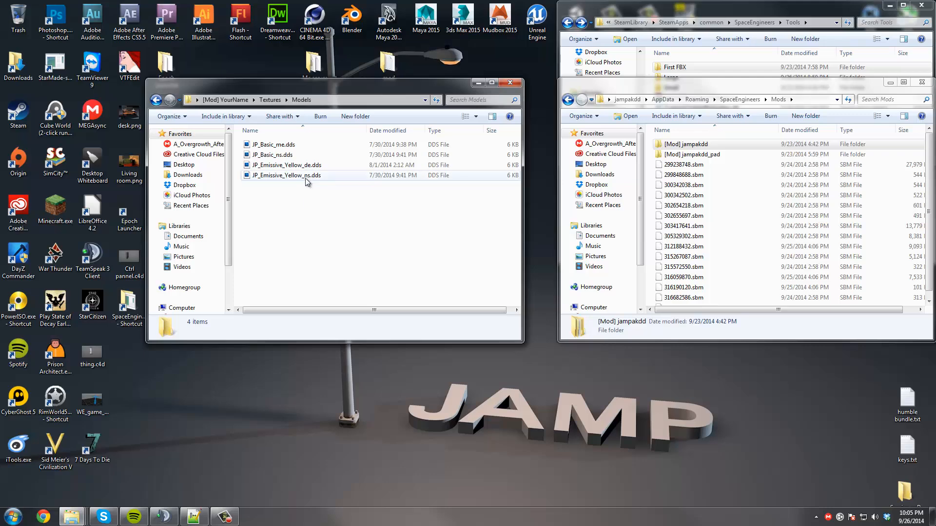
mouse_move(307, 175)
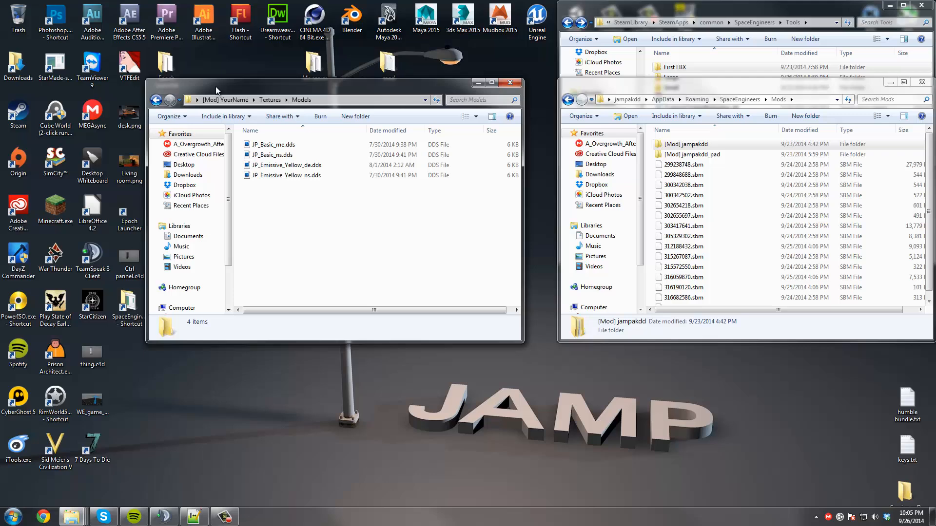
mouse_move(227, 63)
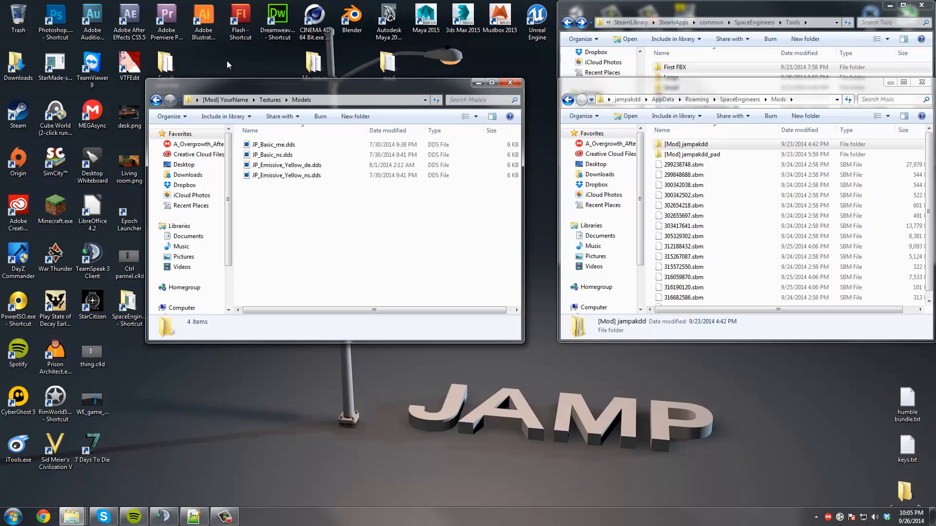
mouse_move(250, 90)
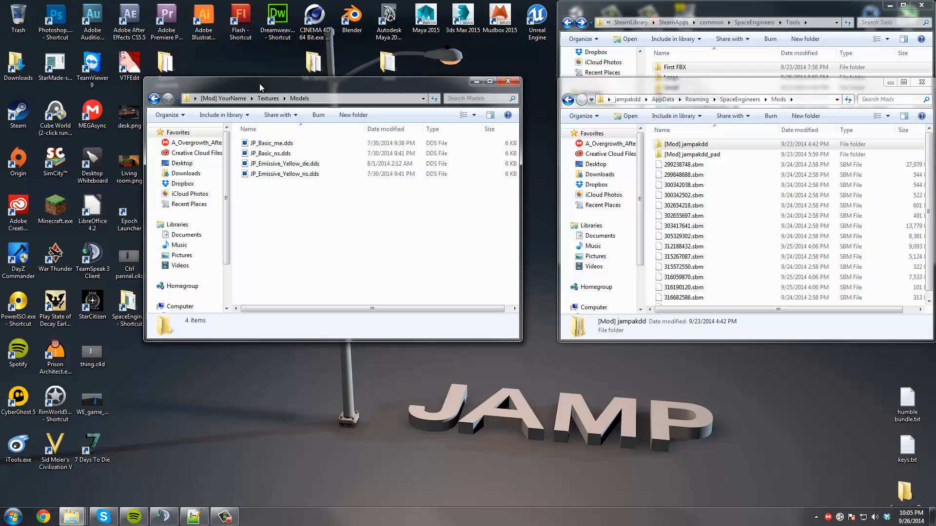
left_click(283, 162)
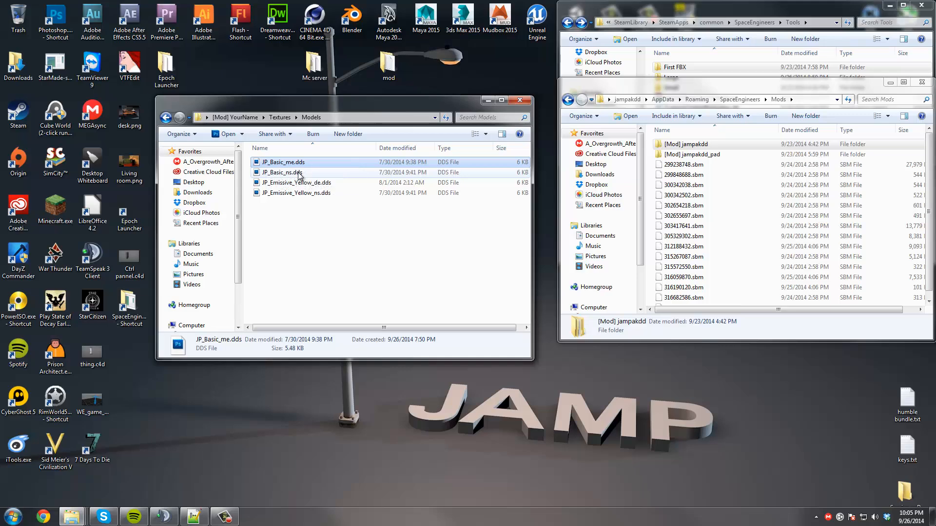
mouse_move(283, 172)
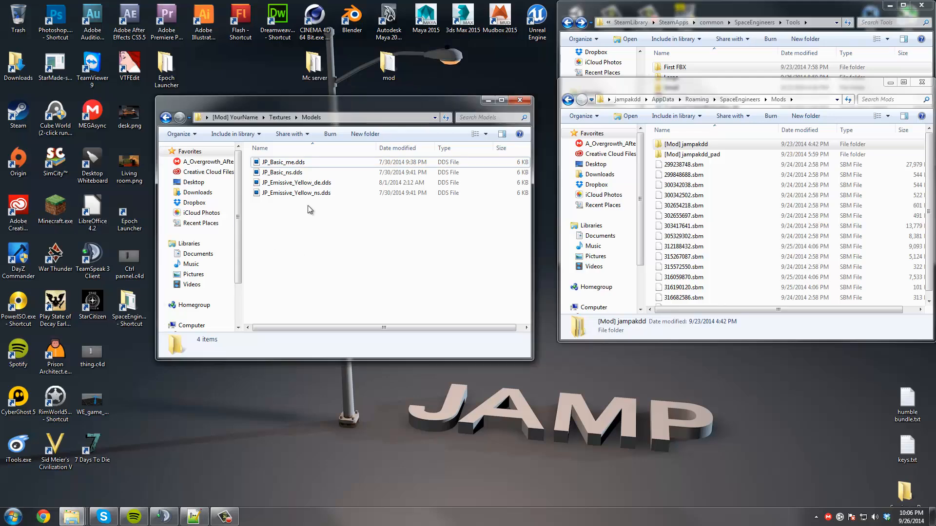
left_click(280, 117)
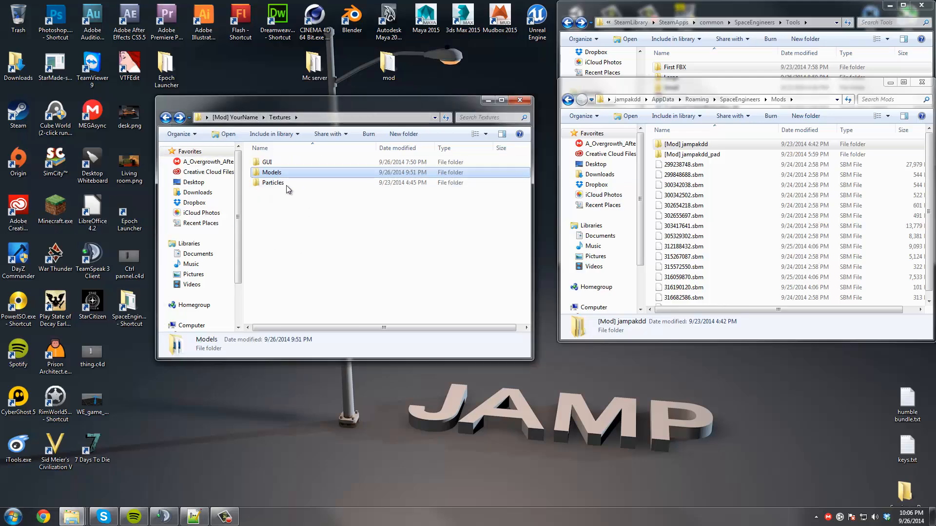
Check the empty Particles folder and go back up to the [Mod] YourName root
double_click(272, 183)
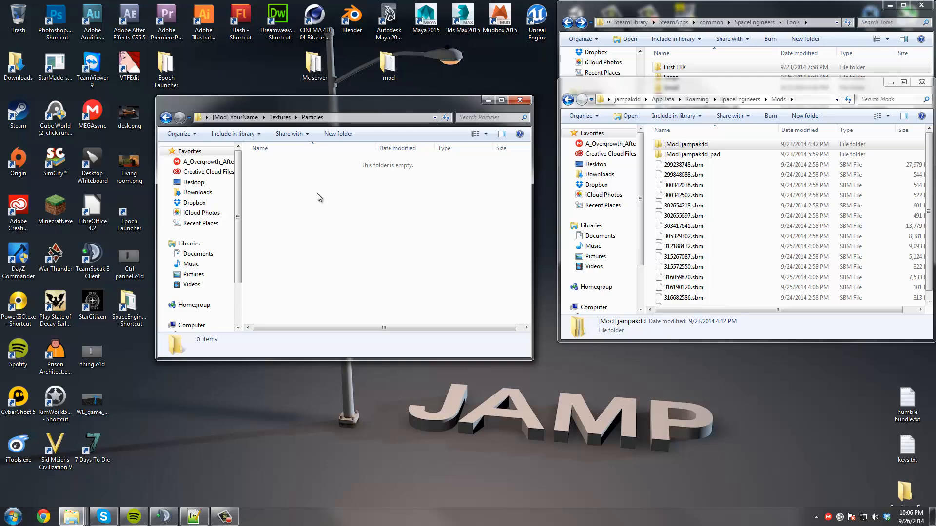
mouse_move(366, 264)
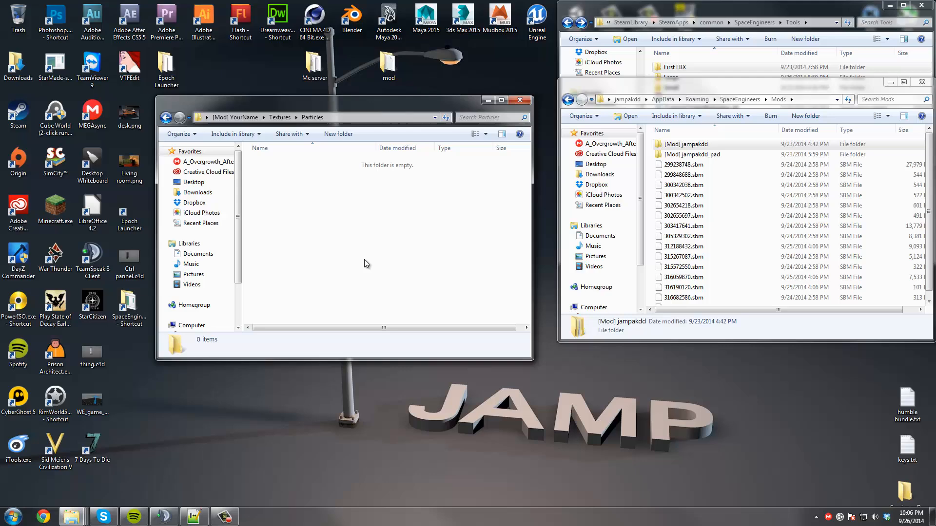
left_click(165, 117)
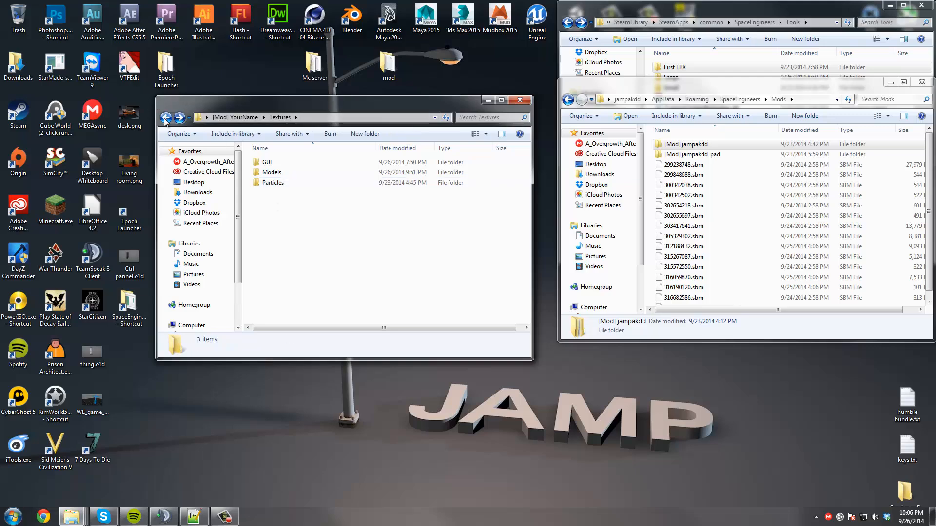
mouse_move(166, 118)
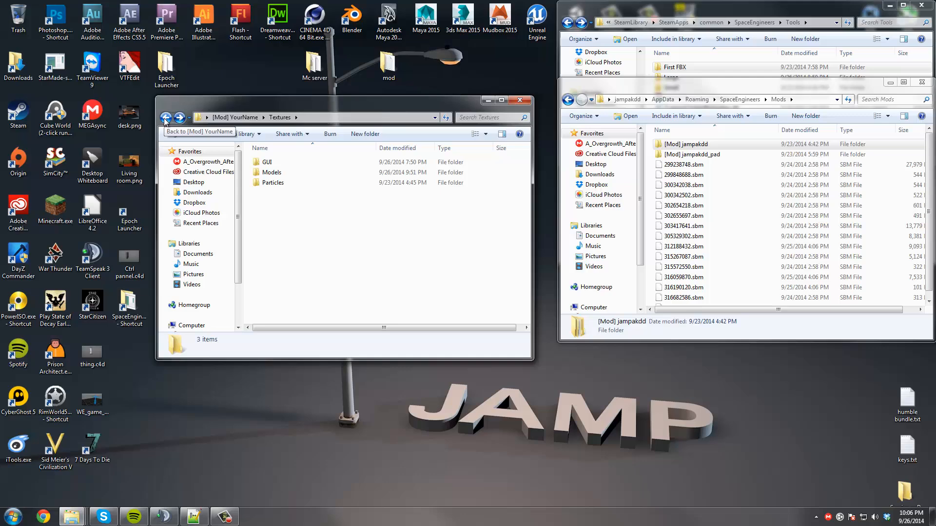
left_click(166, 118)
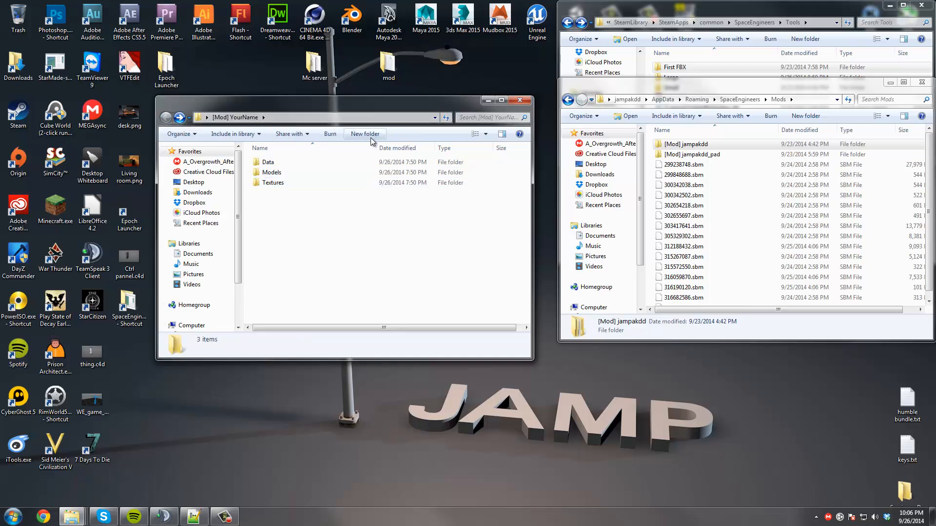
mouse_move(519, 99)
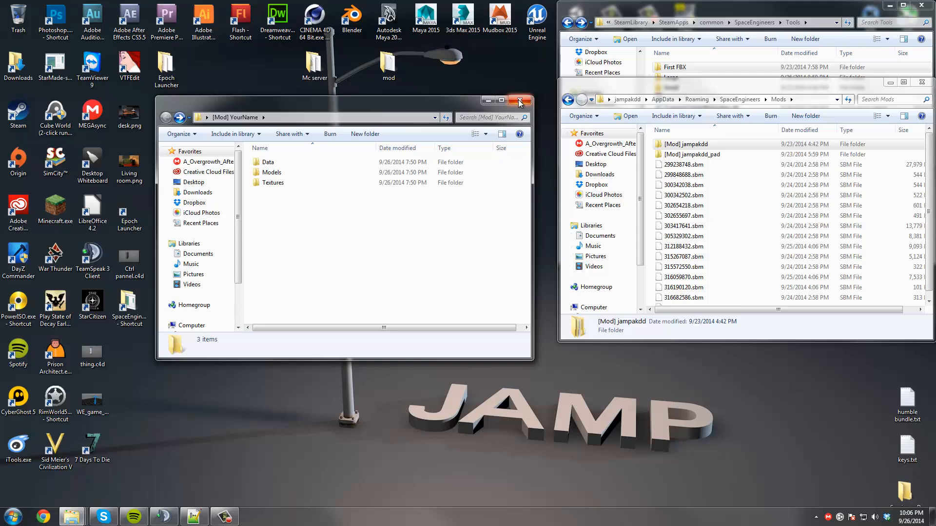
mouse_move(519, 99)
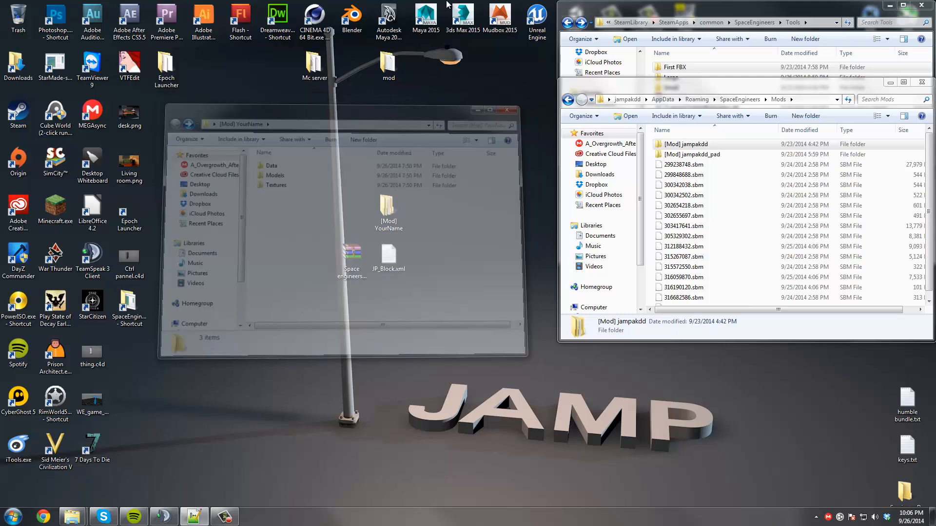
Launch Blender 2.71
left_click(510, 110)
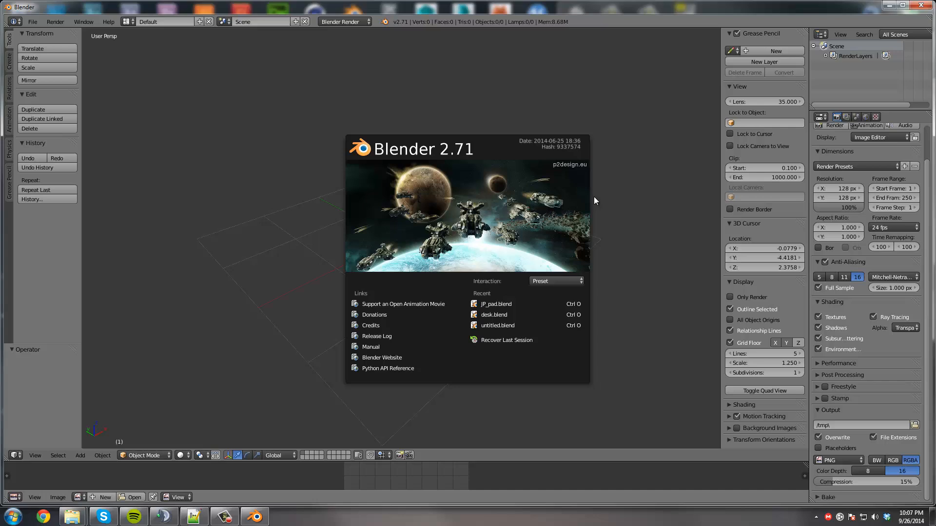
Dismiss the splash screen and load Factory Settings from the File menu
left_click(289, 137)
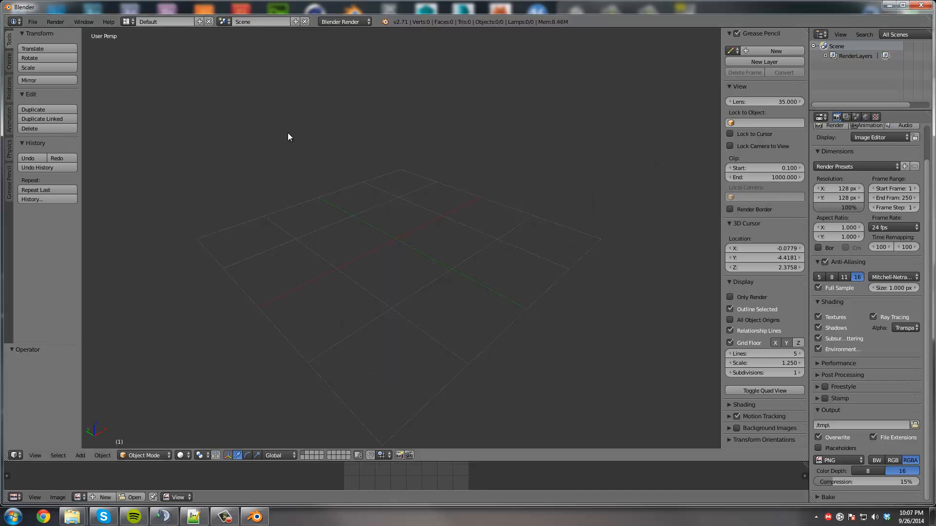
left_click(554, 217)
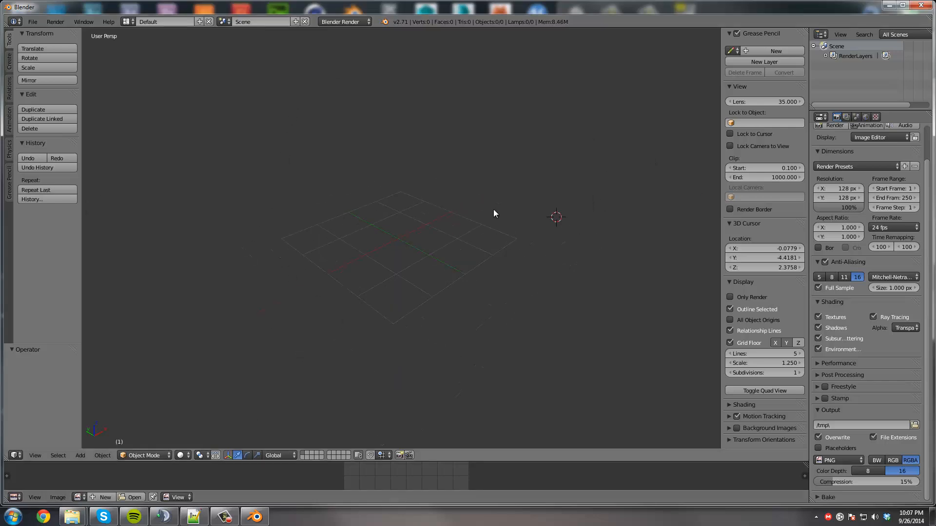
left_click(32, 21)
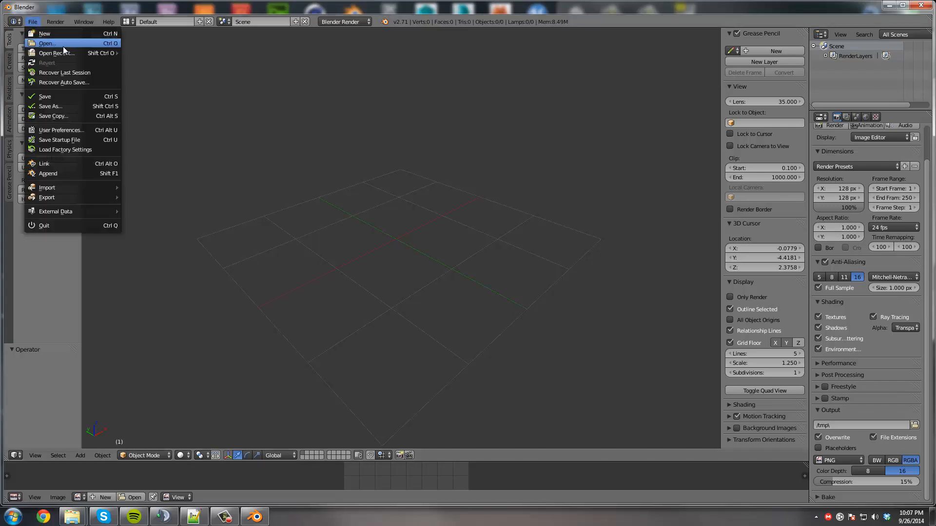
mouse_move(62, 82)
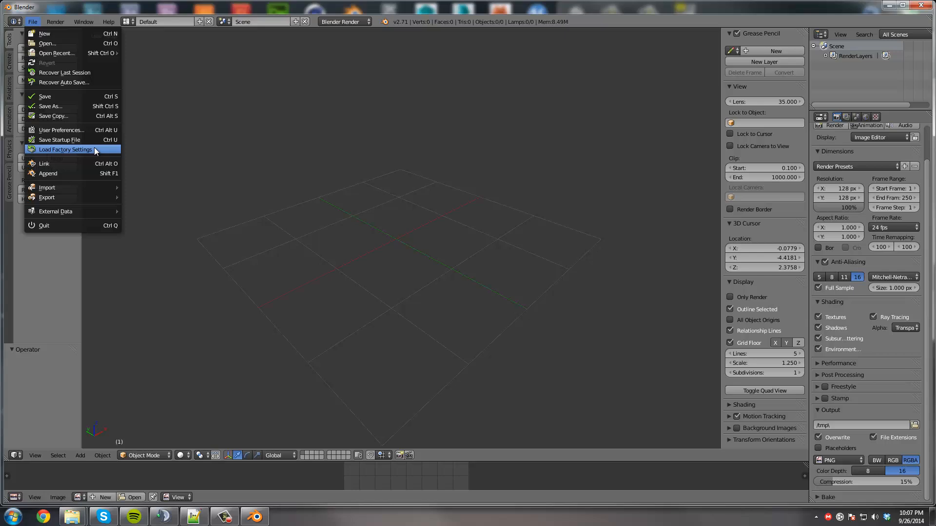
left_click(65, 149)
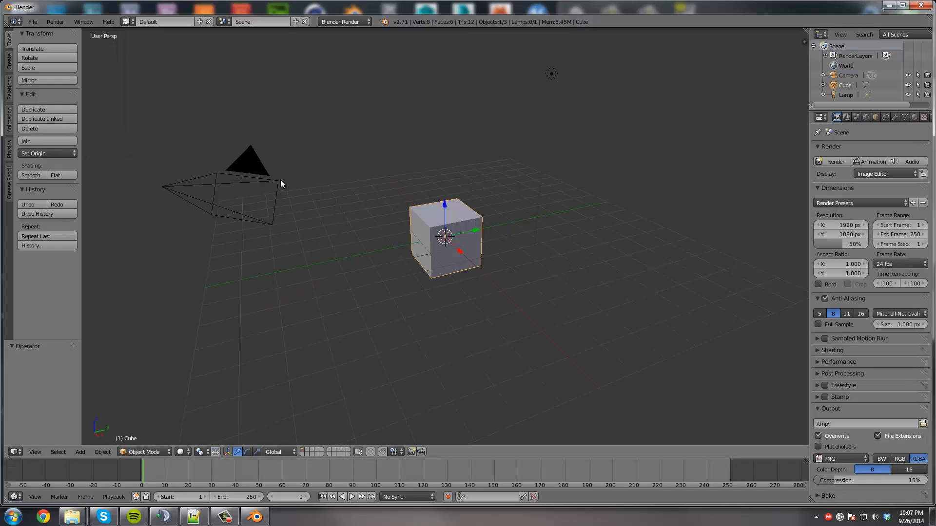
Select all and delete the cube, camera and lamp, leaving an empty scene
left_click(470, 239)
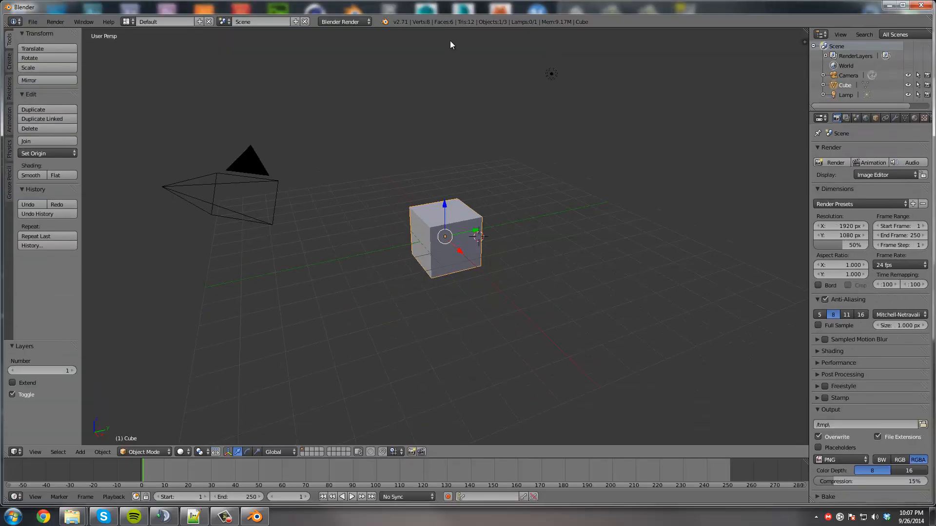
mouse_move(550, 76)
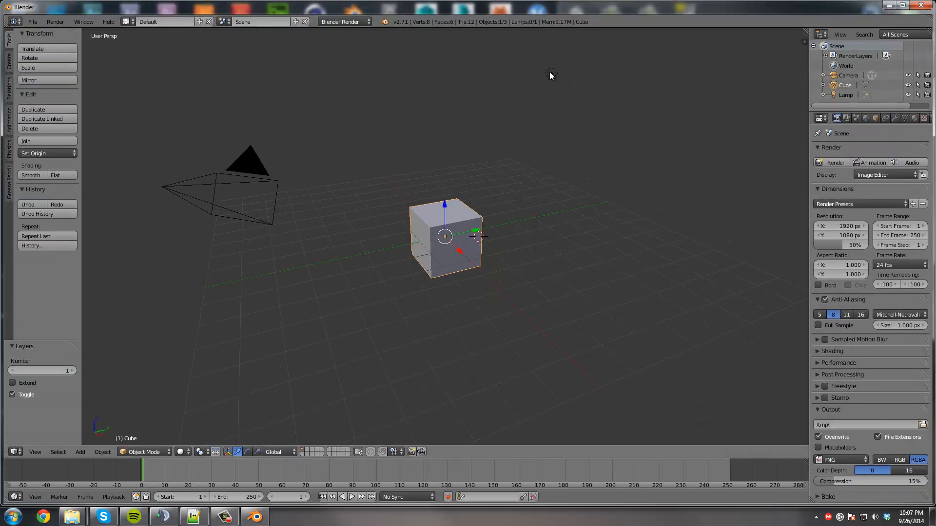
left_click(551, 73)
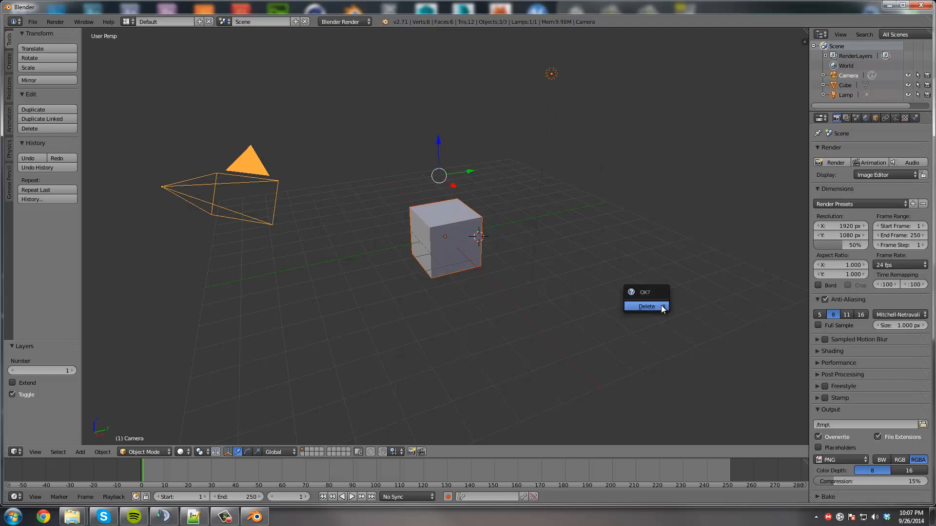
left_click(645, 306)
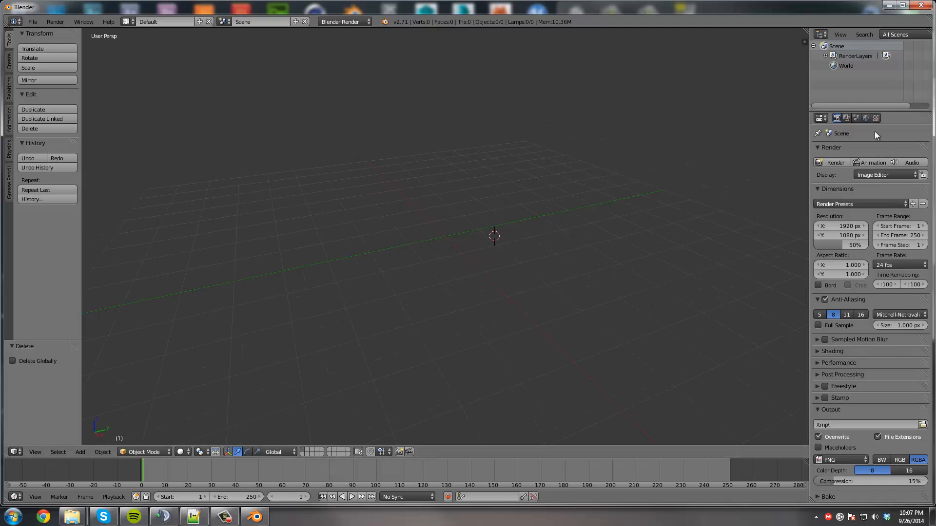
left_click(865, 118)
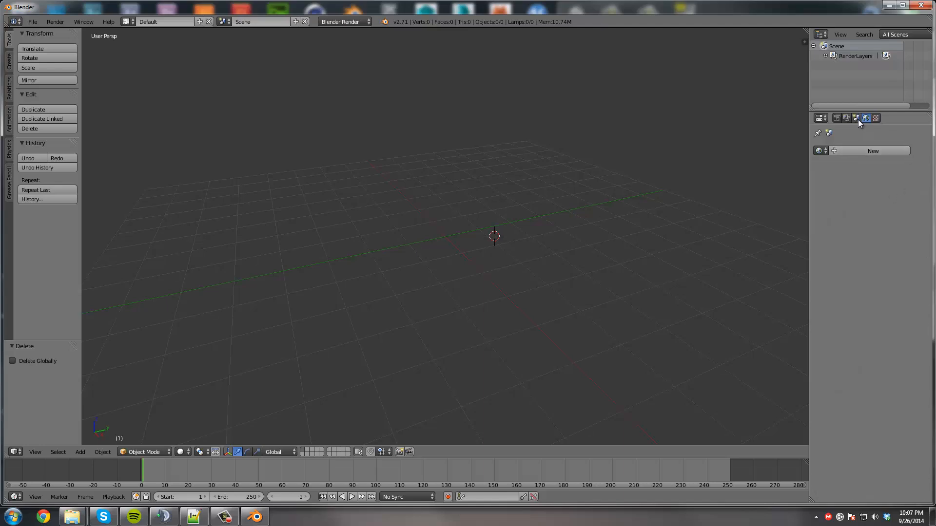
mouse_move(874, 135)
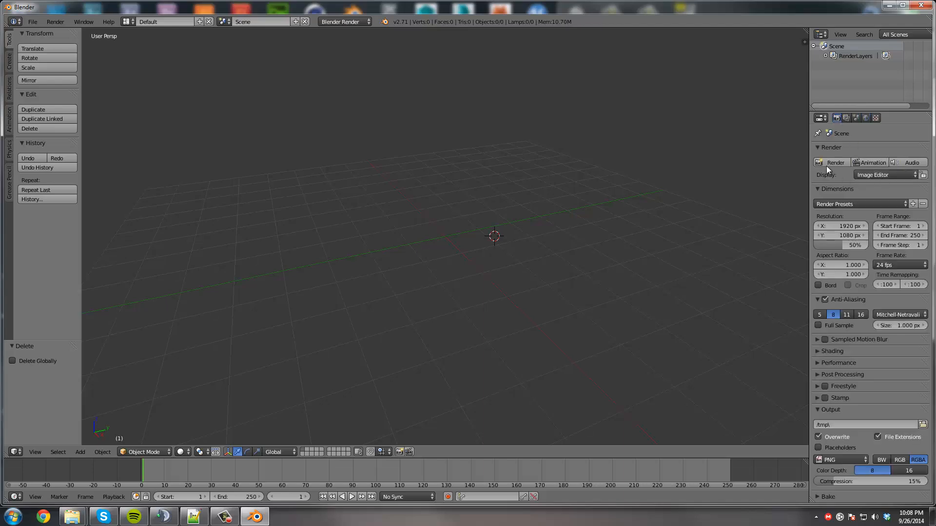
mouse_move(852, 196)
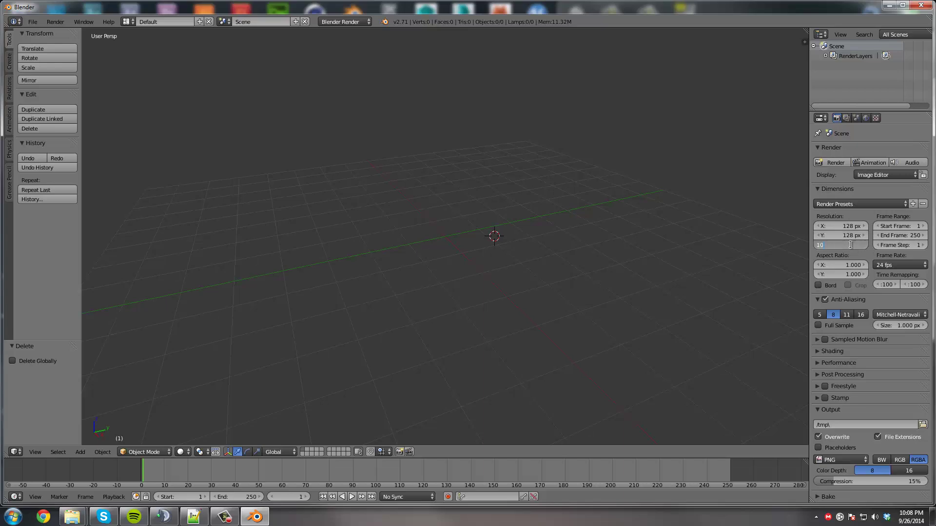
Keep the 128x128 render at 100% size and use 16 anti-aliasing samples
left_click(841, 245)
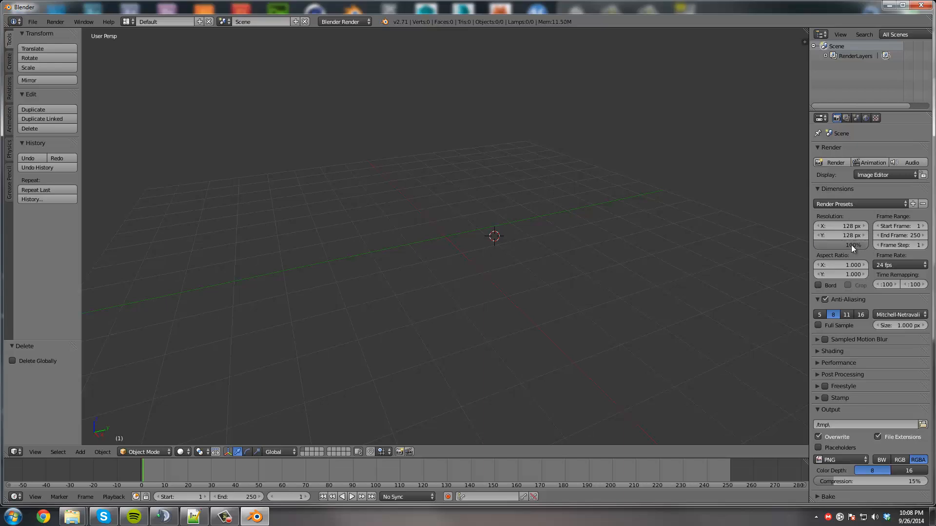
mouse_move(854, 245)
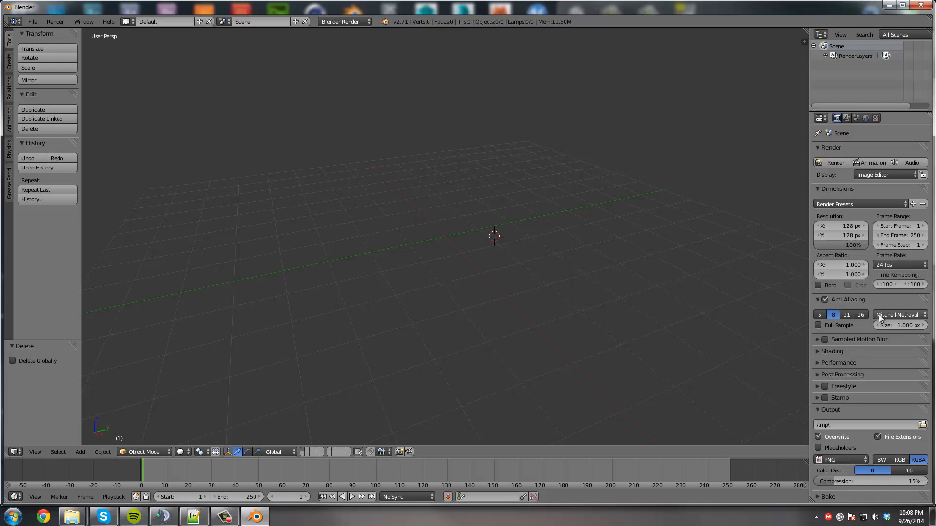
left_click(861, 315)
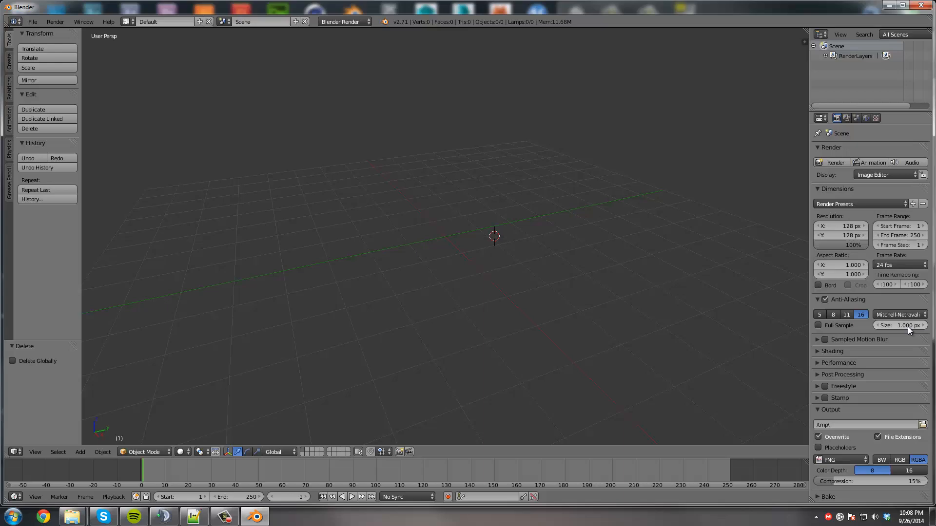
mouse_move(900, 326)
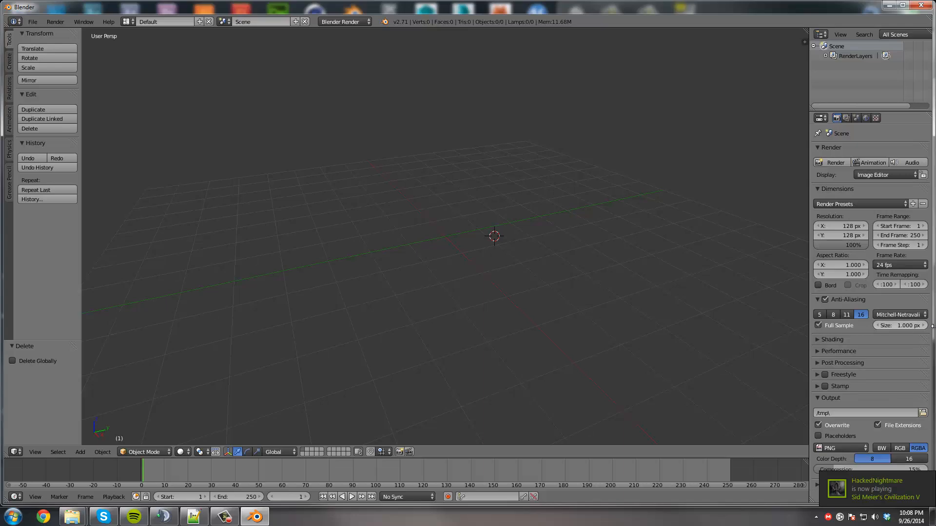
mouse_move(35, 190)
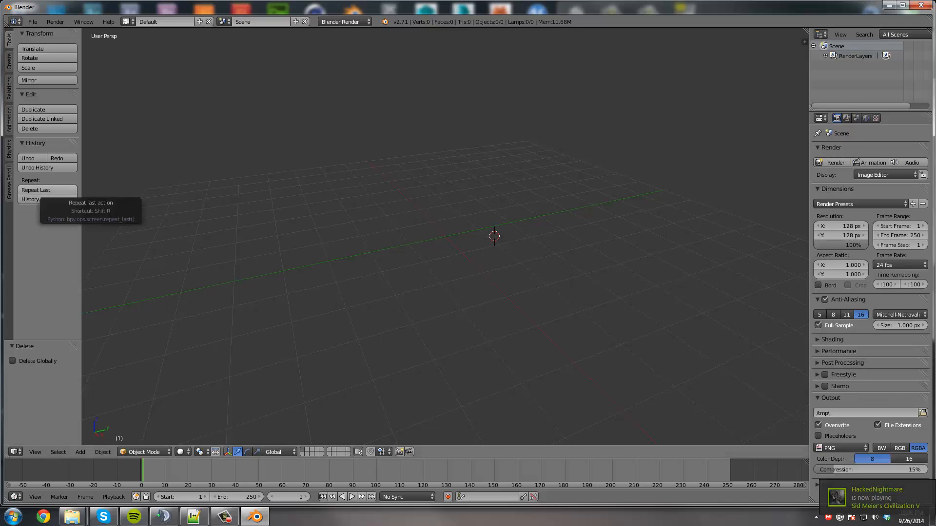
mouse_move(484, 222)
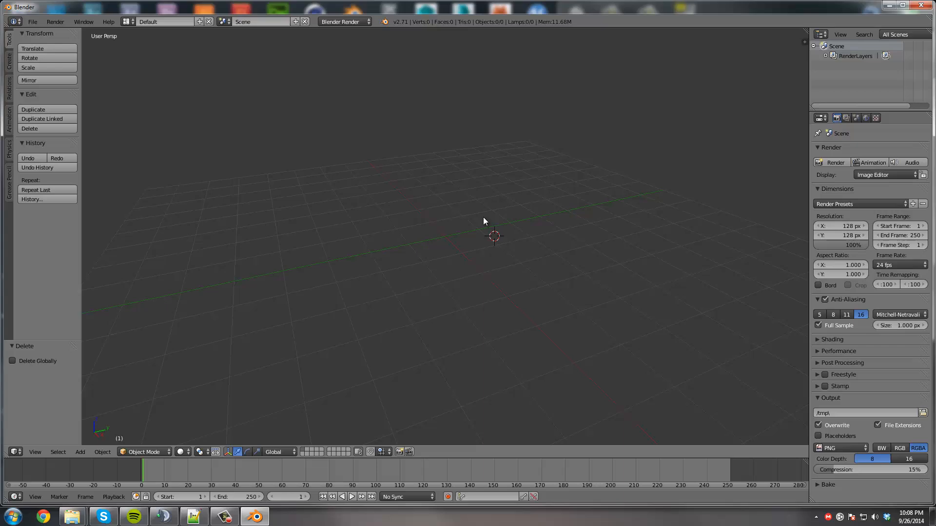
mouse_move(825, 358)
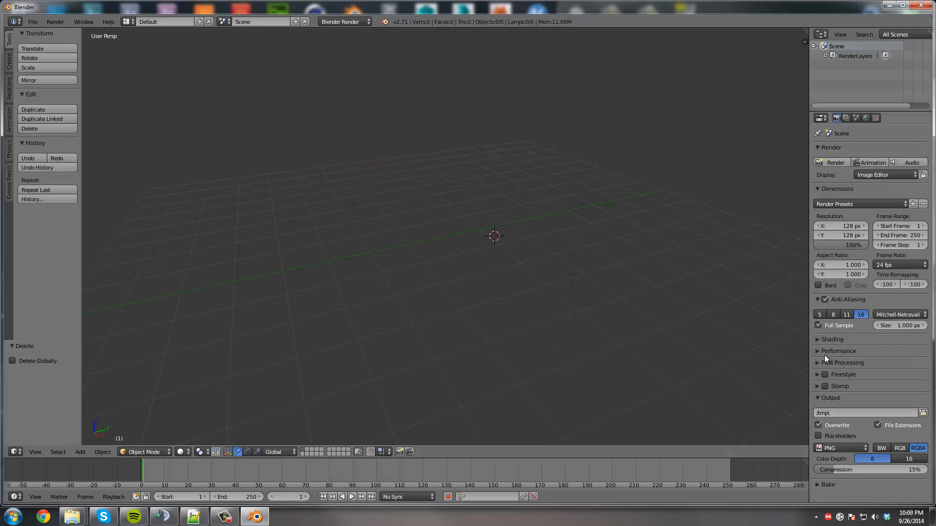
Switch the render Shading alpha from Sky to Transparent for a clear background
left_click(832, 340)
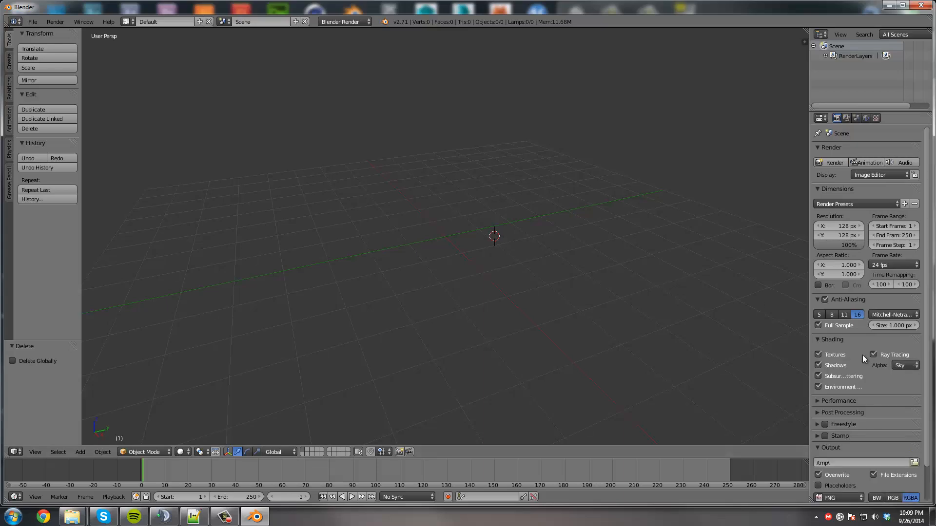
mouse_move(857, 368)
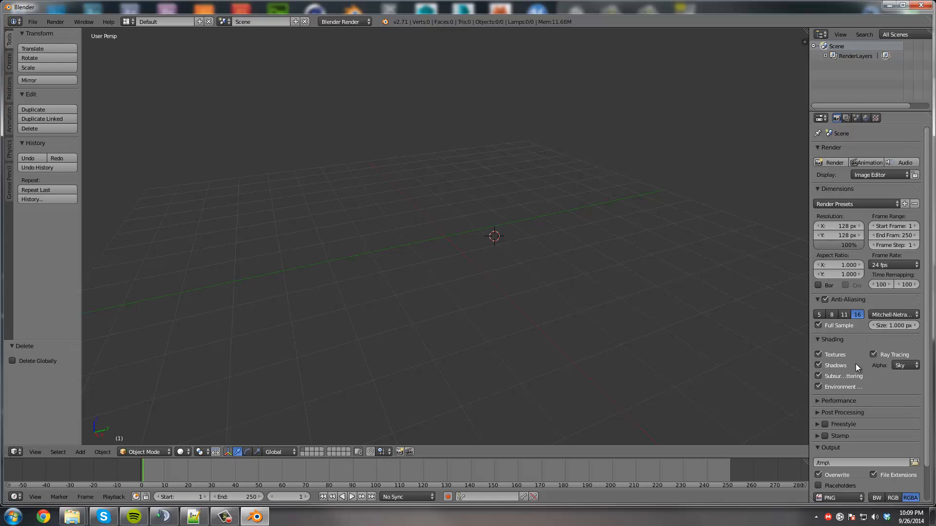
mouse_move(886, 369)
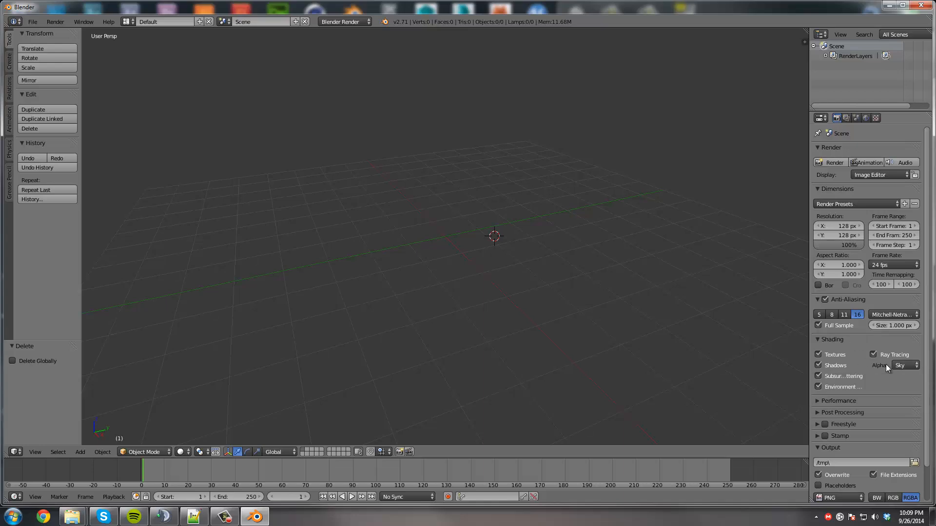
left_click(902, 366)
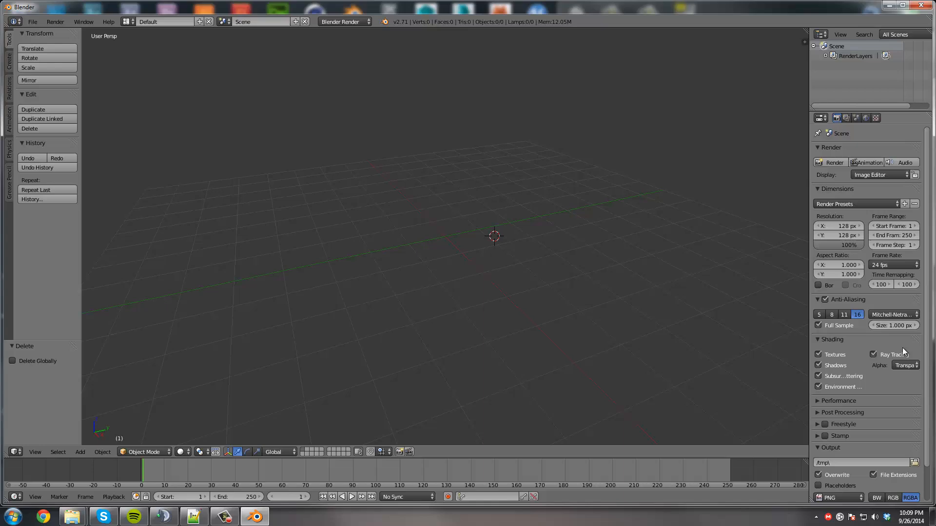
mouse_move(612, 337)
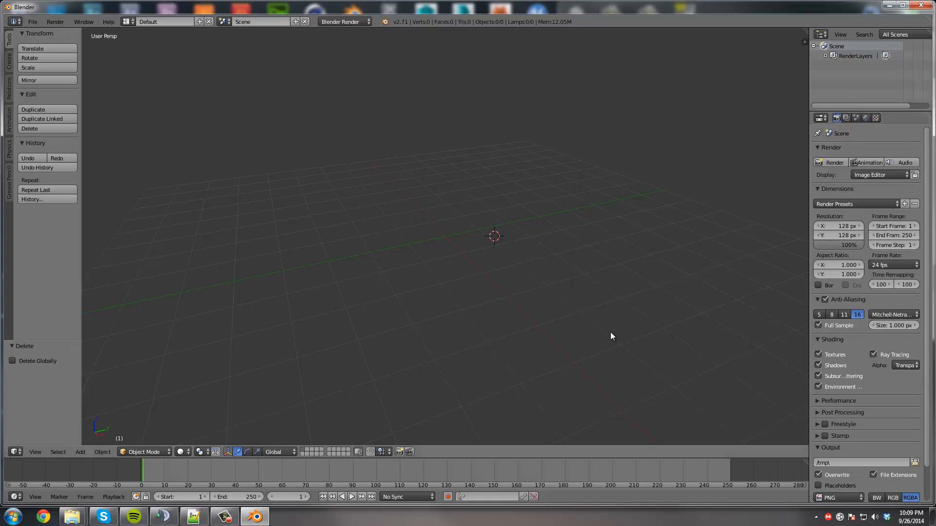
scroll("down", 3)
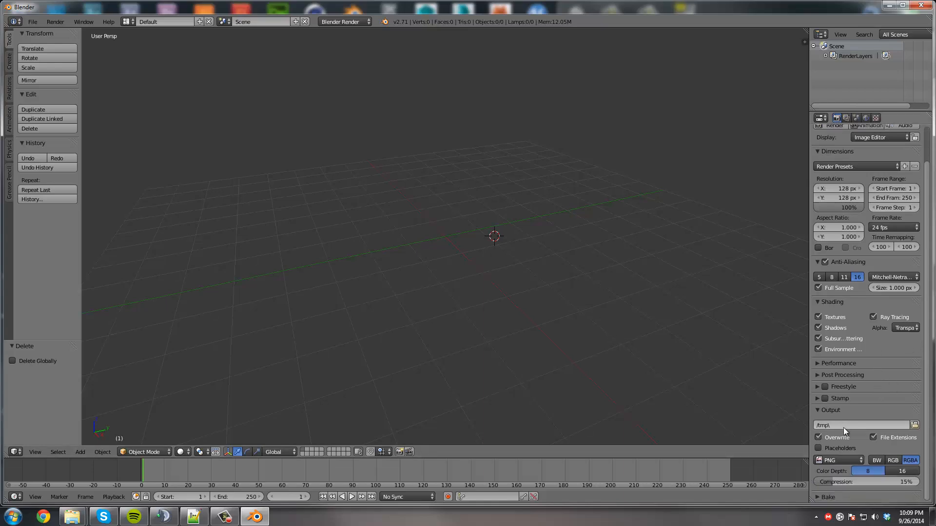
mouse_move(903, 471)
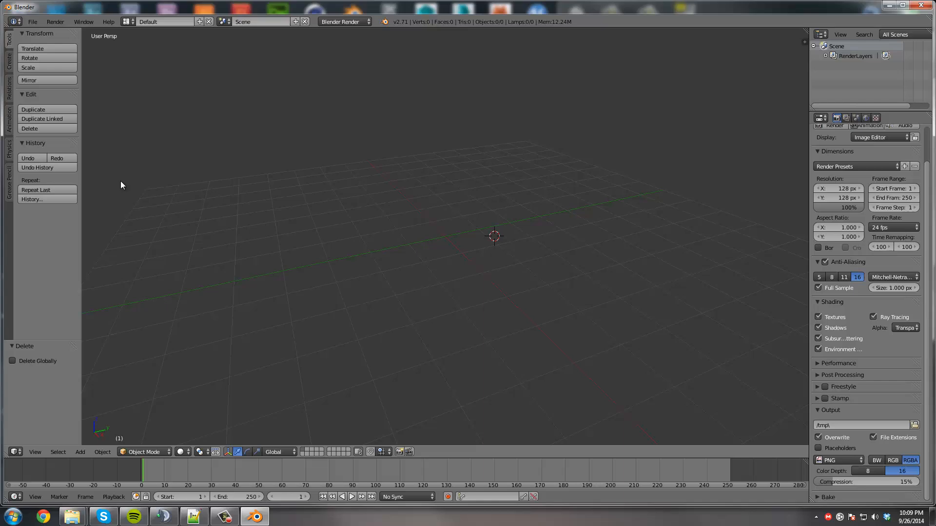
mouse_move(656, 204)
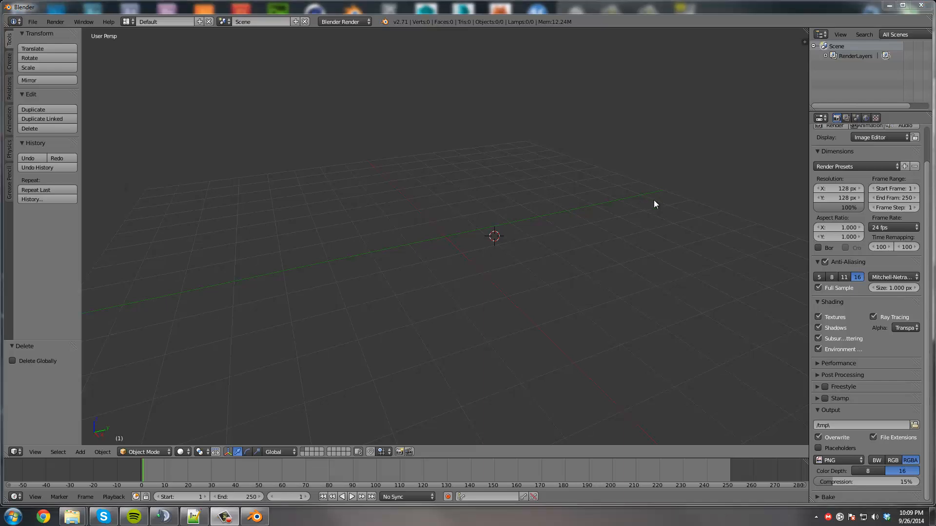
mouse_move(510, 253)
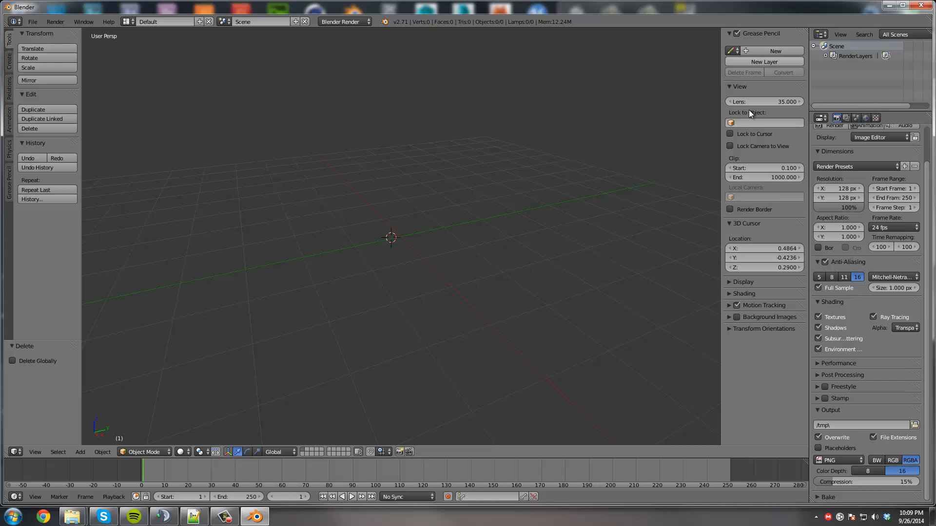
mouse_move(753, 133)
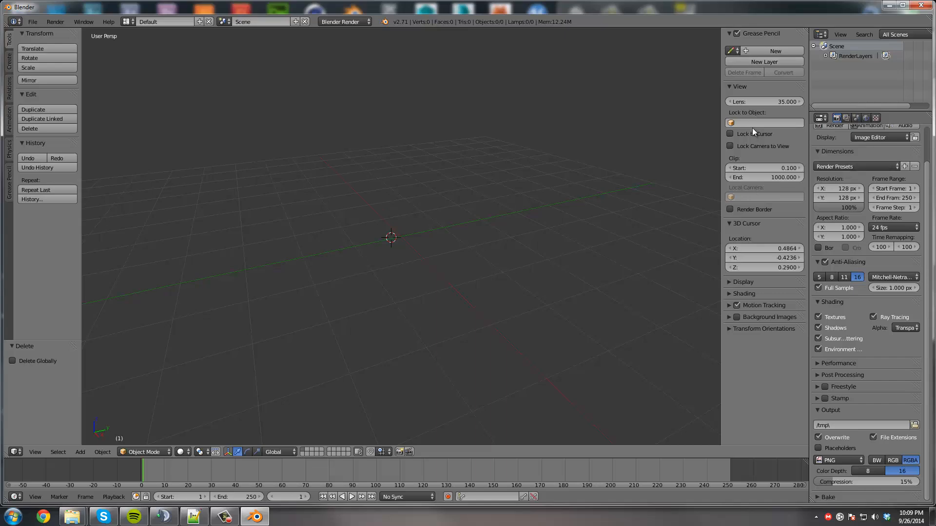
mouse_move(751, 137)
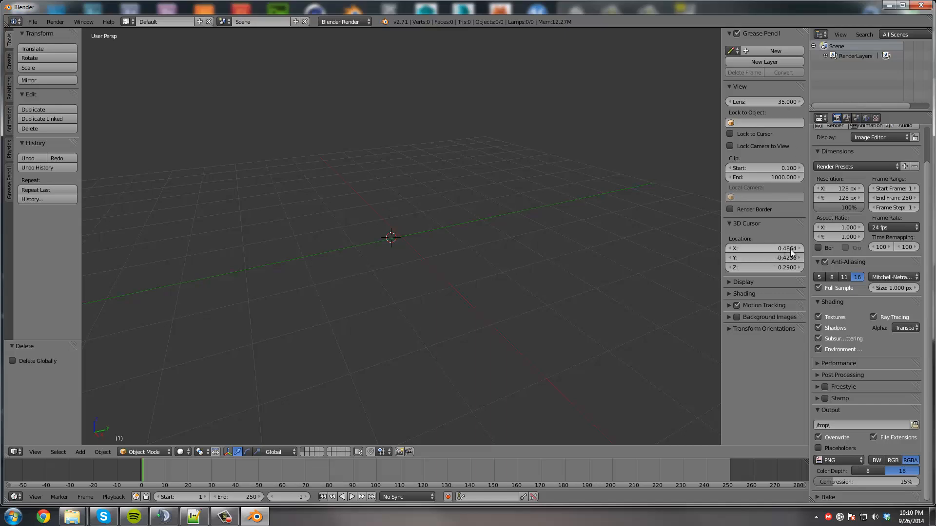
In the 3D View Display settings, reduce the grid floor to 5 lines at 1.250 scale
left_click(744, 282)
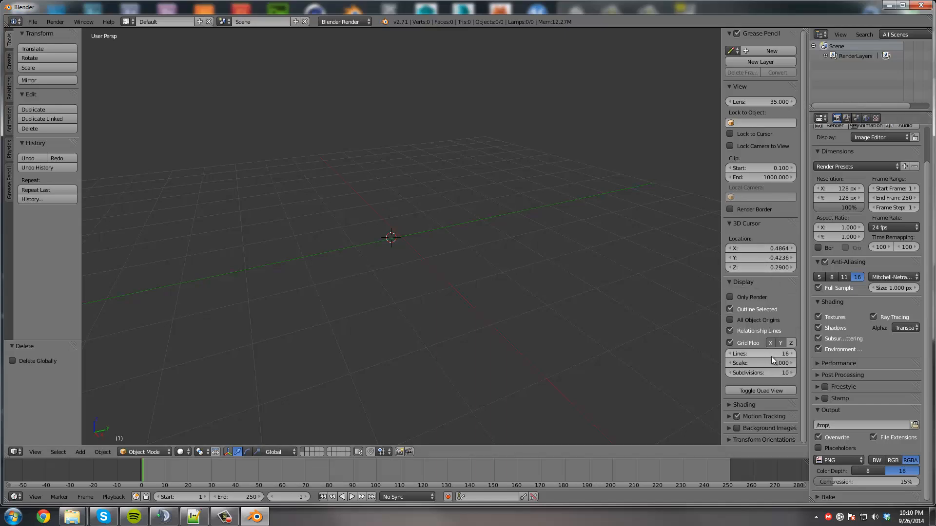
left_click(759, 353)
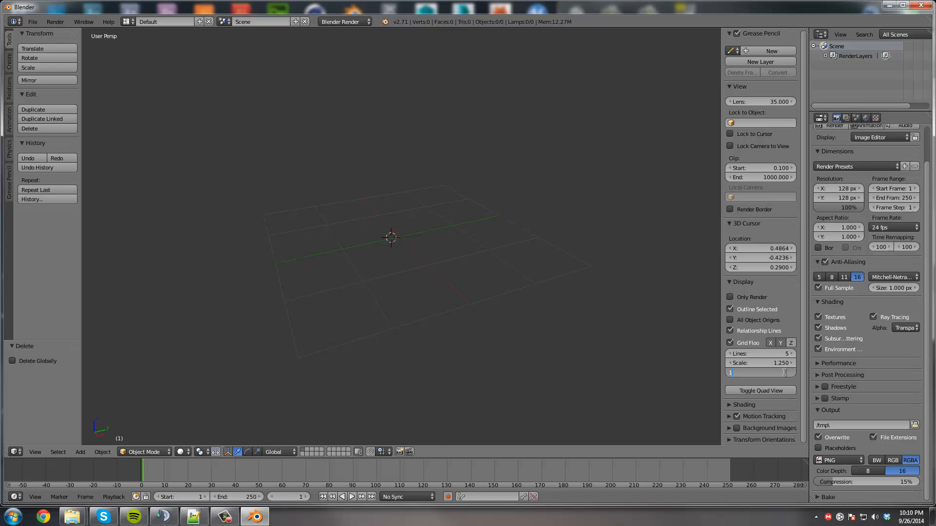
mouse_move(410, 267)
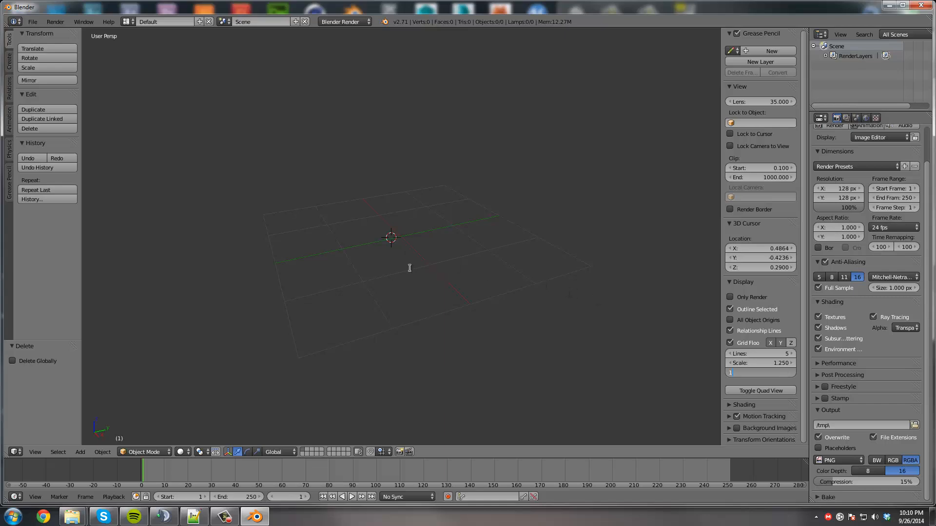
mouse_move(448, 278)
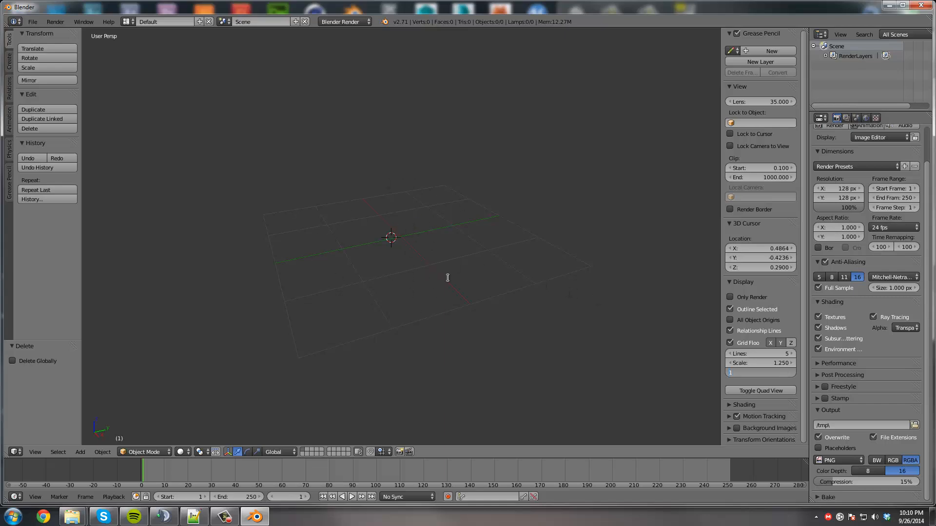
mouse_move(493, 245)
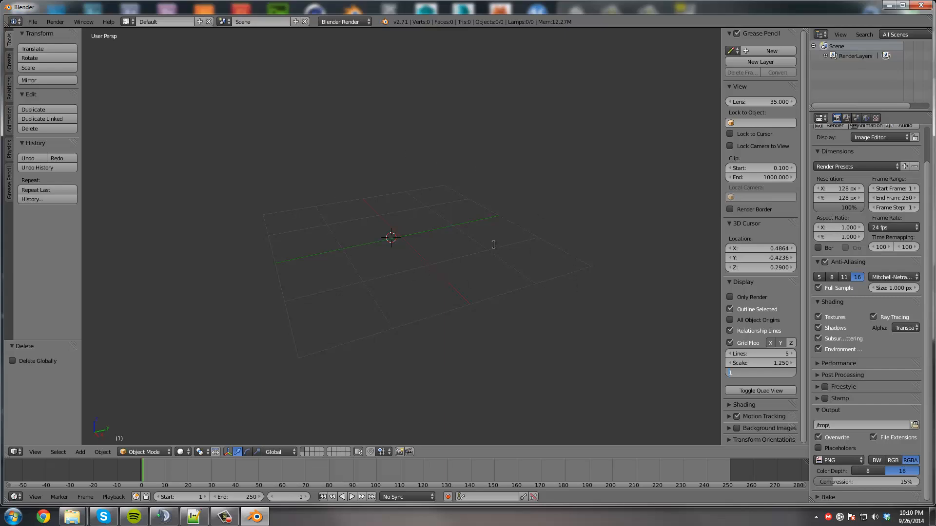
mouse_move(442, 284)
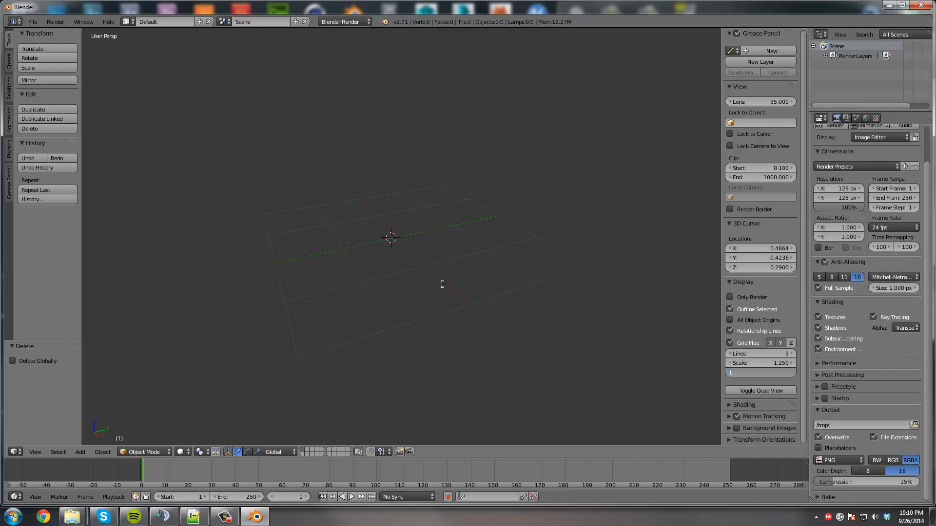
mouse_move(371, 244)
type("0")
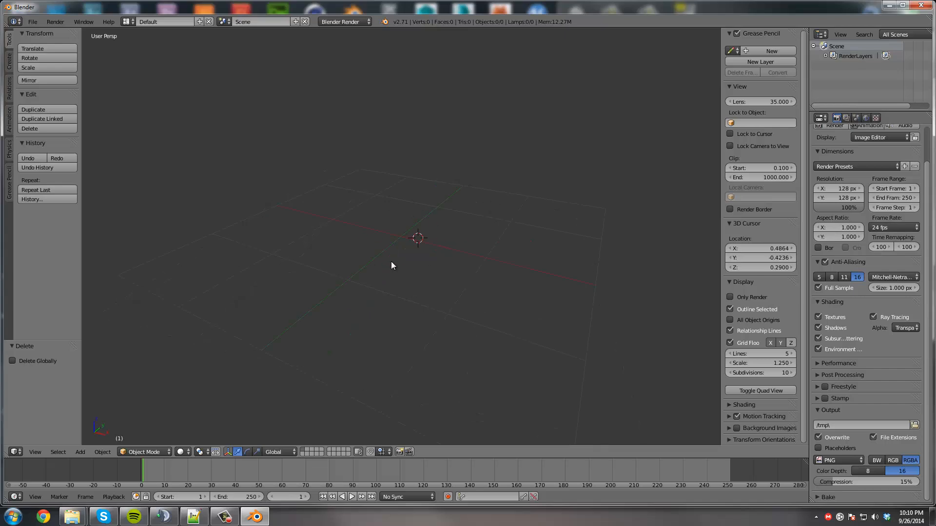
mouse_move(419, 260)
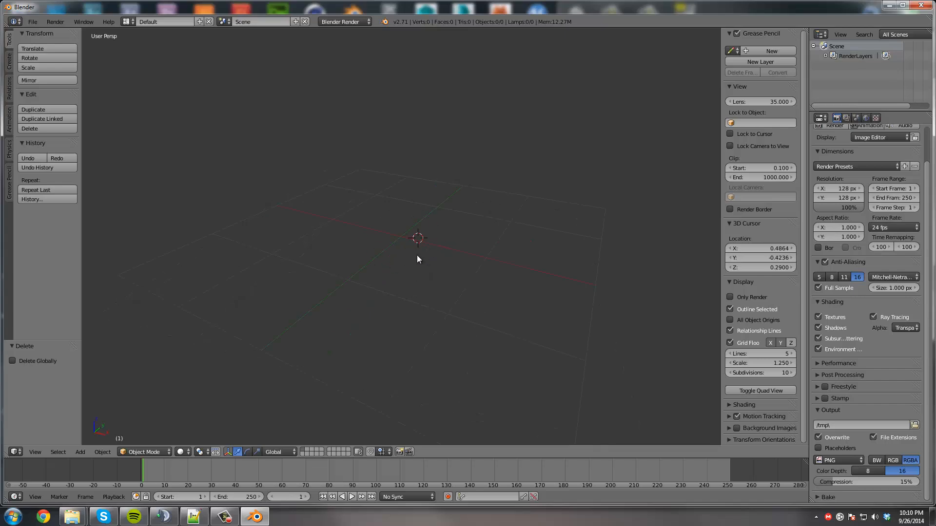
mouse_move(351, 255)
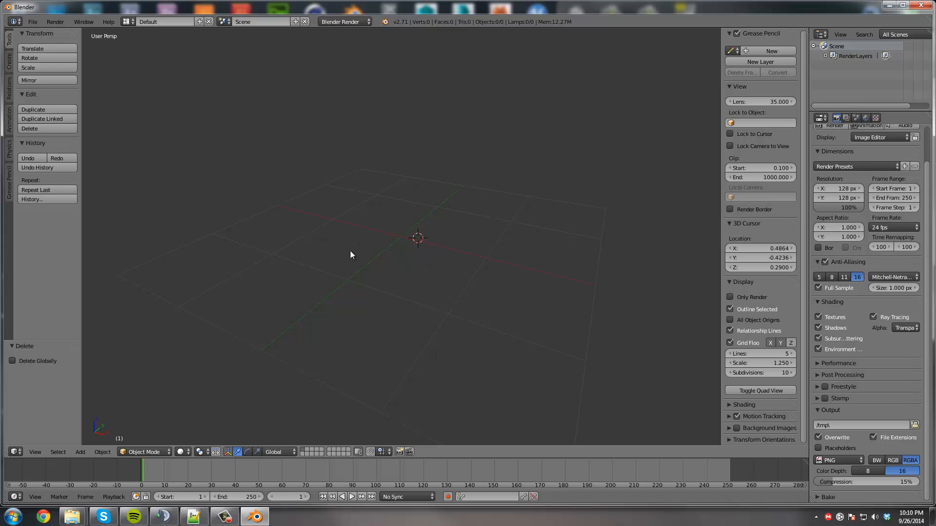
mouse_move(429, 293)
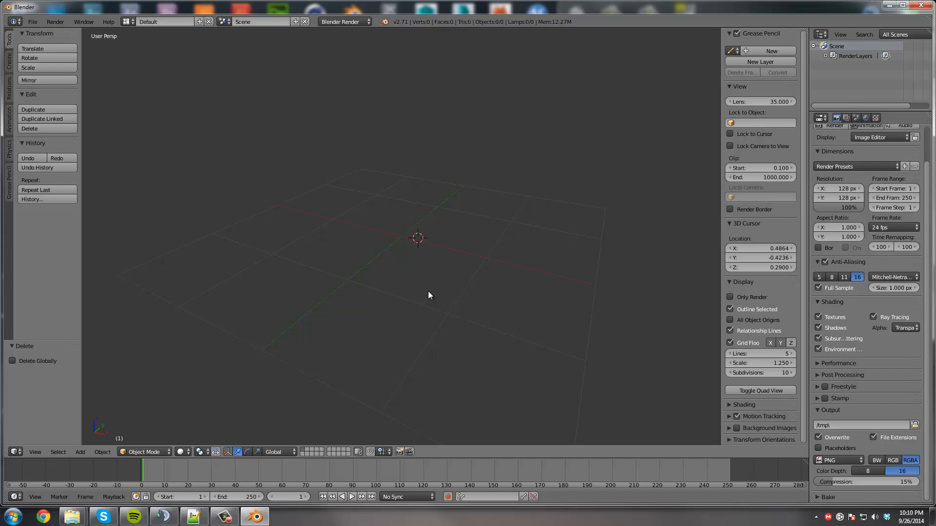
mouse_move(156, 472)
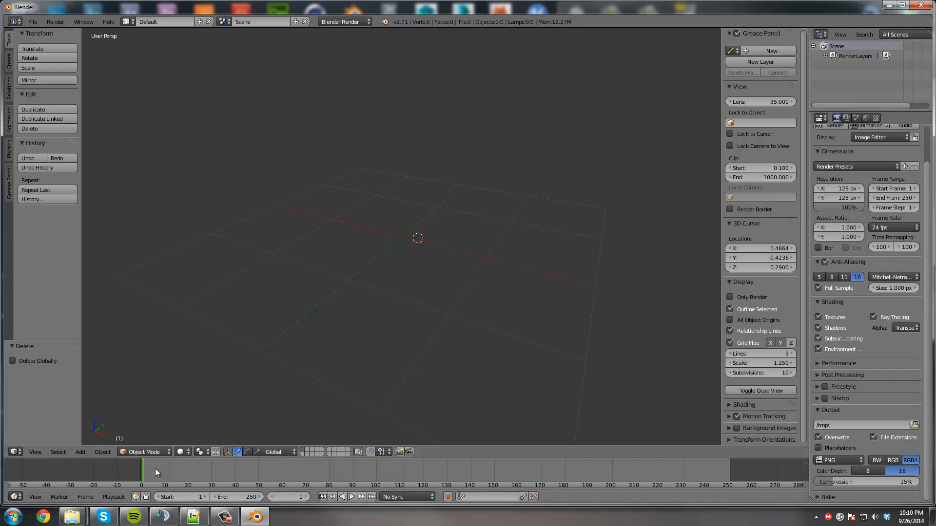
mouse_move(440, 454)
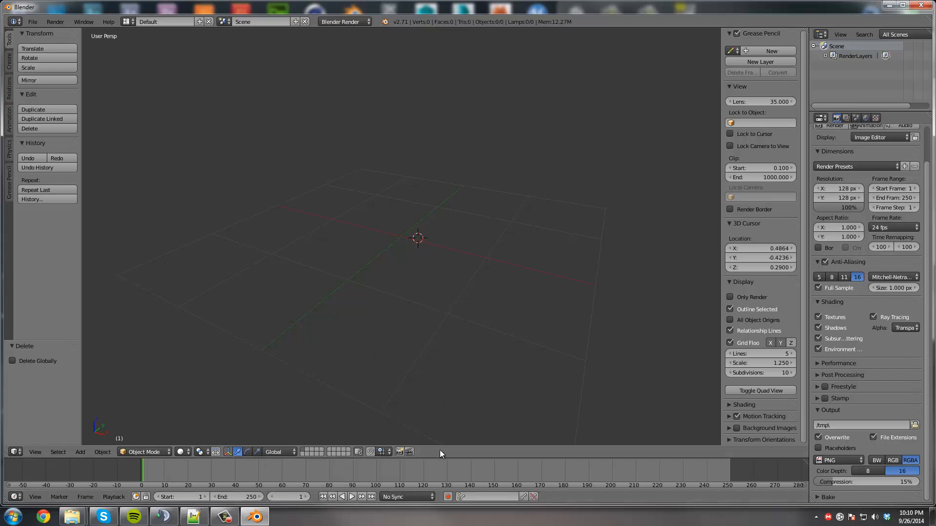
mouse_move(426, 458)
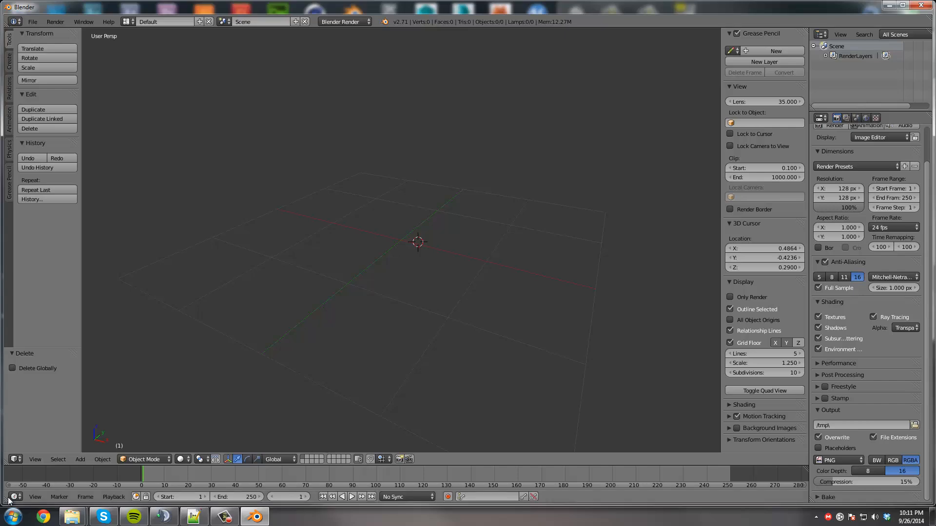
left_click(13, 496)
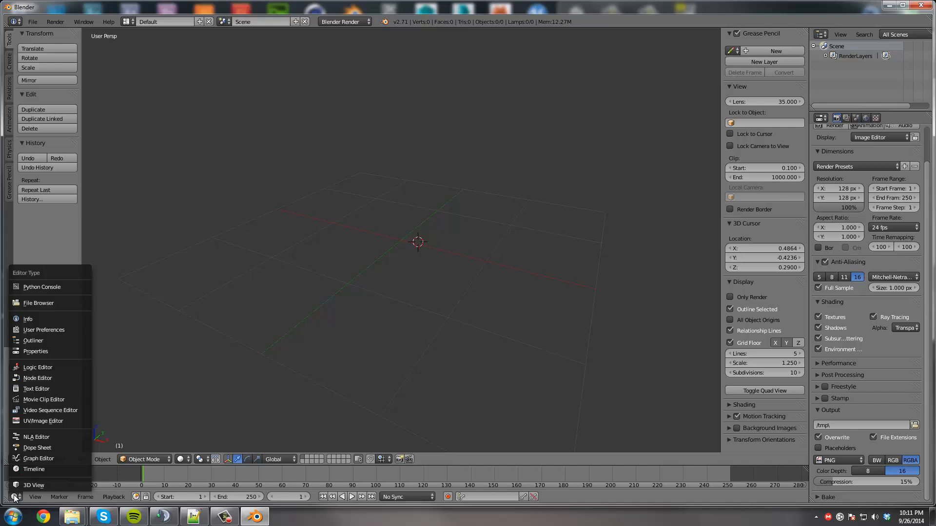
mouse_move(33, 469)
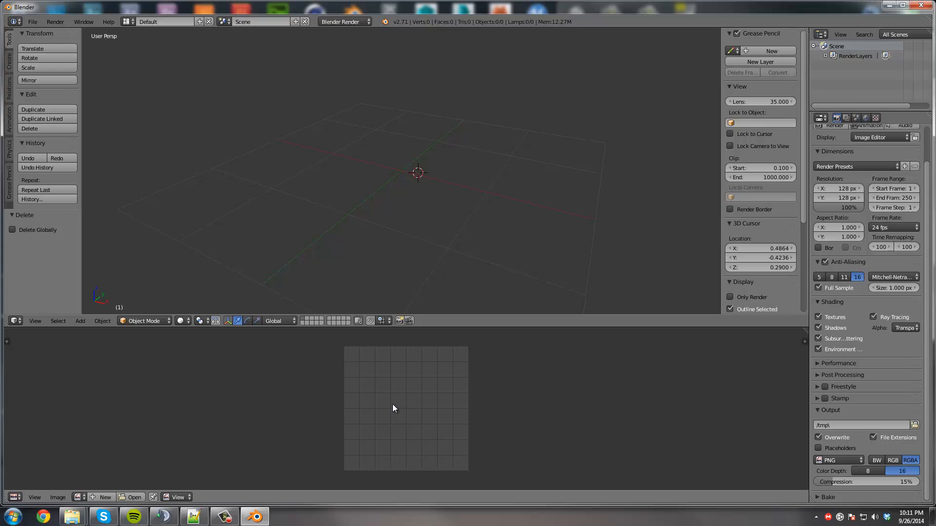
mouse_move(397, 394)
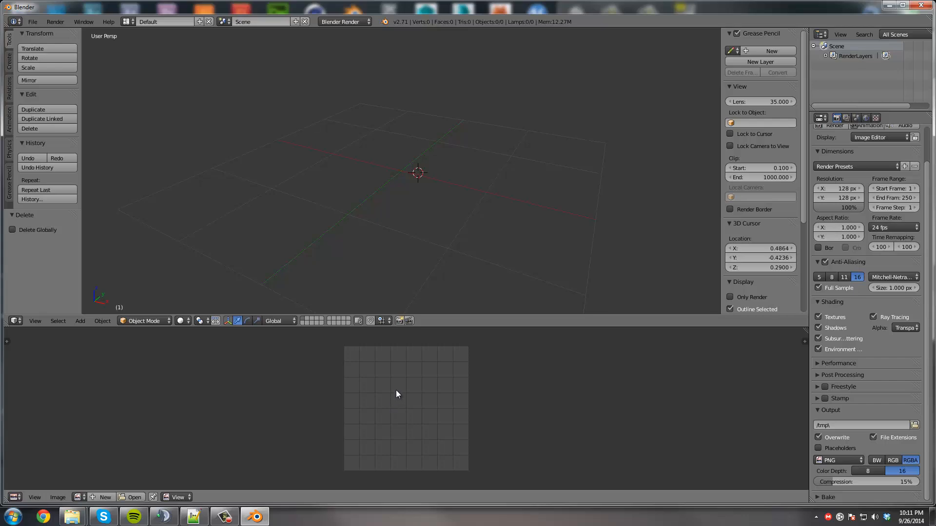
mouse_move(374, 389)
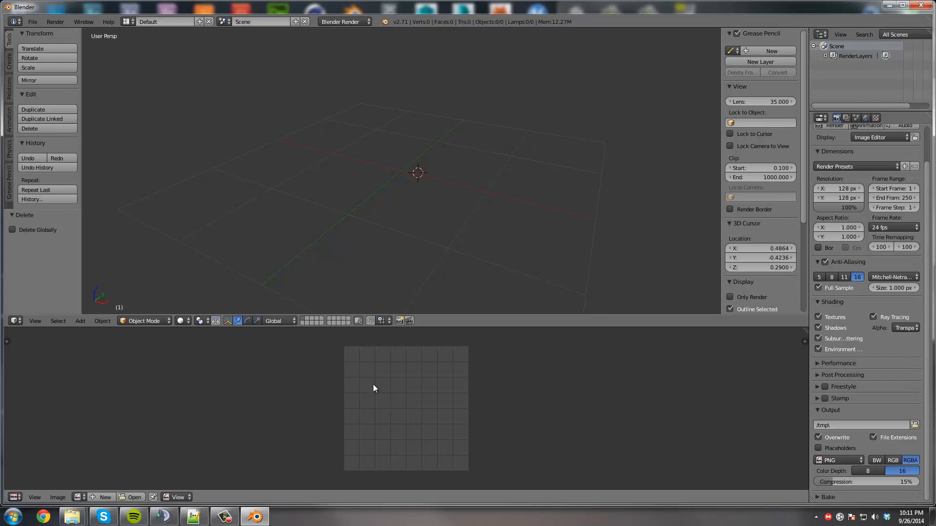
mouse_move(28, 238)
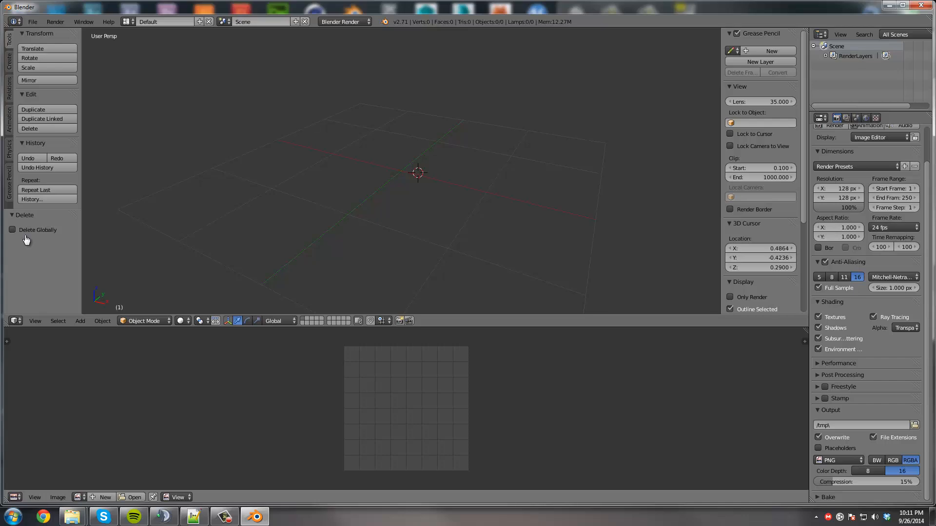
mouse_move(312, 321)
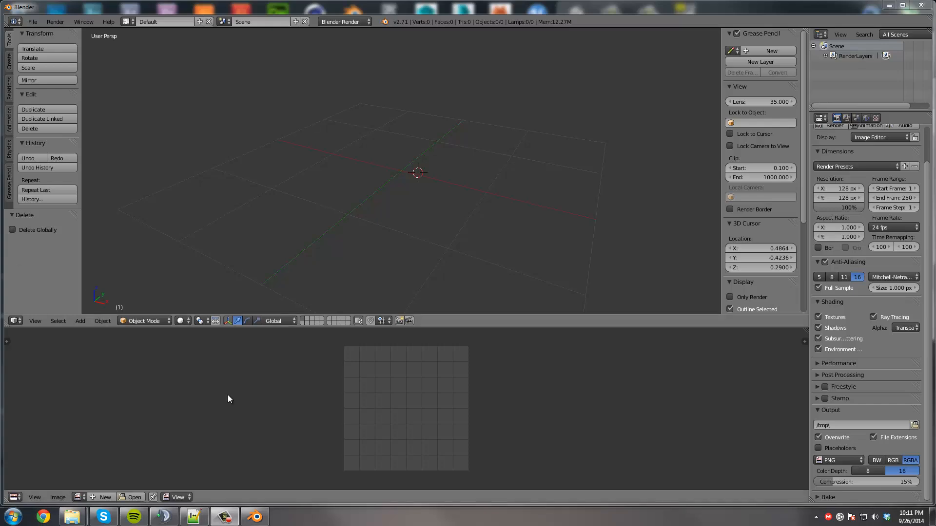
mouse_move(266, 244)
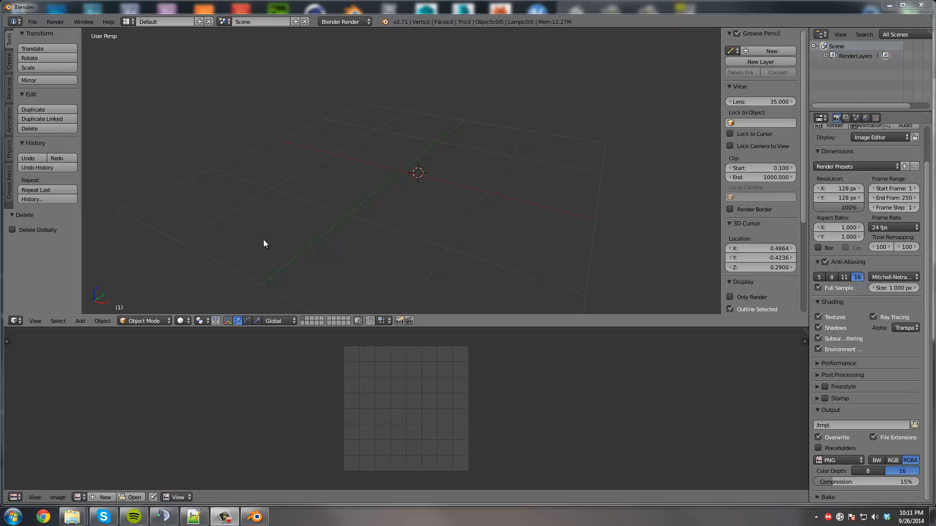
mouse_move(232, 406)
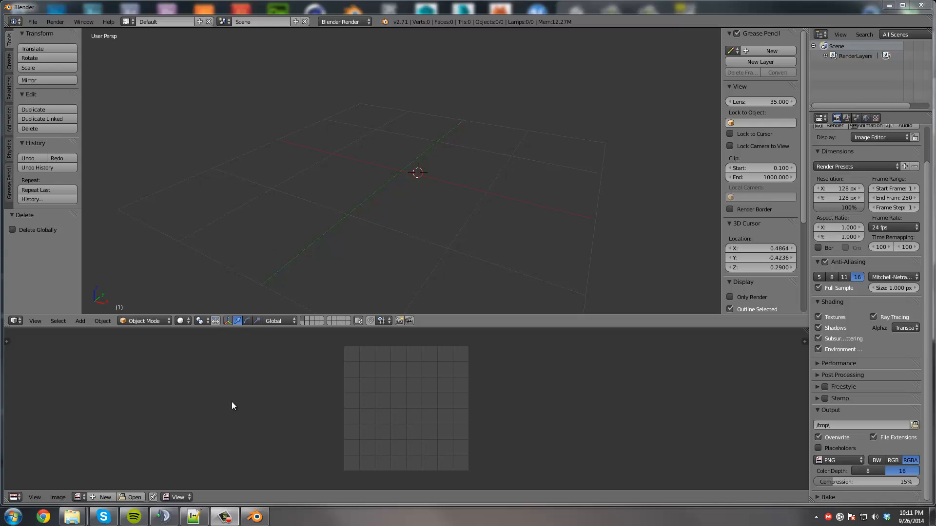
mouse_move(495, 403)
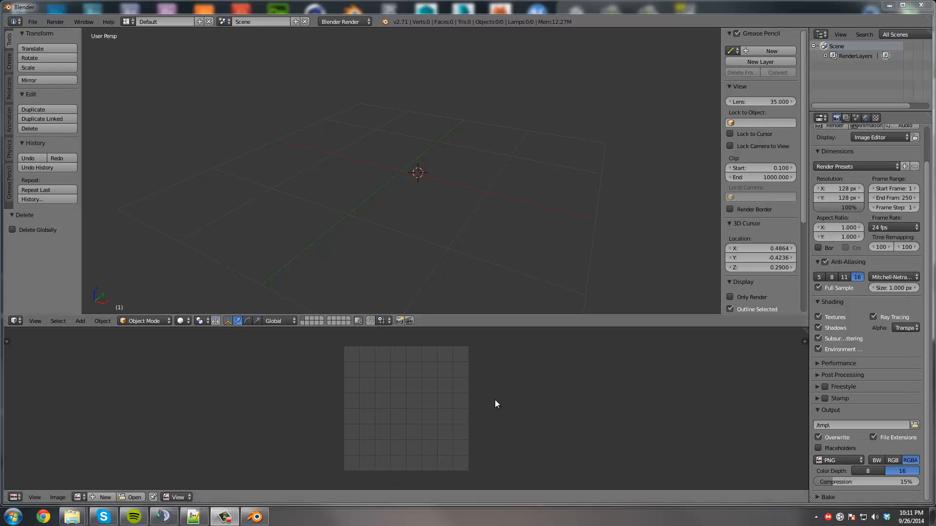
mouse_move(400, 440)
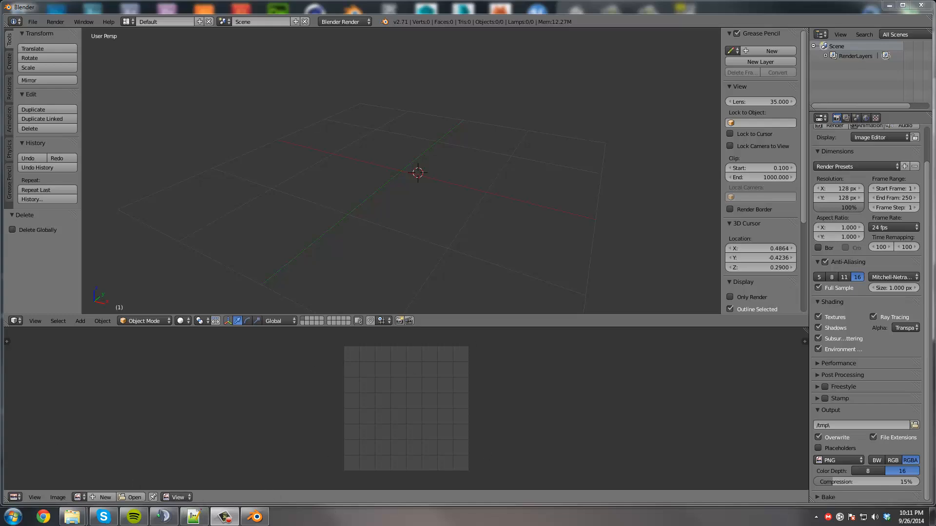
mouse_move(49, 67)
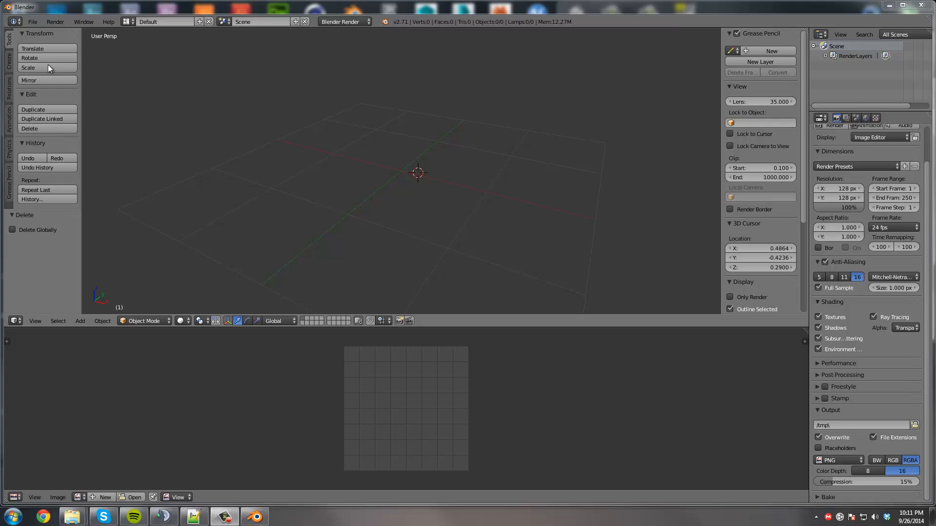
Save the empty scene as the startup file, then shorten the UV/Image Editor area
left_click(32, 21)
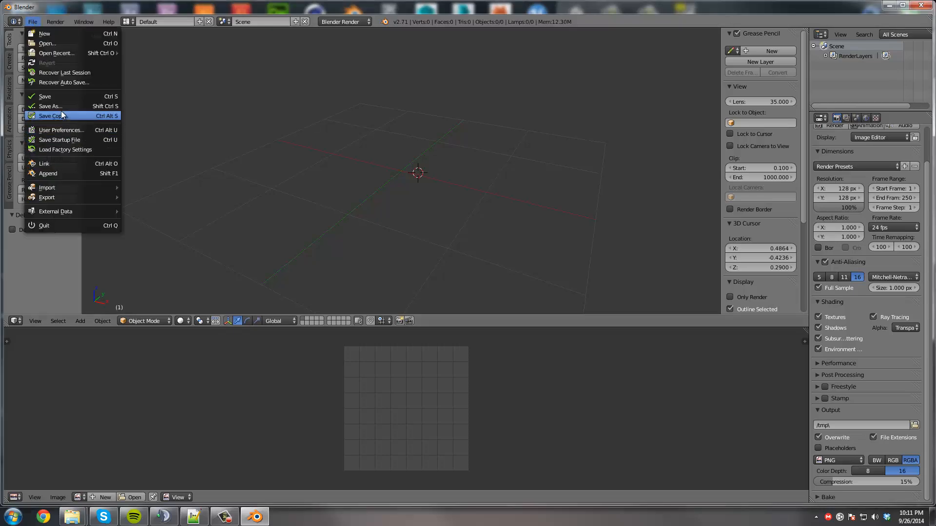
left_click(60, 139)
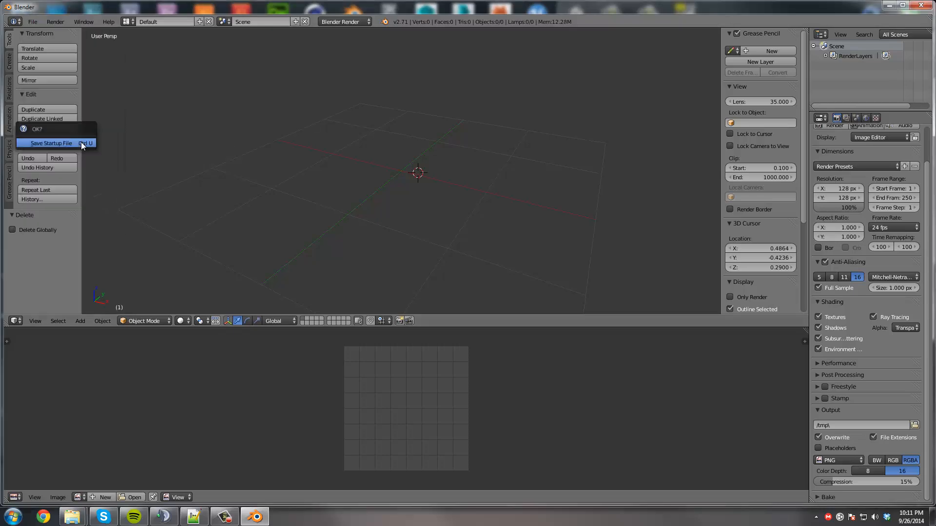
mouse_move(50, 143)
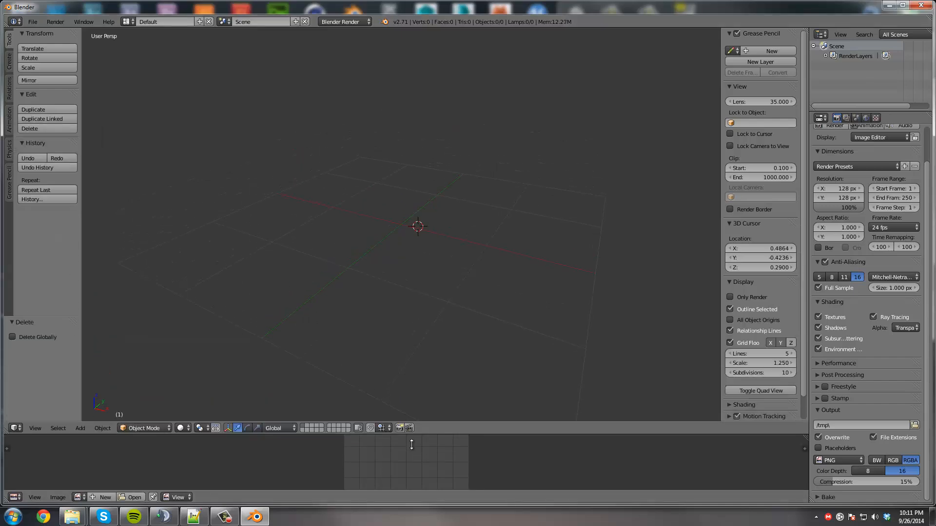
left_click(32, 21)
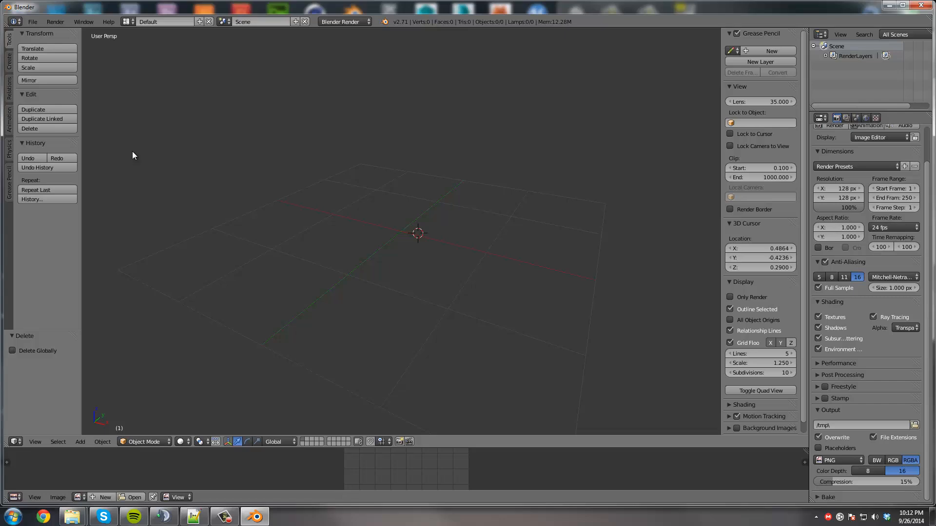
mouse_move(227, 236)
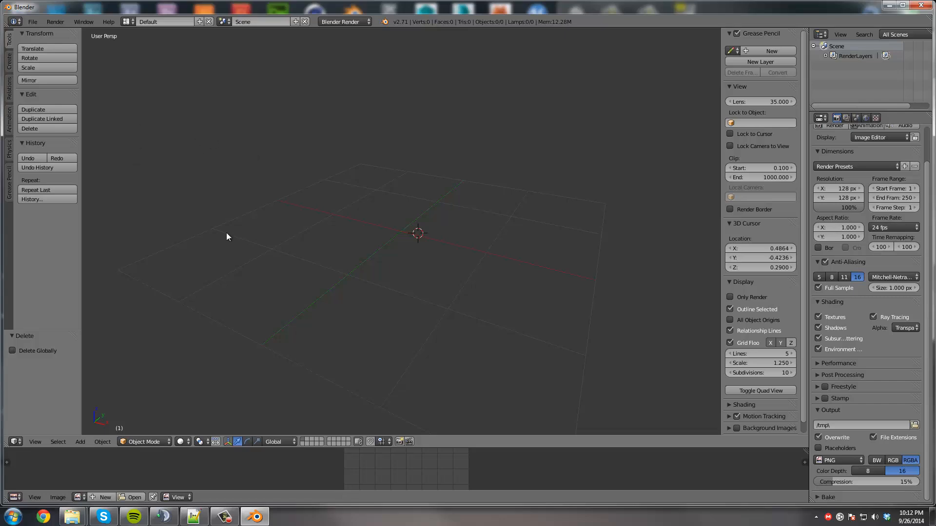
mouse_move(327, 241)
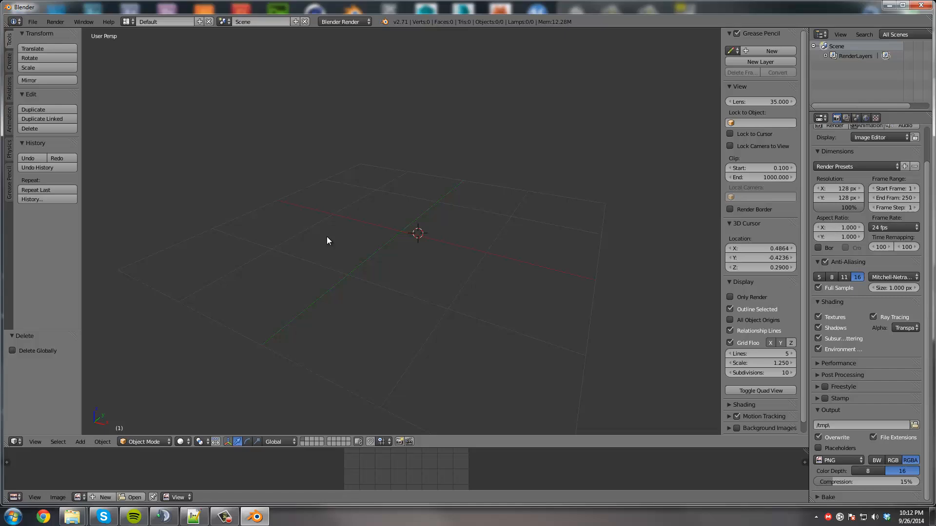
mouse_move(456, 399)
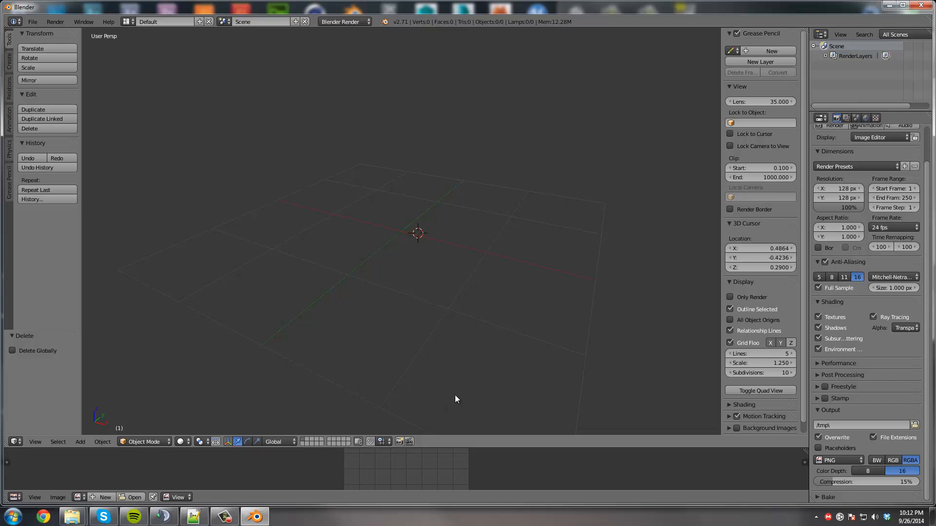
mouse_move(442, 162)
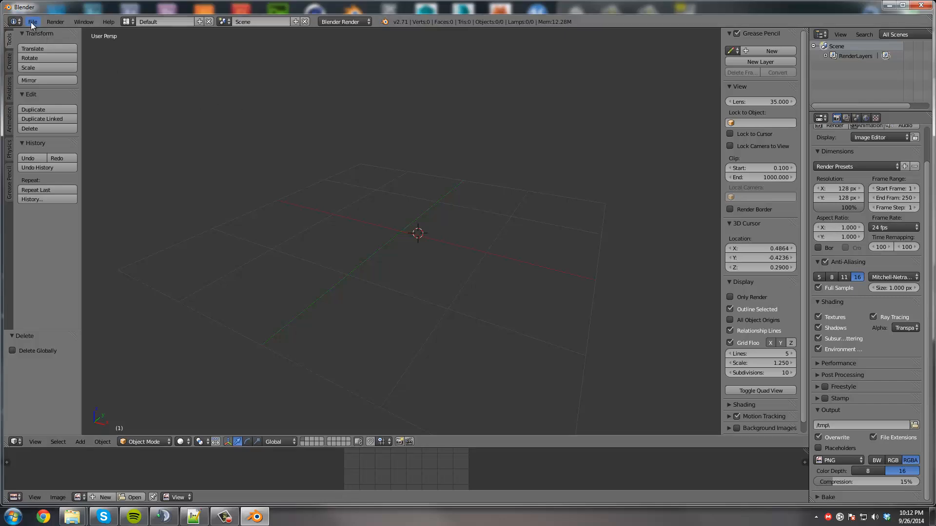
left_click(32, 22)
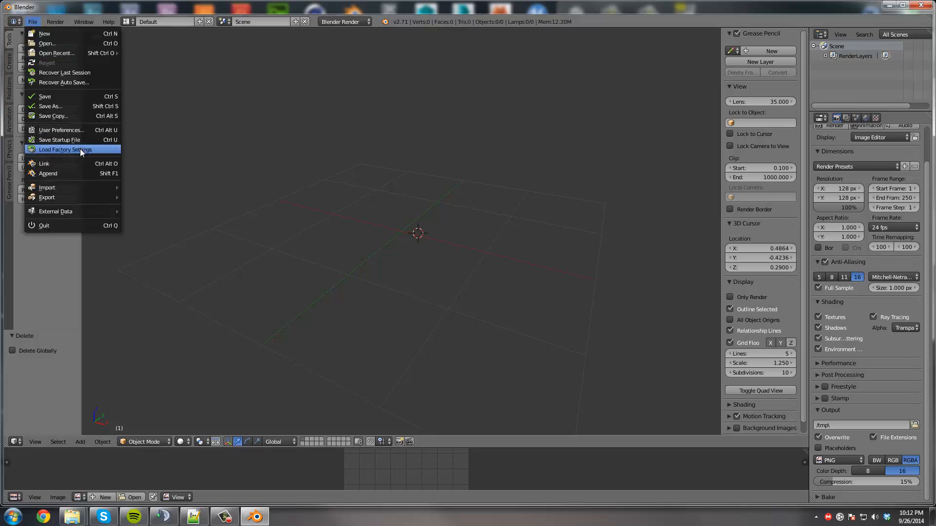
left_click(64, 149)
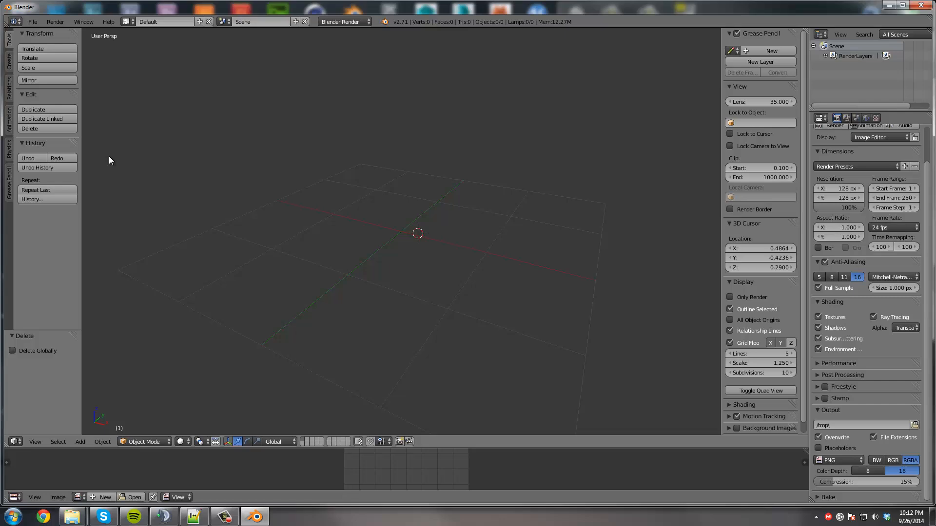
left_click(32, 22)
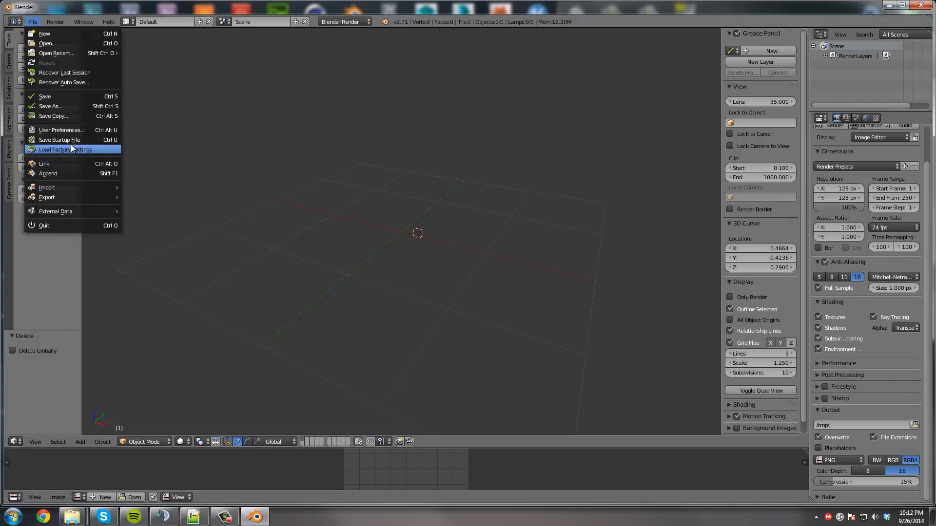
mouse_move(61, 130)
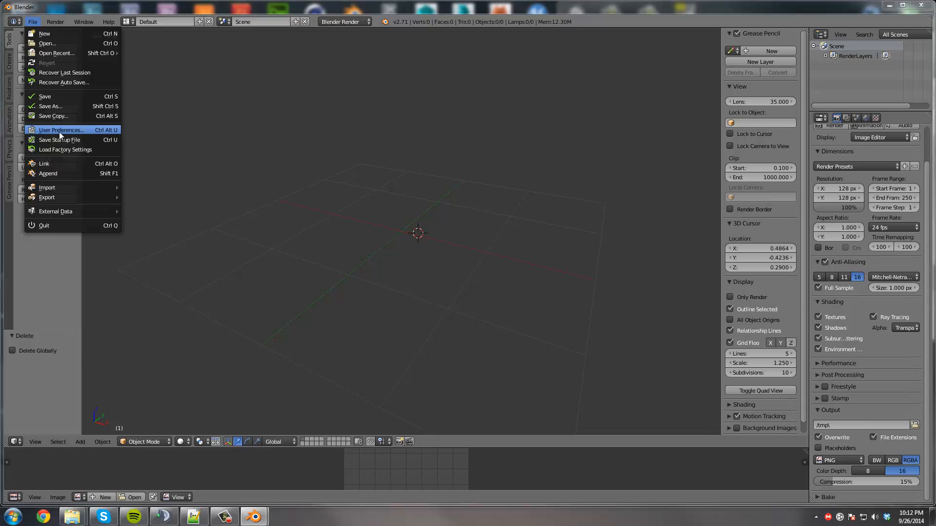
left_click(62, 130)
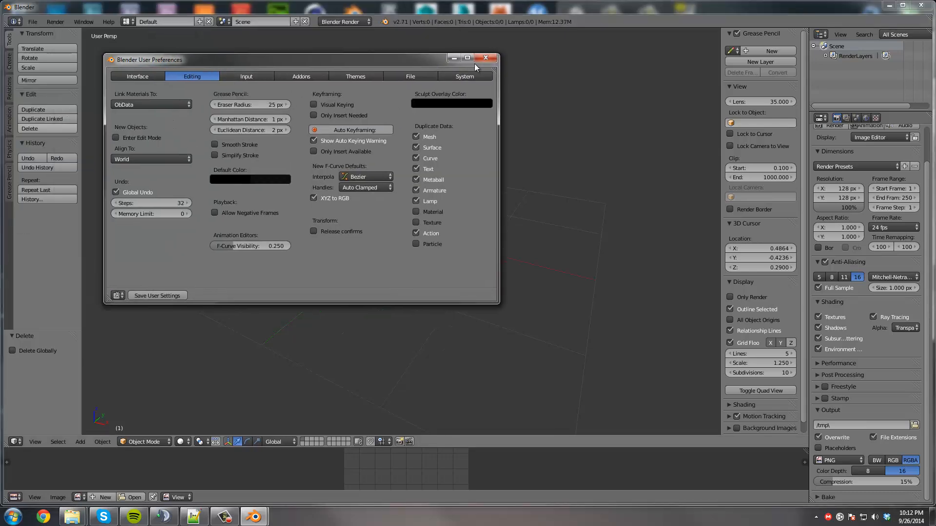
left_click(32, 22)
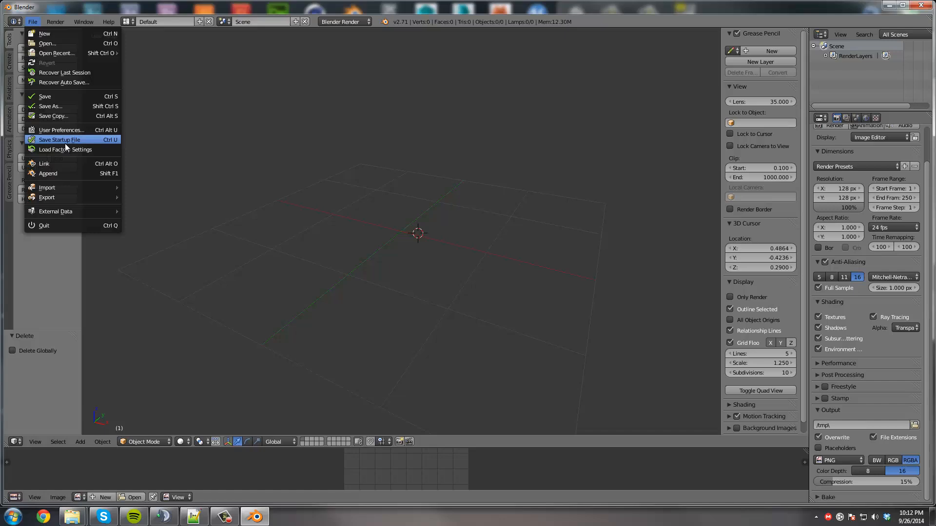
mouse_move(69, 143)
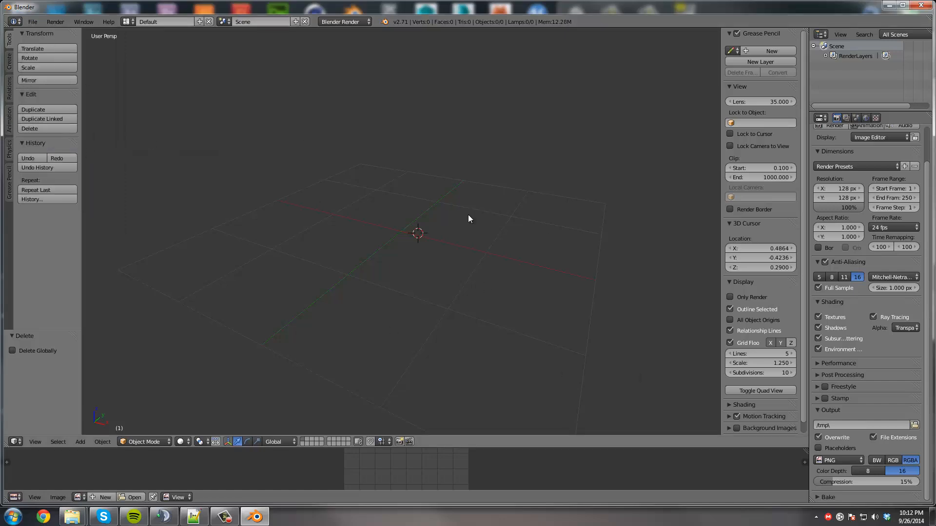
mouse_move(388, 284)
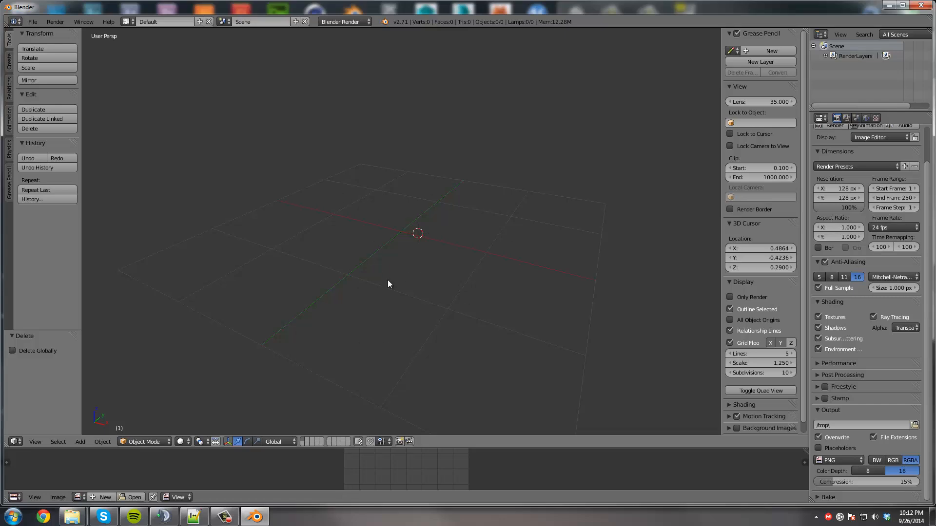
mouse_move(185, 162)
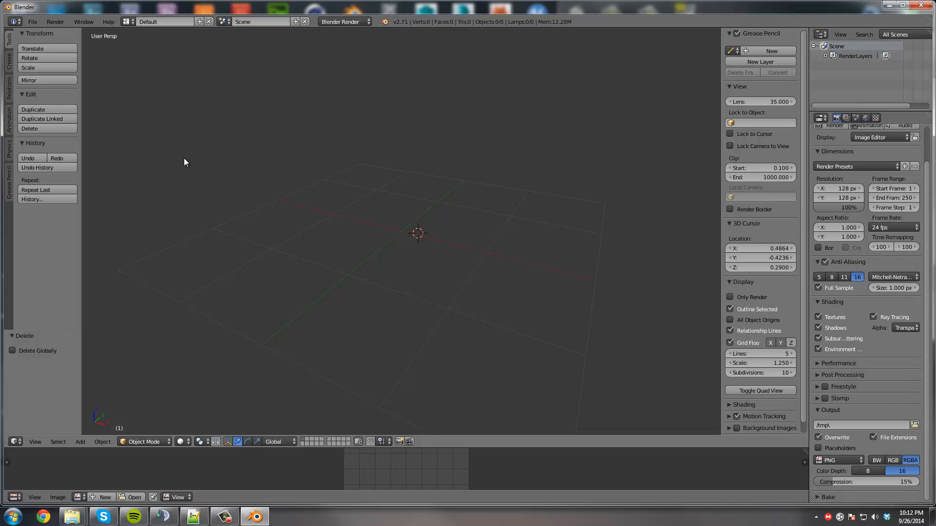